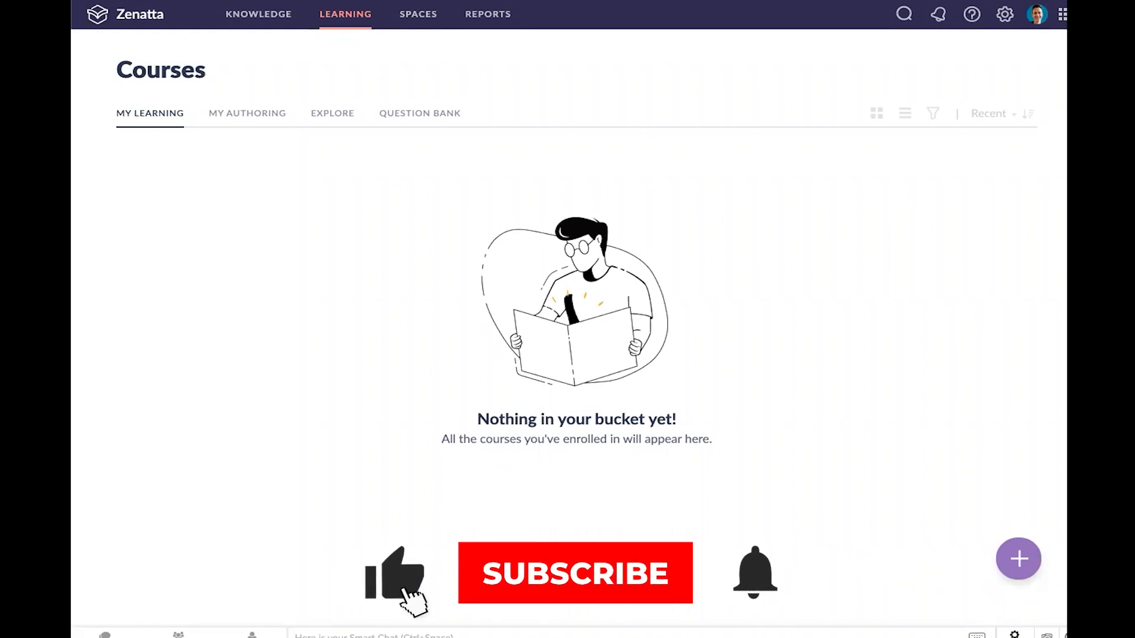
Start a new course named 'CRM Best Practices' describing key information about CRM configuration
{"action": "left_click", "coordinate": [576, 573]}
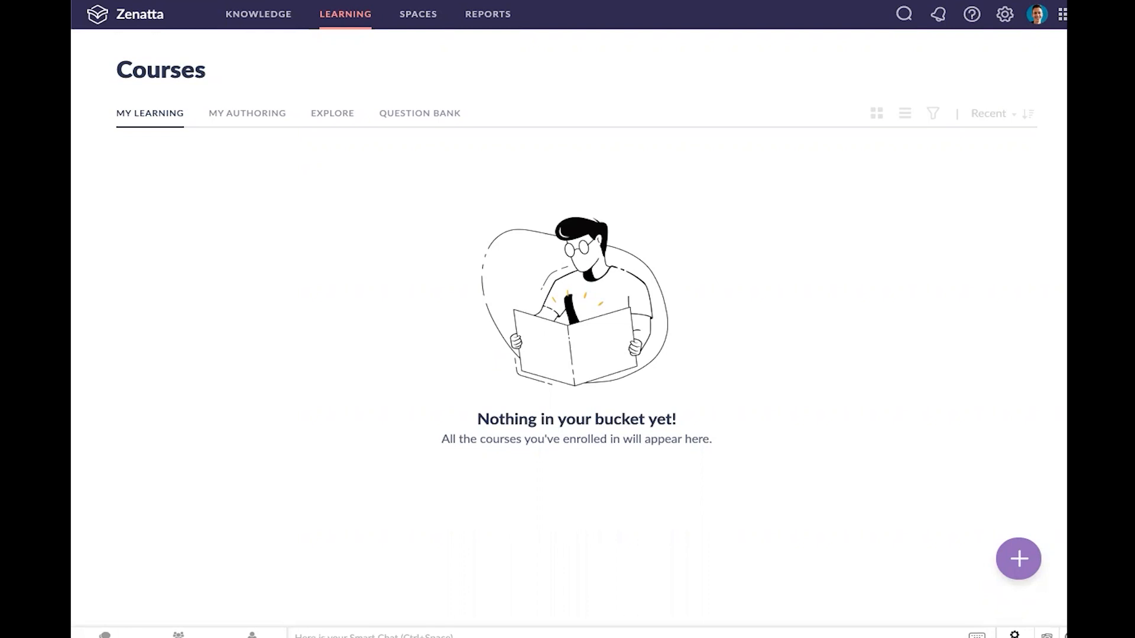
{"action": "mouse_move", "coordinate": [615, 104]}
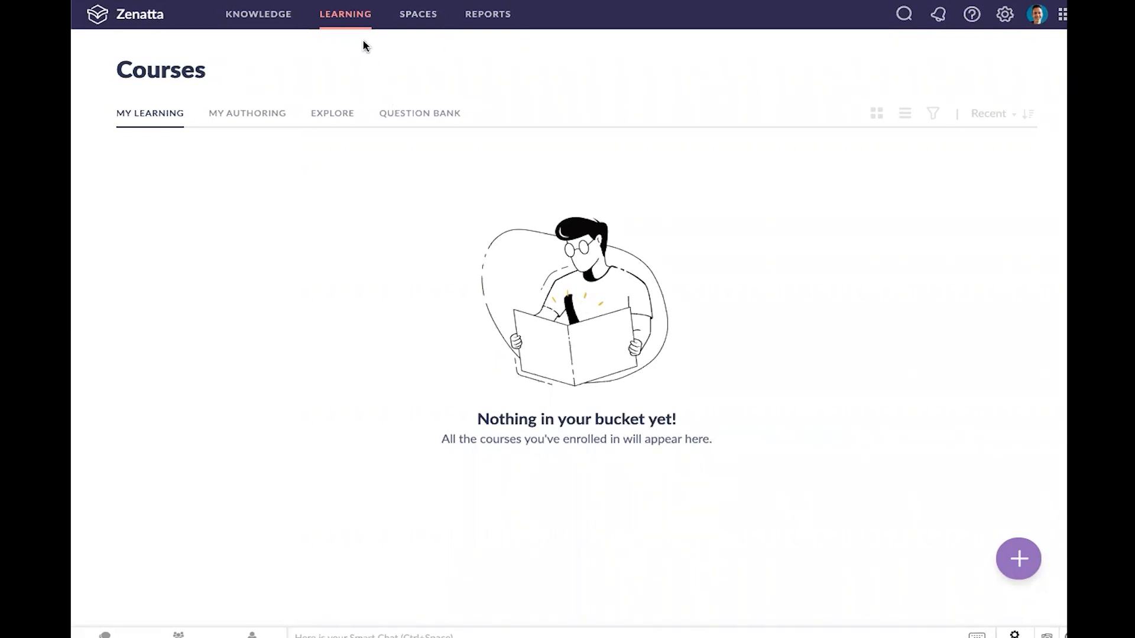
{"action": "mouse_move", "coordinate": [356, 17]}
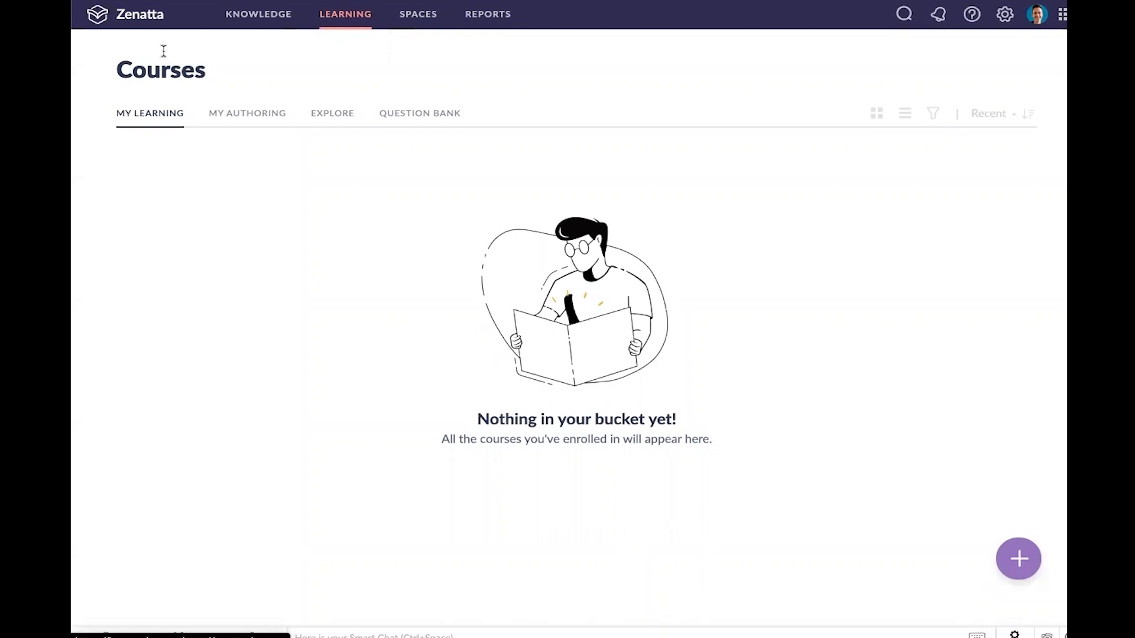
{"action": "mouse_move", "coordinate": [927, 311]}
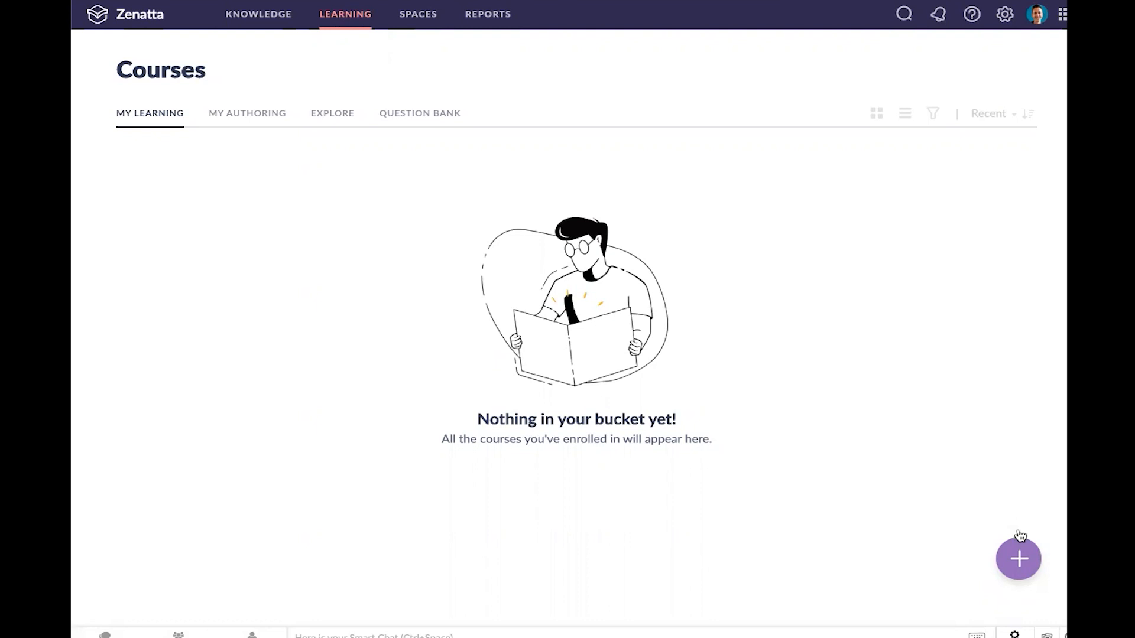
{"action": "left_click", "coordinate": [1019, 558]}
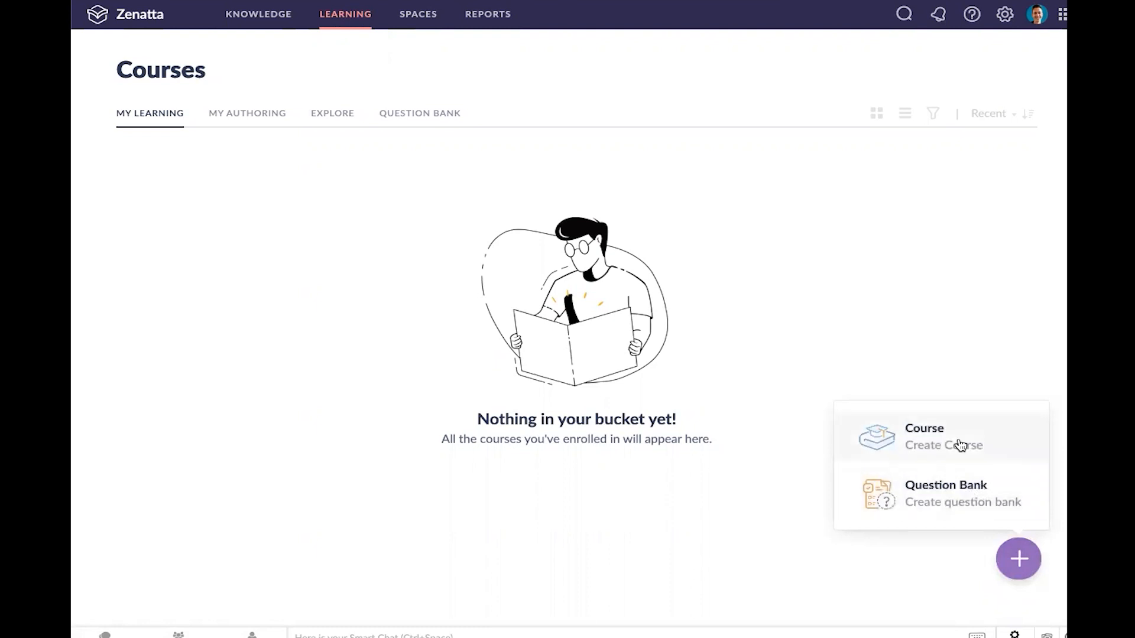
{"action": "mouse_move", "coordinate": [945, 444]}
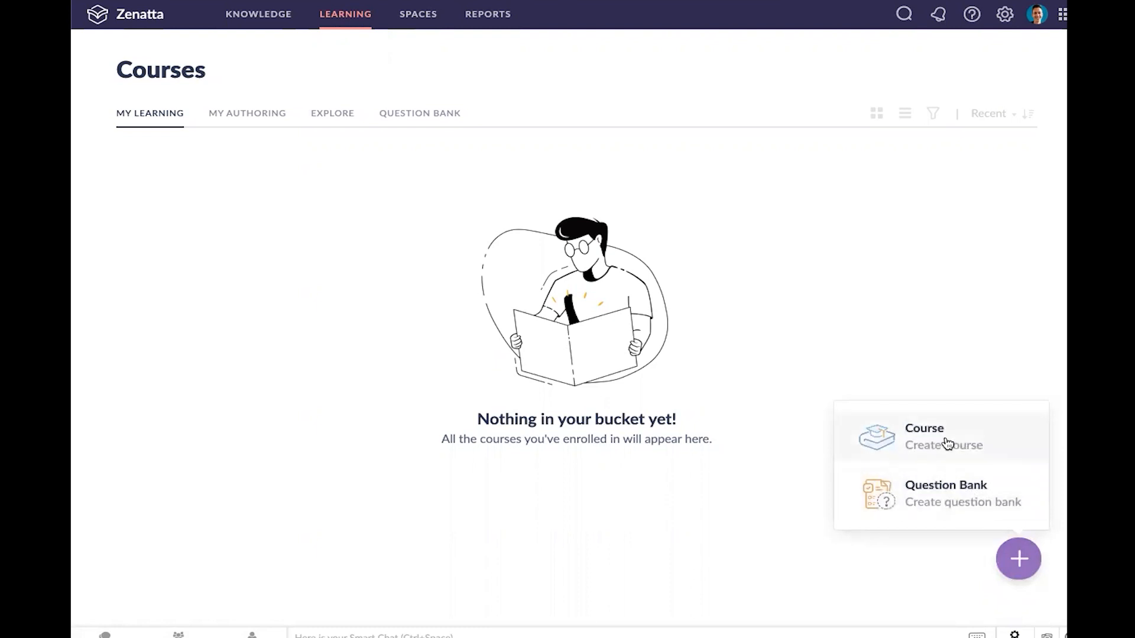
{"action": "left_click", "coordinate": [924, 436]}
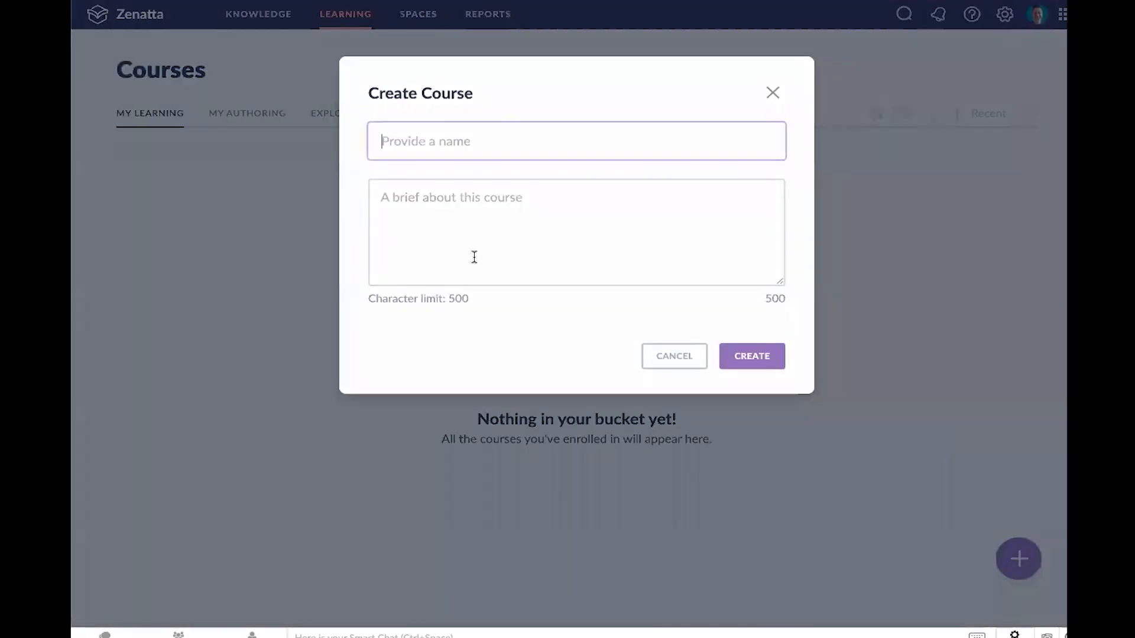
{"action": "type", "text": "c"}
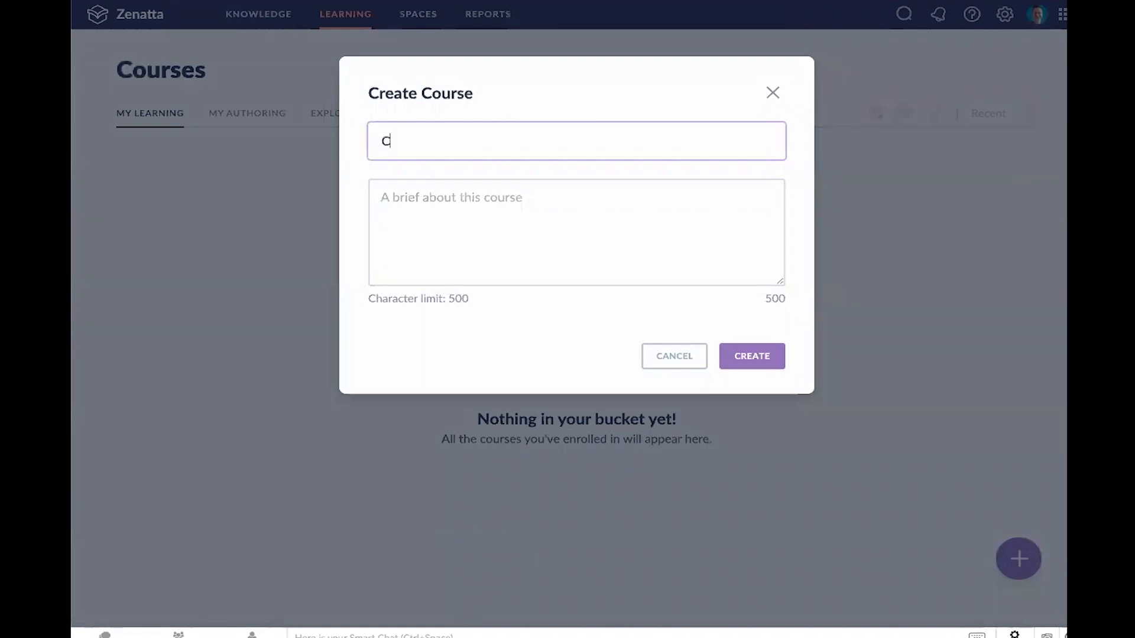
{"action": "type", "text": "RM Best Practices"}
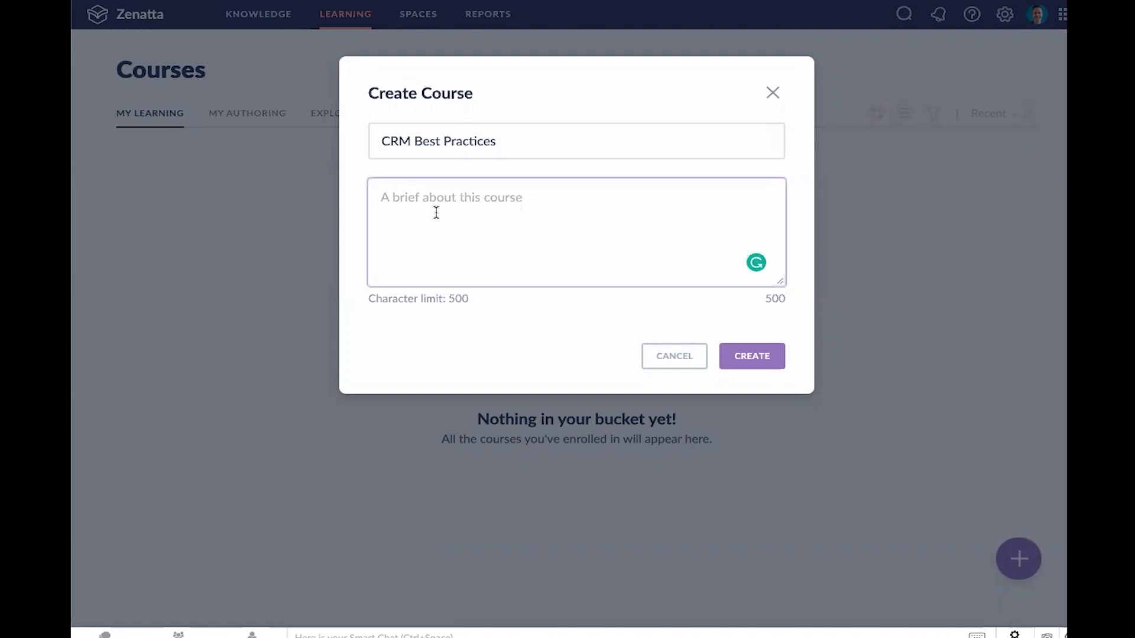
{"action": "type", "text": "This course outlines k"}
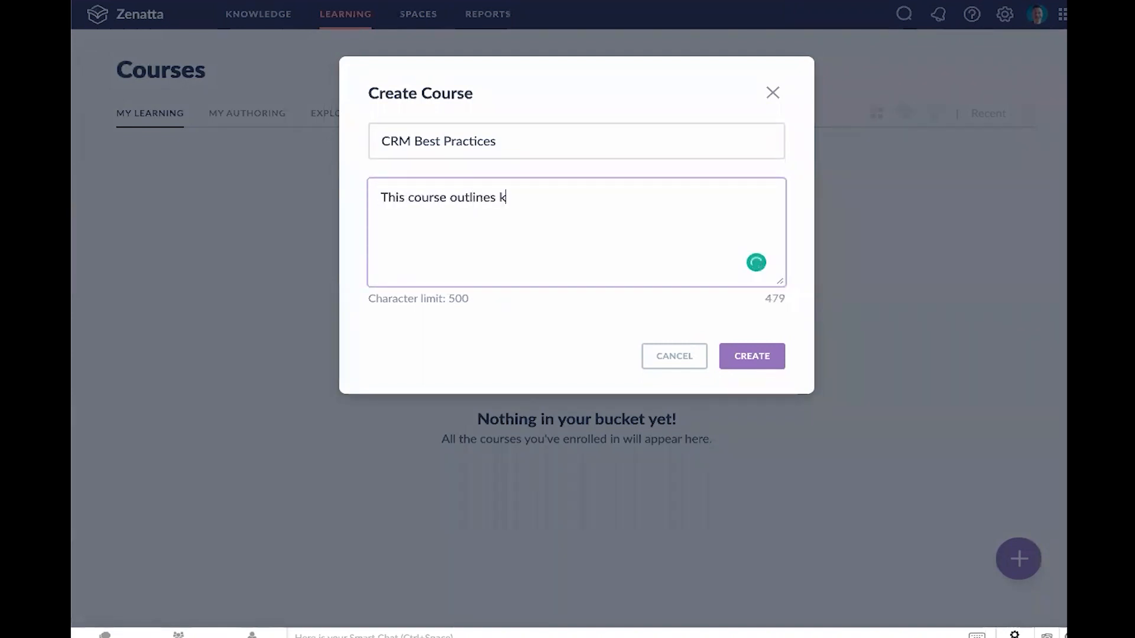
{"action": "type", "text": "ey information about CRM configuration"}
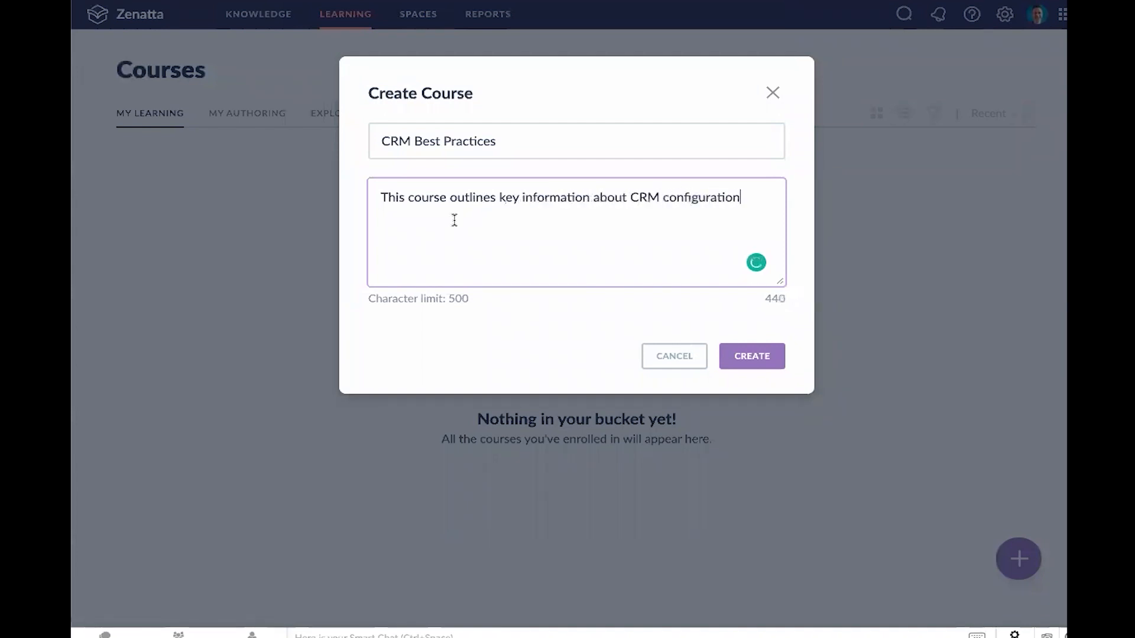
Create the course and add its first chapter, 'CRM Basics'
{"action": "left_click", "coordinate": [752, 356]}
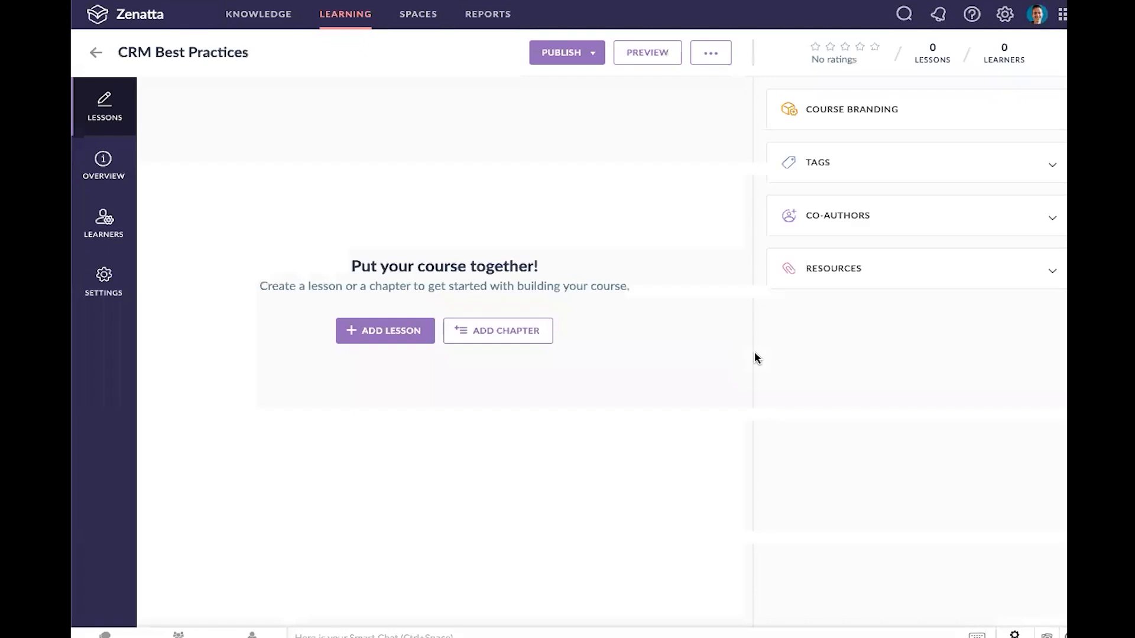
{"action": "mouse_move", "coordinate": [667, 190]}
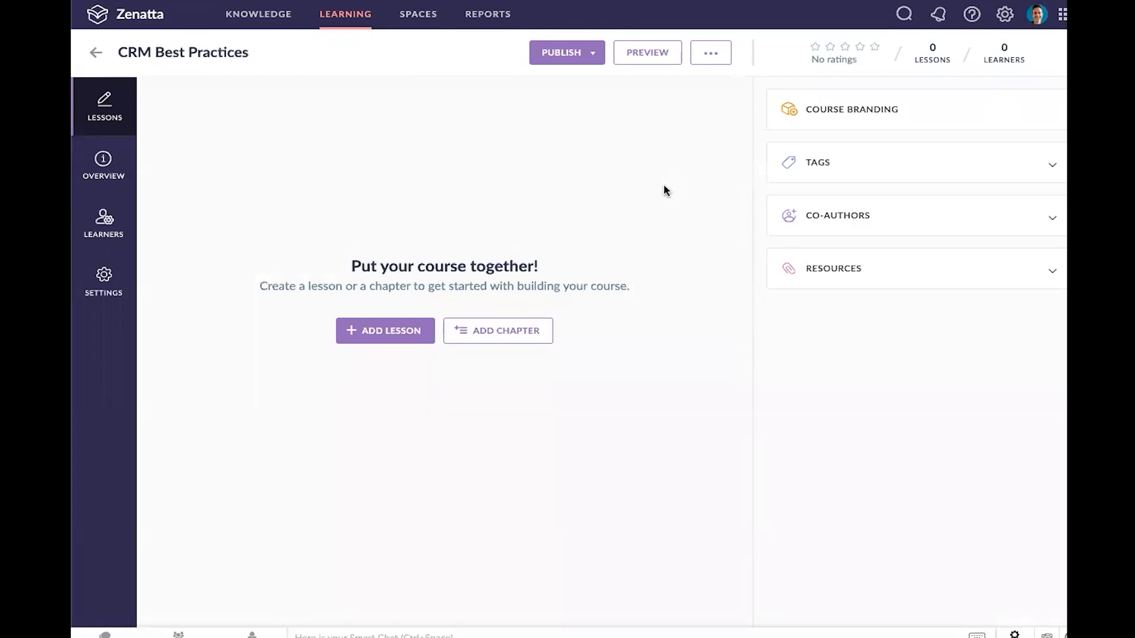
{"action": "mouse_move", "coordinate": [330, 273]}
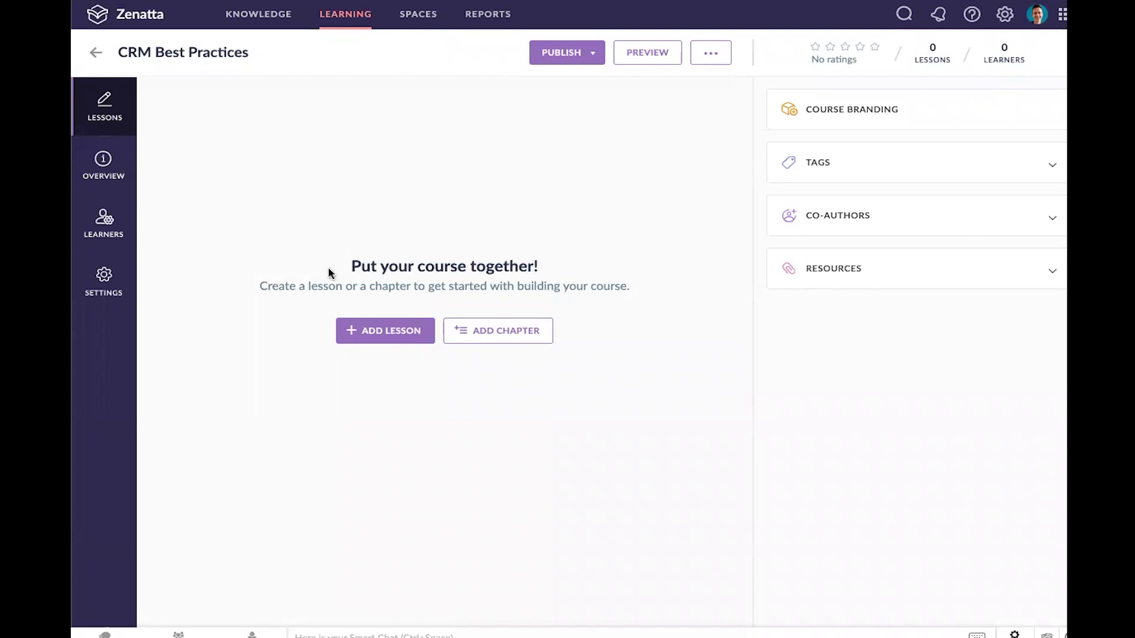
{"action": "mouse_move", "coordinate": [524, 255]}
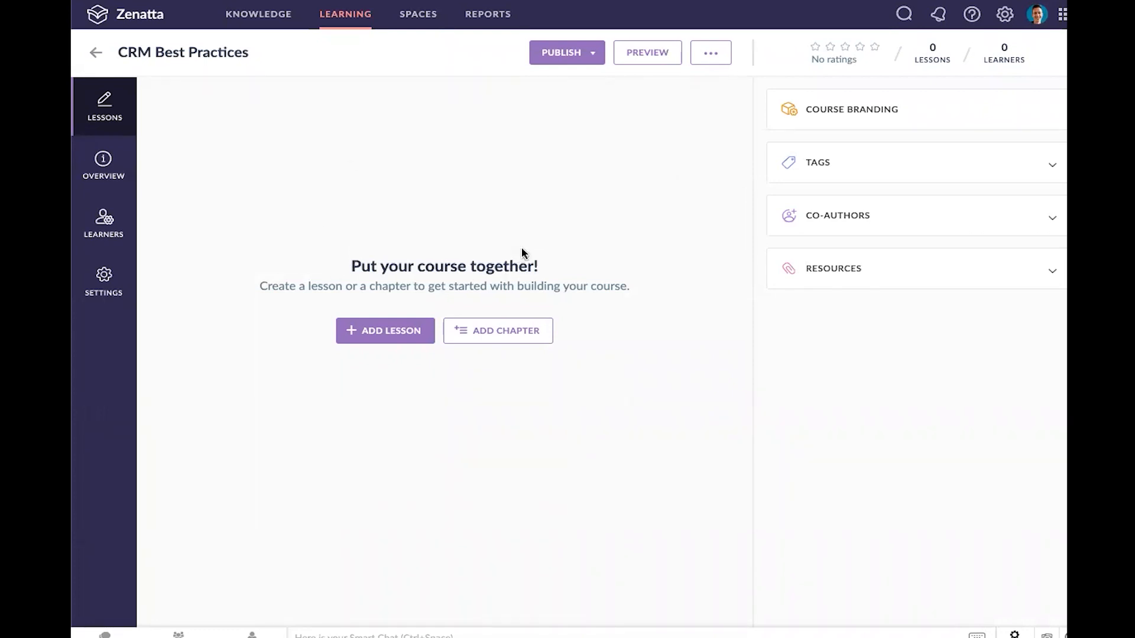
{"action": "left_click", "coordinate": [498, 331]}
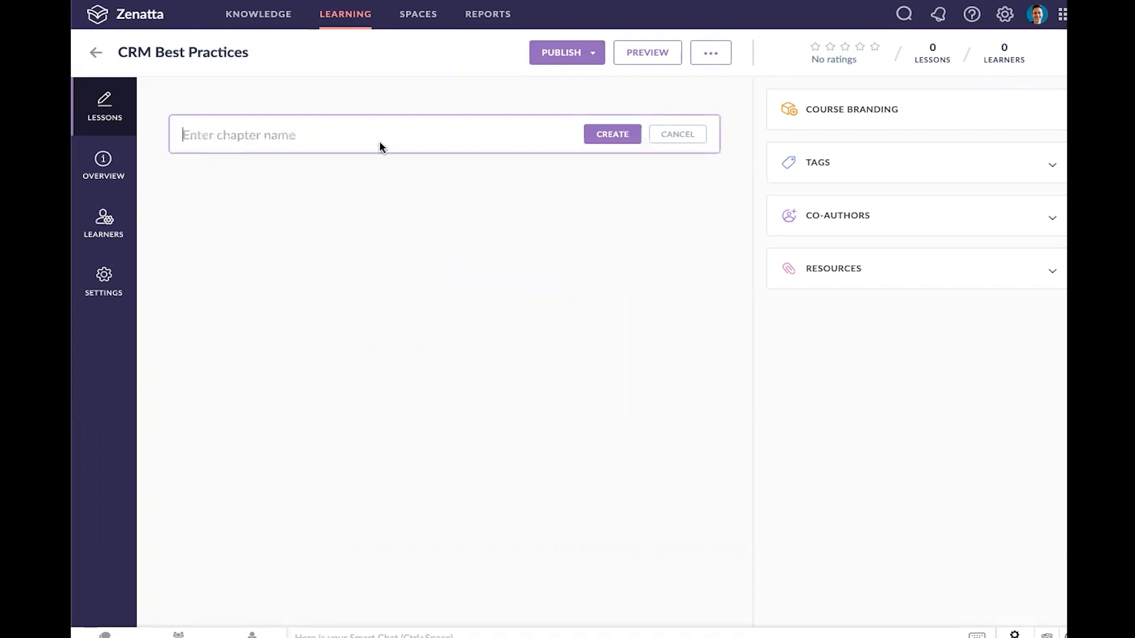
{"action": "type", "text": "CRM O"}
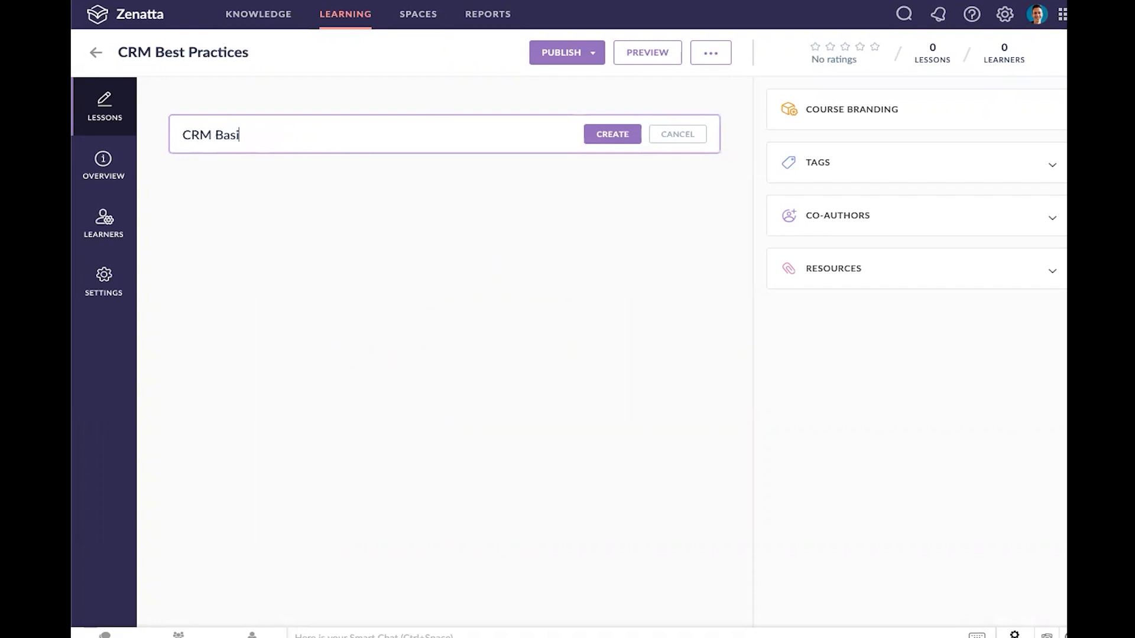
{"action": "left_click", "coordinate": [612, 134]}
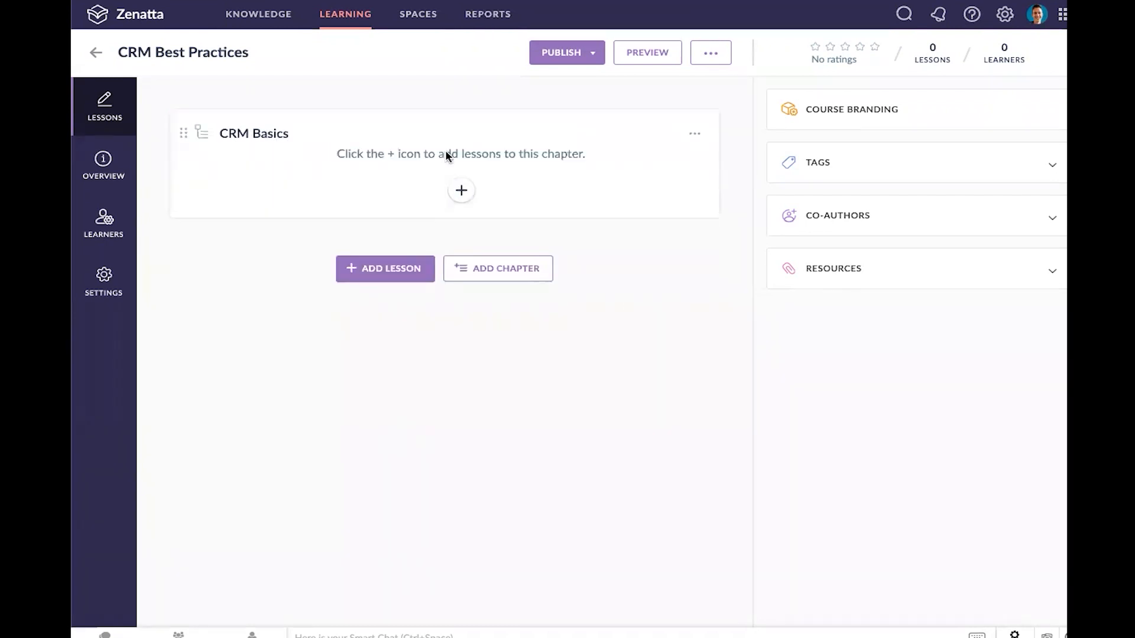
{"action": "mouse_move", "coordinate": [219, 173]}
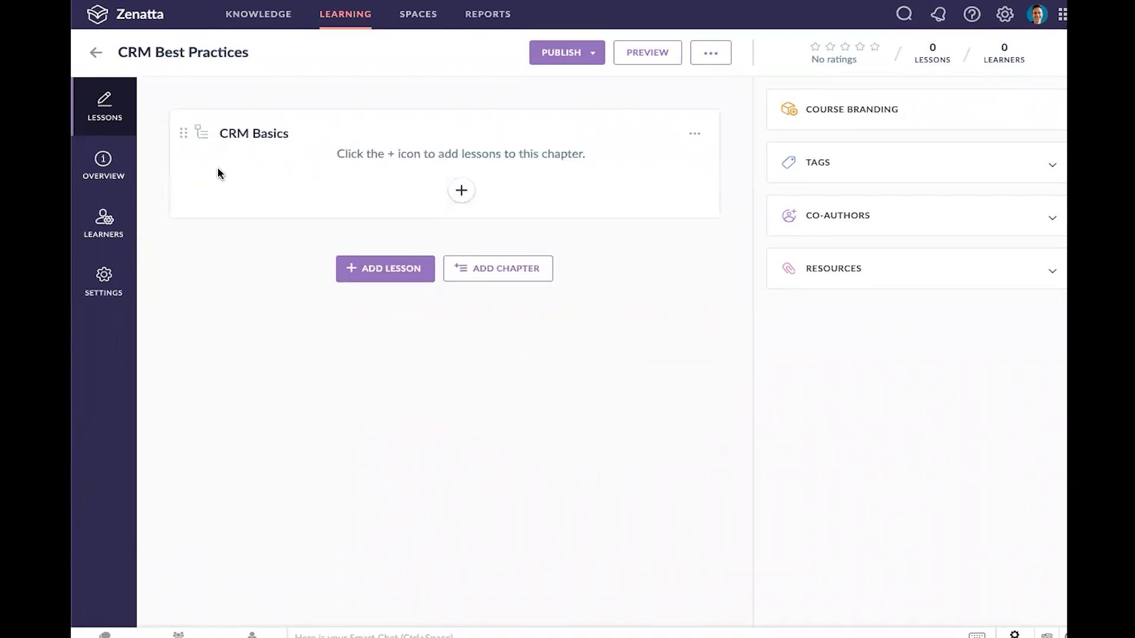
{"action": "mouse_move", "coordinate": [461, 190]}
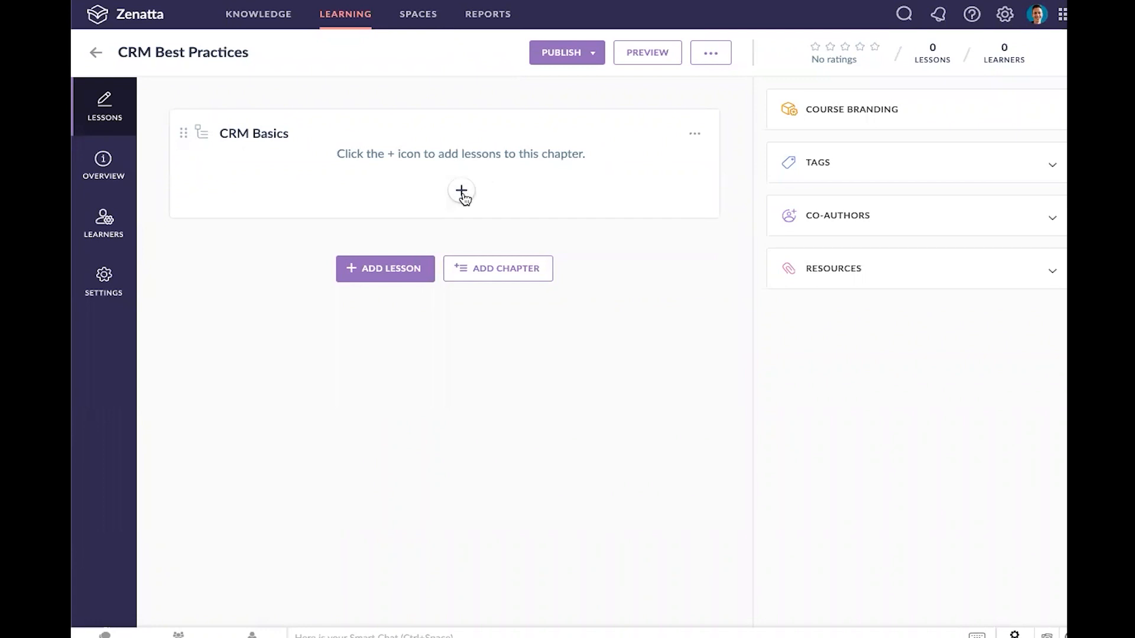
Add a 'Lead Management Basics' lesson to CRM Basics and show its content options
{"action": "left_click", "coordinate": [461, 190]}
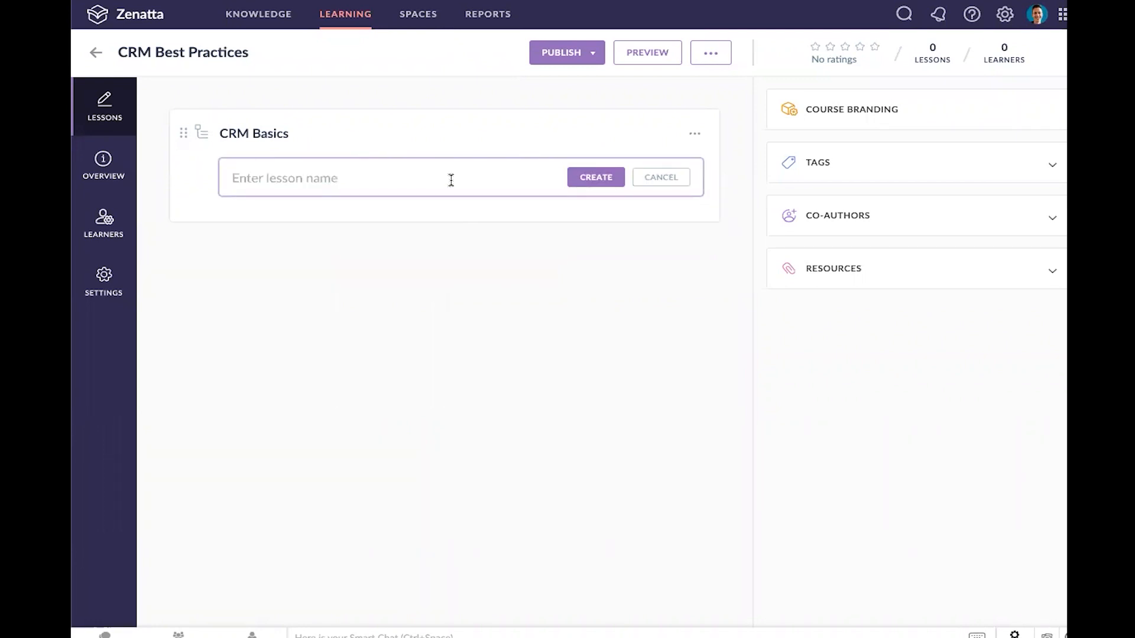
{"action": "type", "text": "CR"}
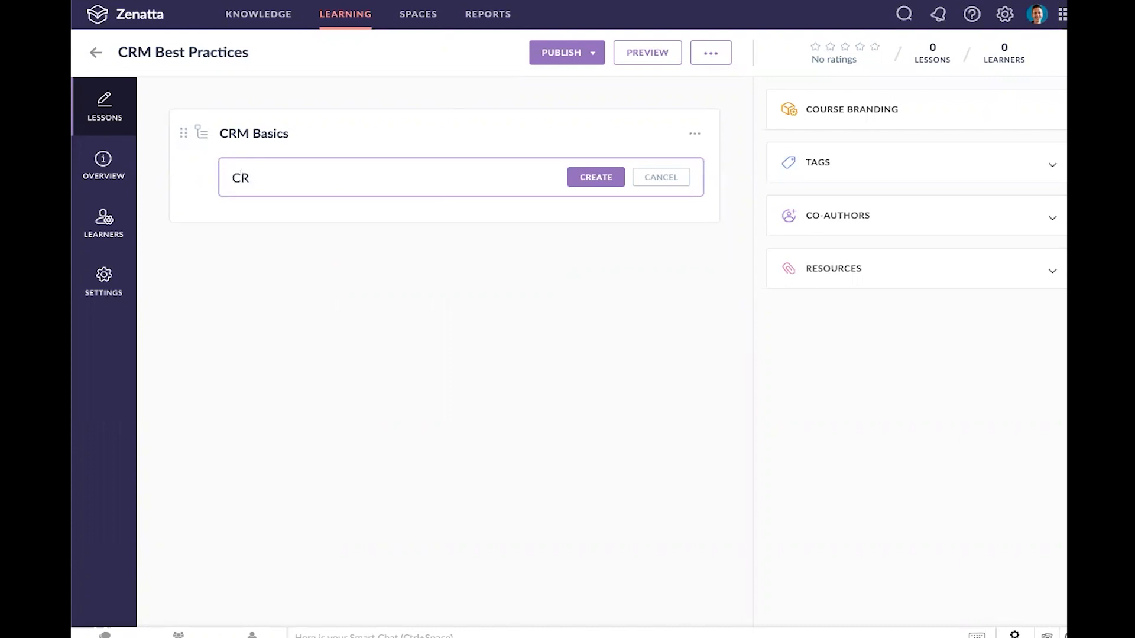
{"action": "type", "text": "Lead Manage"}
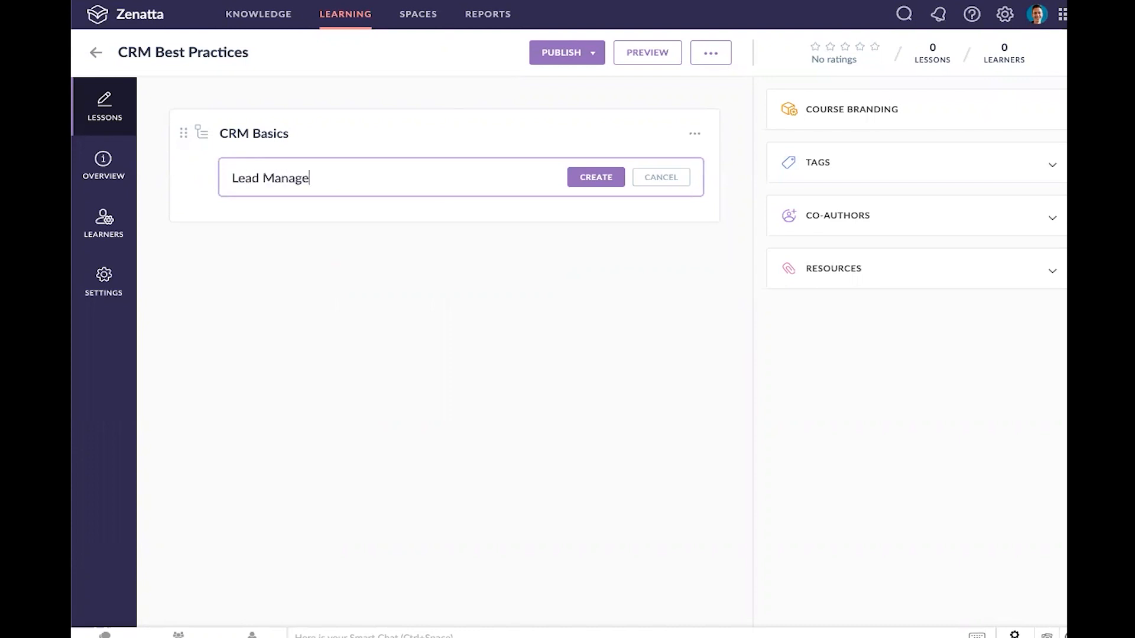
{"action": "type", "text": "ment Basics"}
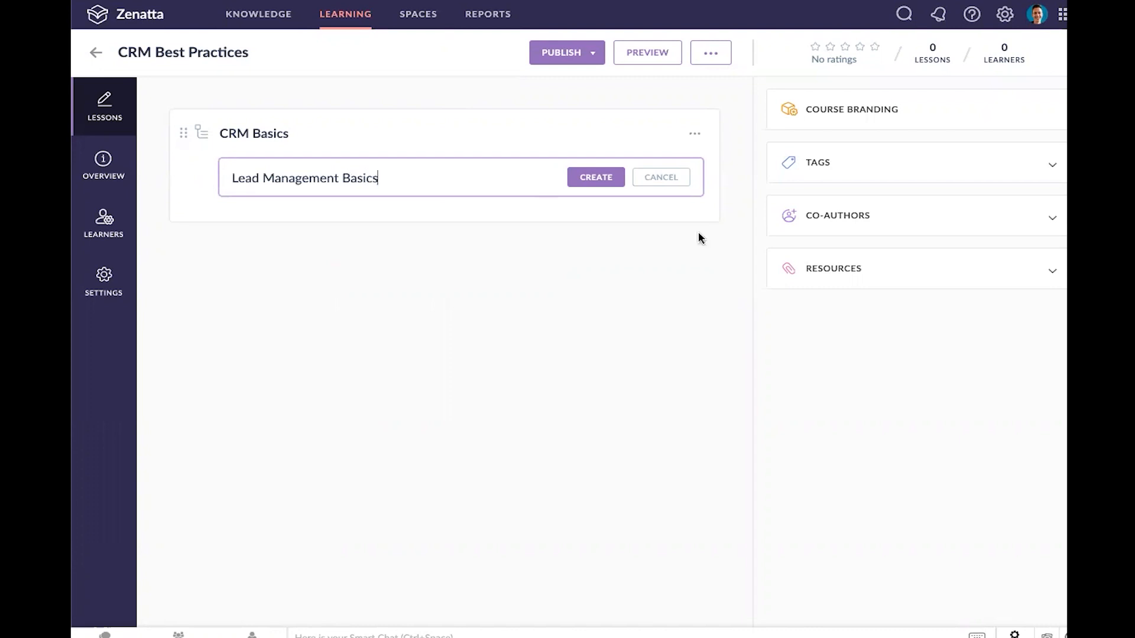
{"action": "left_click", "coordinate": [596, 178]}
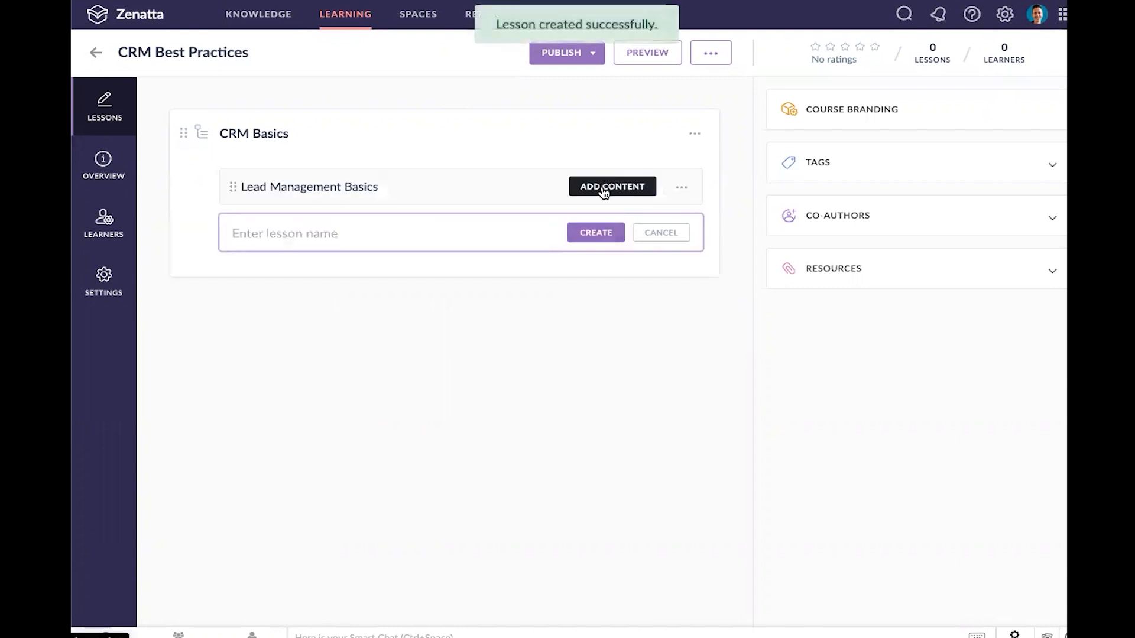
{"action": "left_click", "coordinate": [612, 187]}
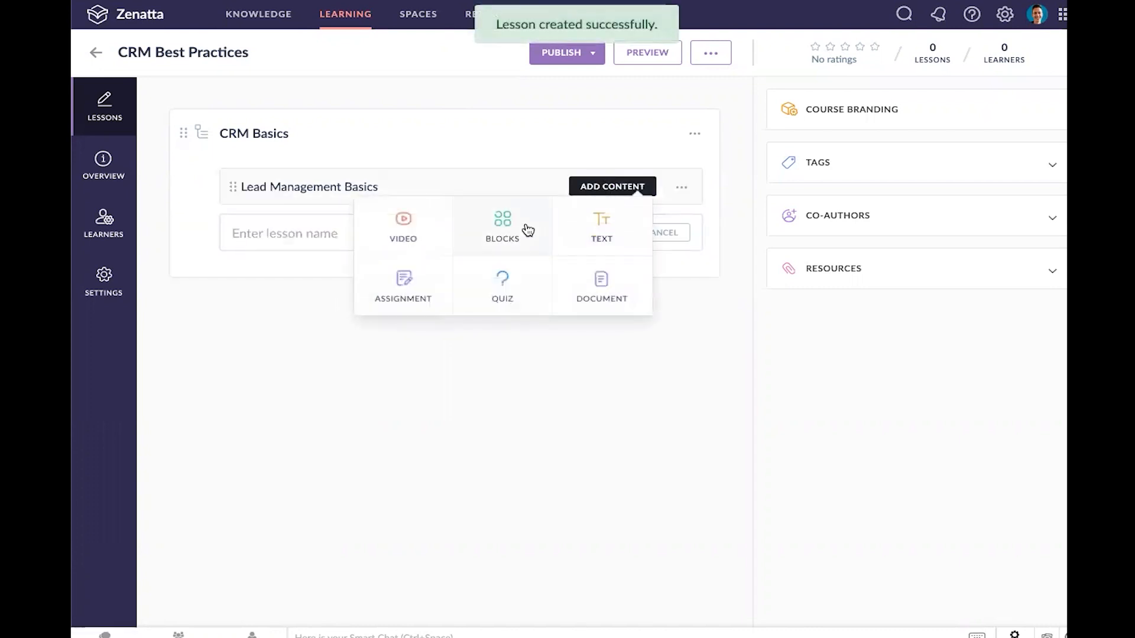
Add a text block headed 'Lead Management Overview' with a sentence on what leads are used for
{"action": "left_click", "coordinate": [502, 226]}
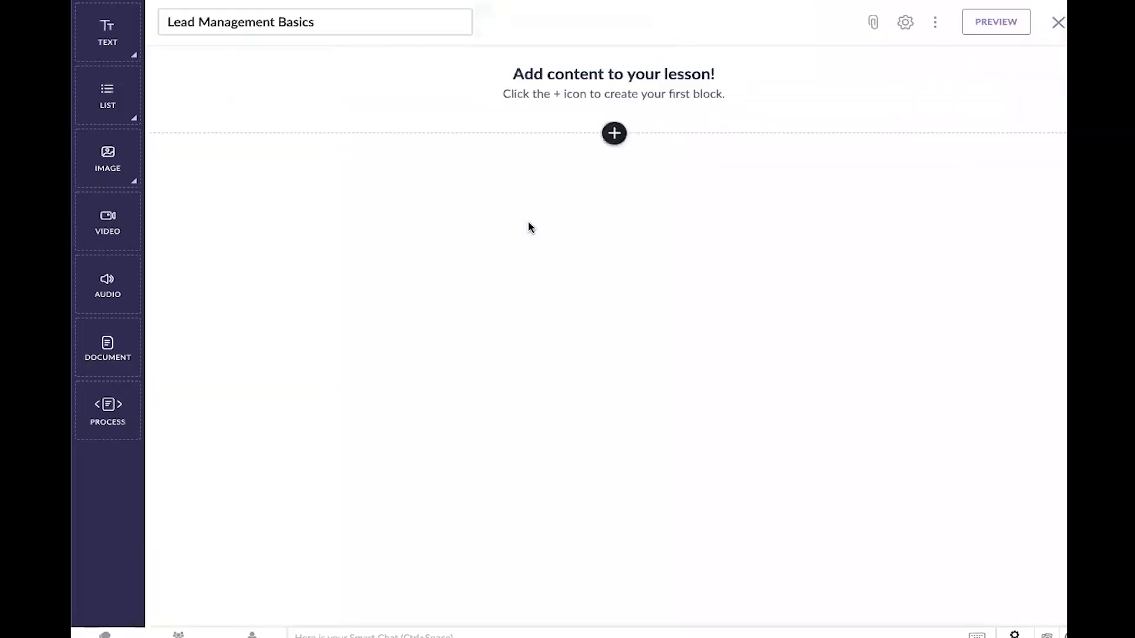
{"action": "mouse_move", "coordinate": [366, 270]}
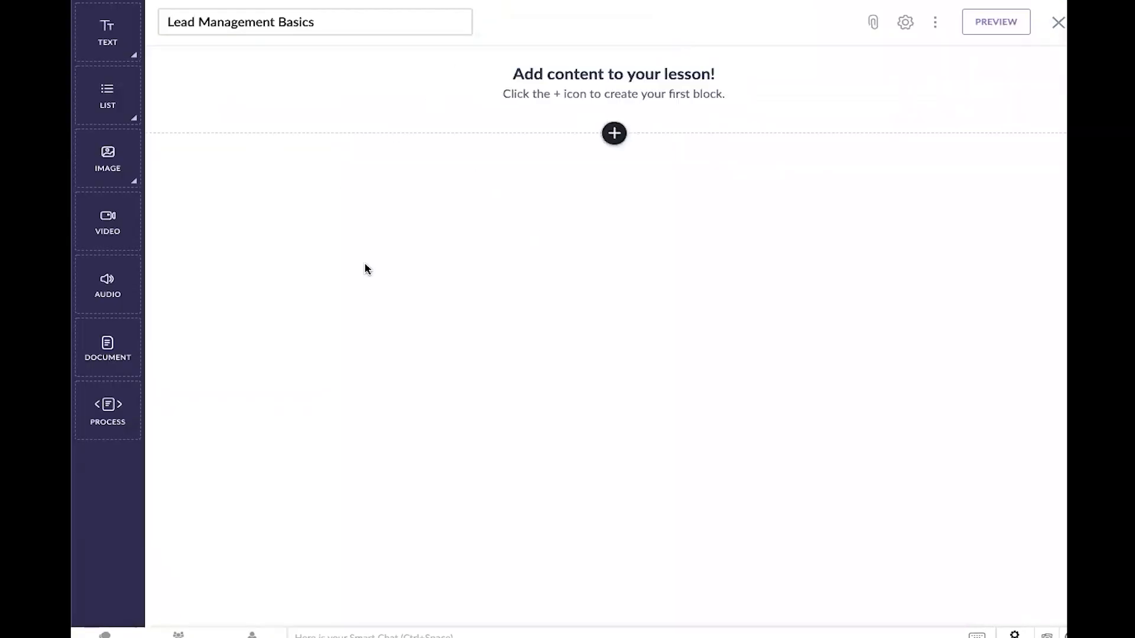
{"action": "mouse_move", "coordinate": [227, 83]}
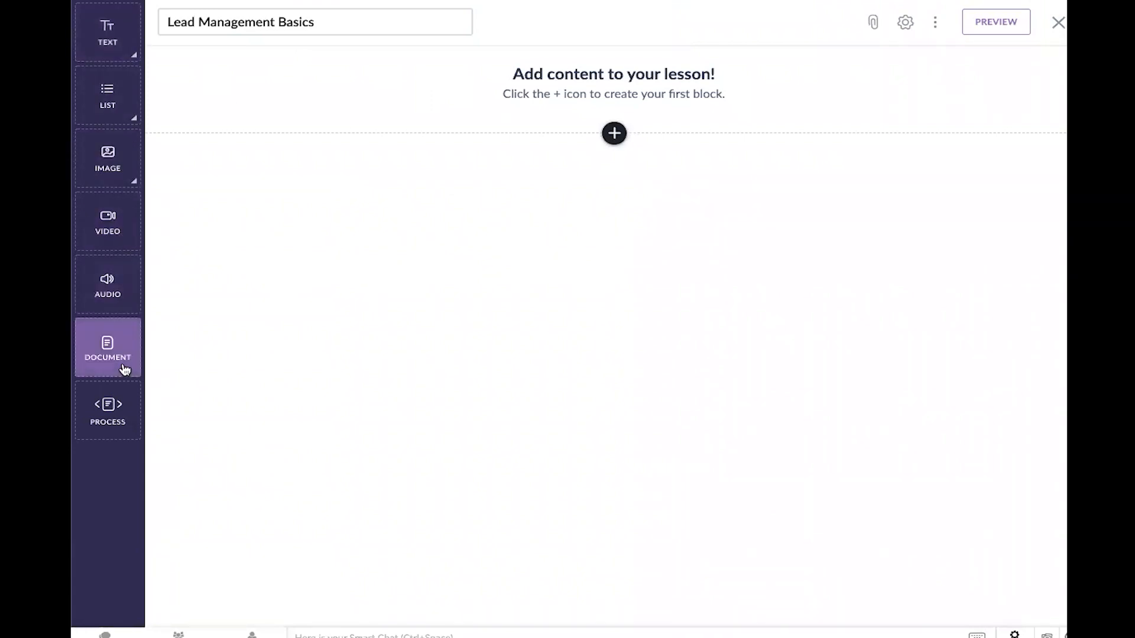
{"action": "mouse_move", "coordinate": [105, 39]}
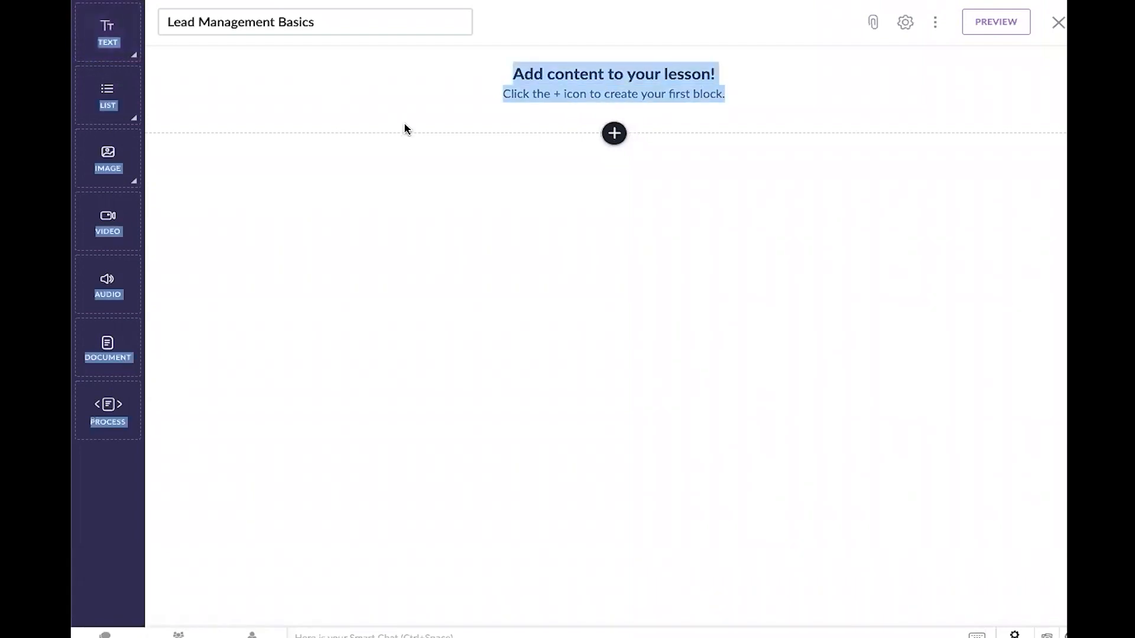
{"action": "left_click", "coordinate": [614, 133]}
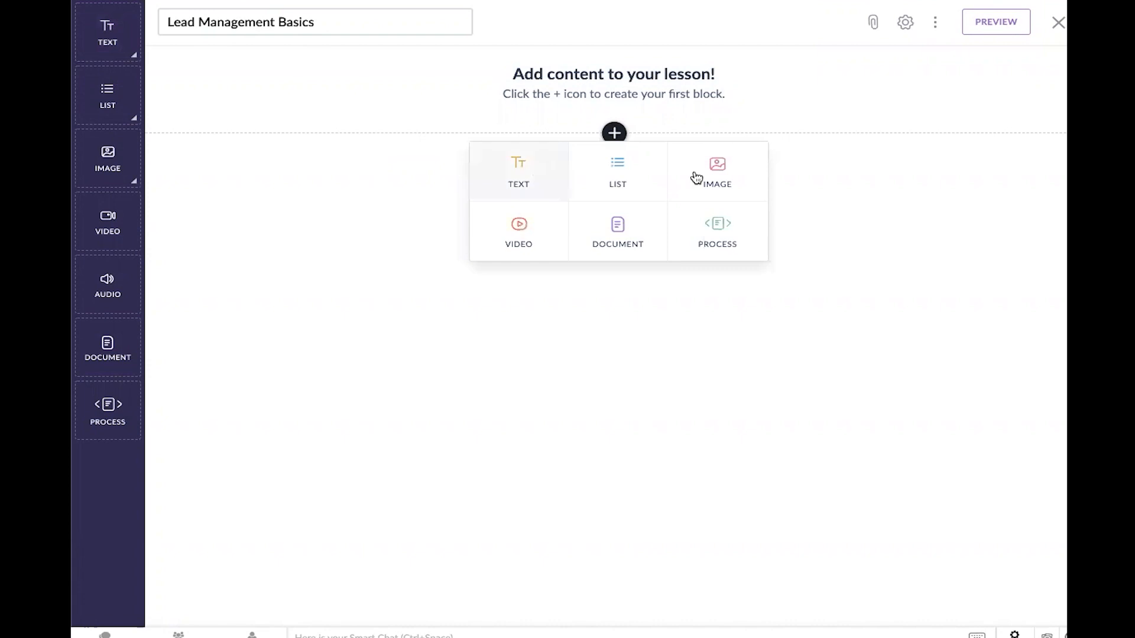
{"action": "left_click", "coordinate": [108, 32]}
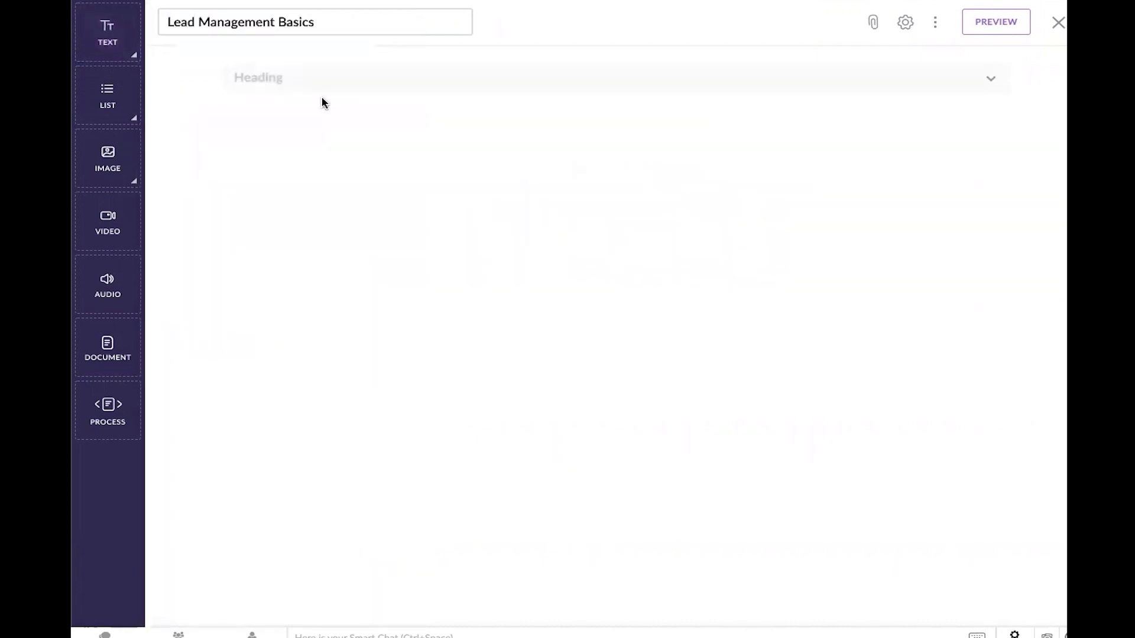
{"action": "double_click", "coordinate": [258, 77]}
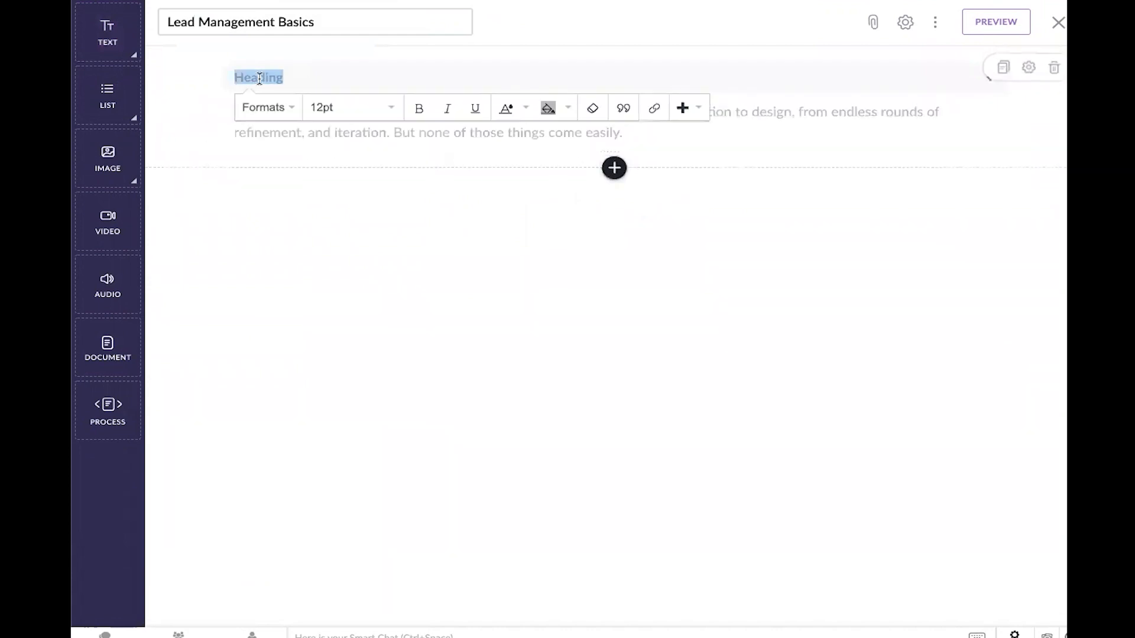
{"action": "type", "text": "Lead Management Overview"}
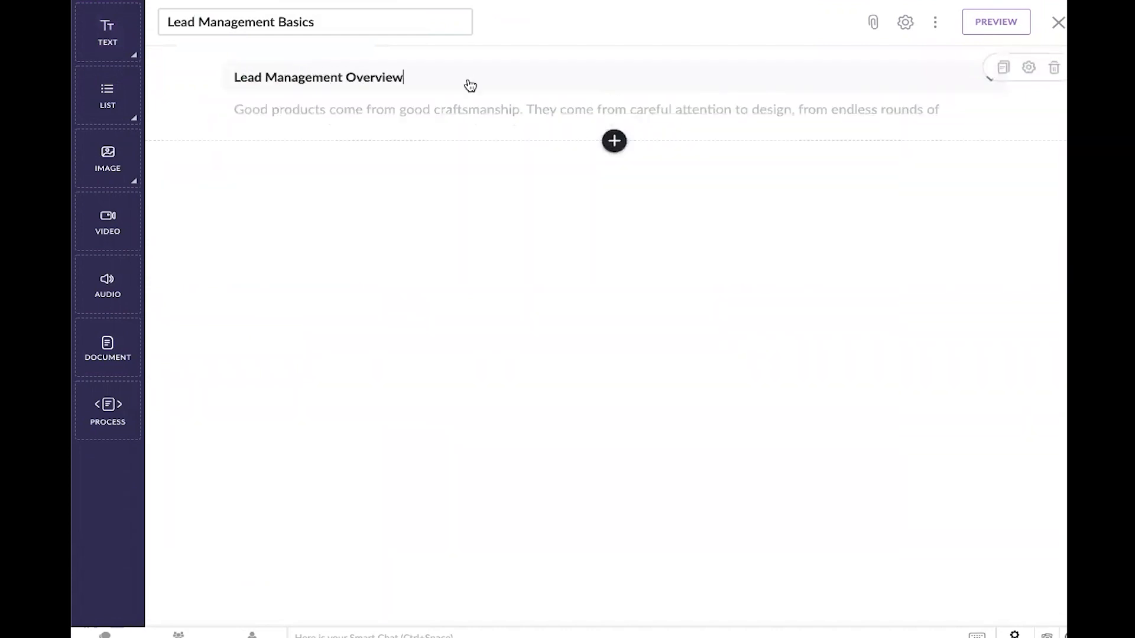
{"action": "type", "text": "Leads are"}
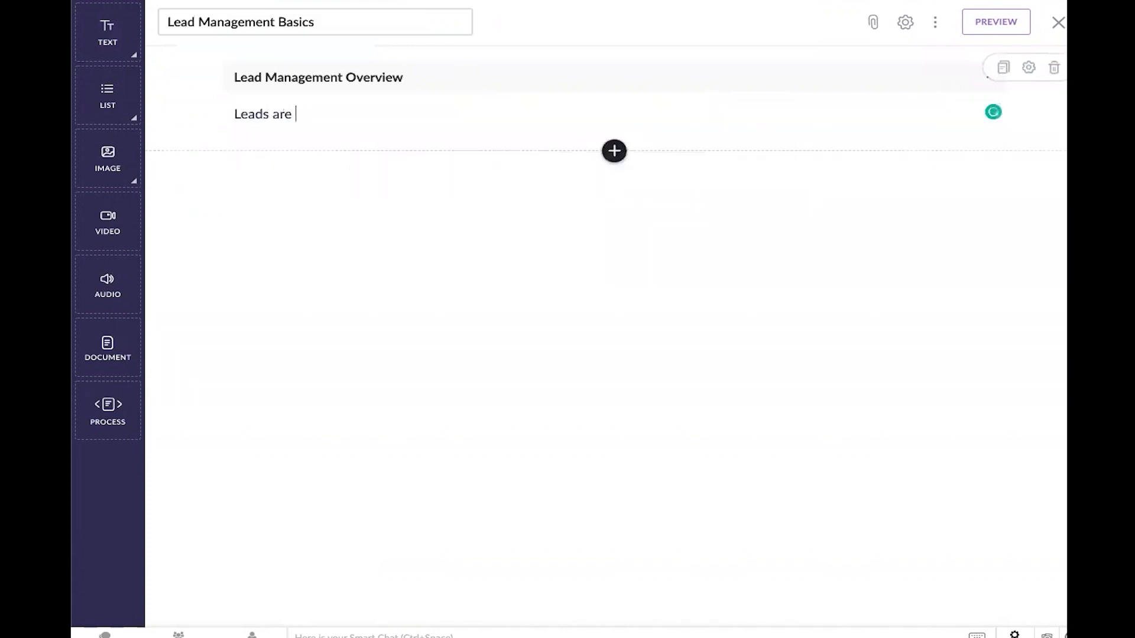
{"action": "type", "text": "used in the CRM for"}
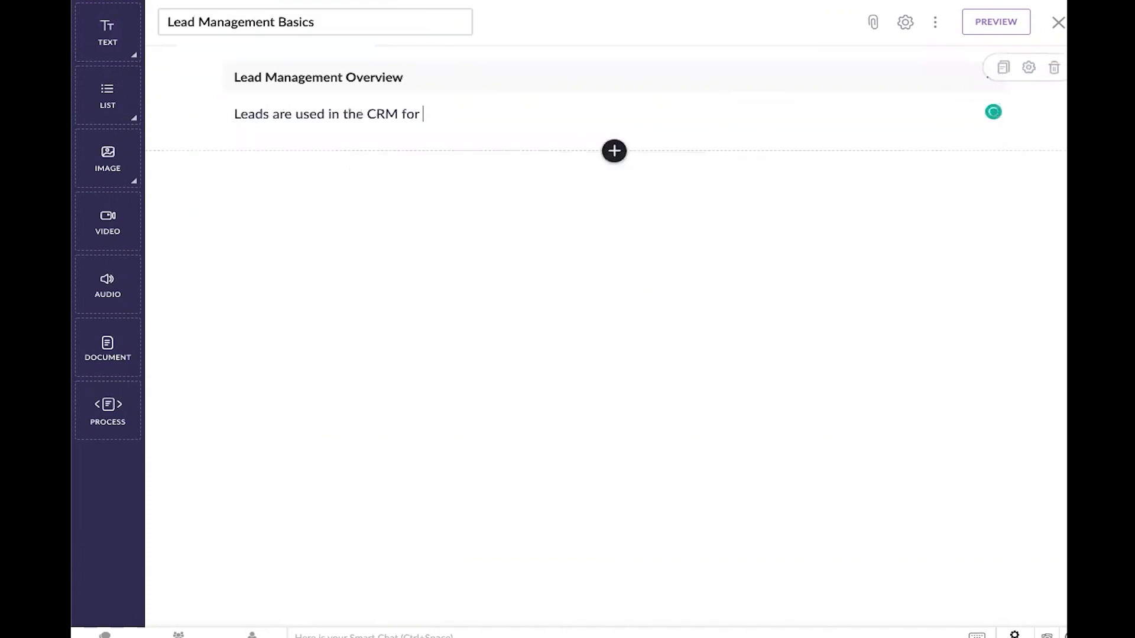
{"action": "type", "text": "pre-qualifi"}
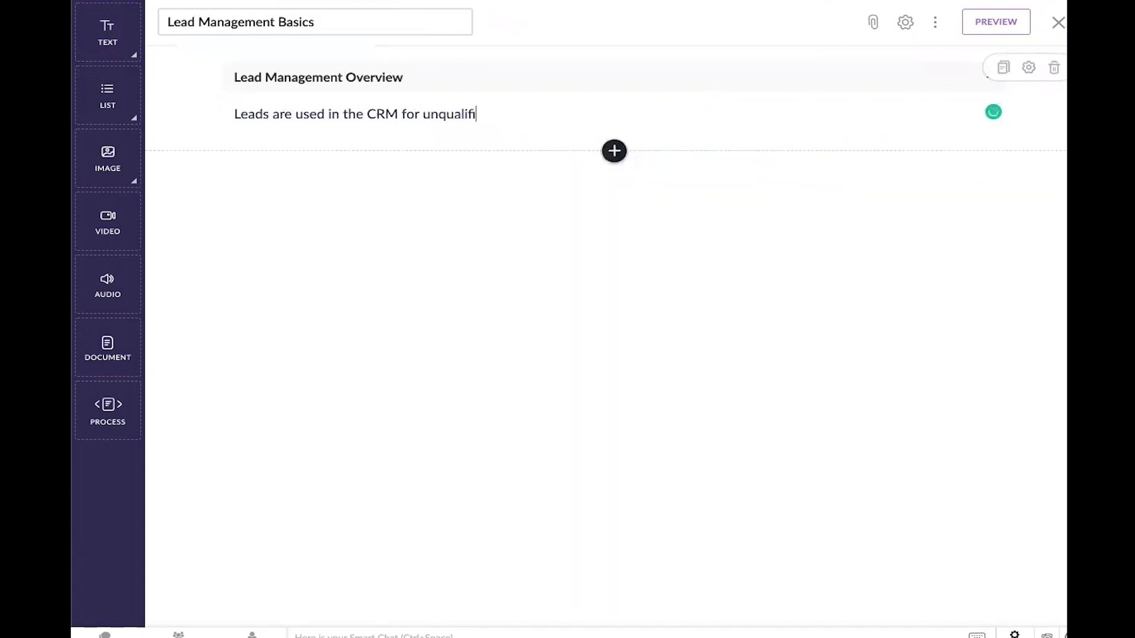
{"action": "type", "text": "ed potential prospects"}
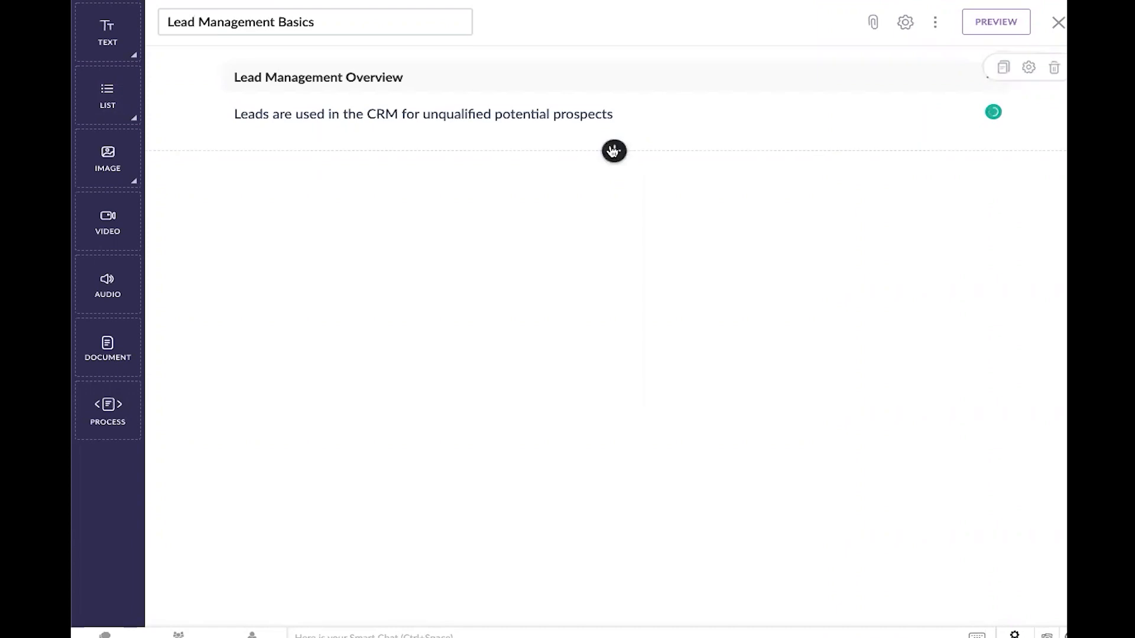
Add a 'Lead Qualification Concepts' heading and numbered list: Budget, Timeline, Product Fit
{"action": "left_click", "coordinate": [107, 97]}
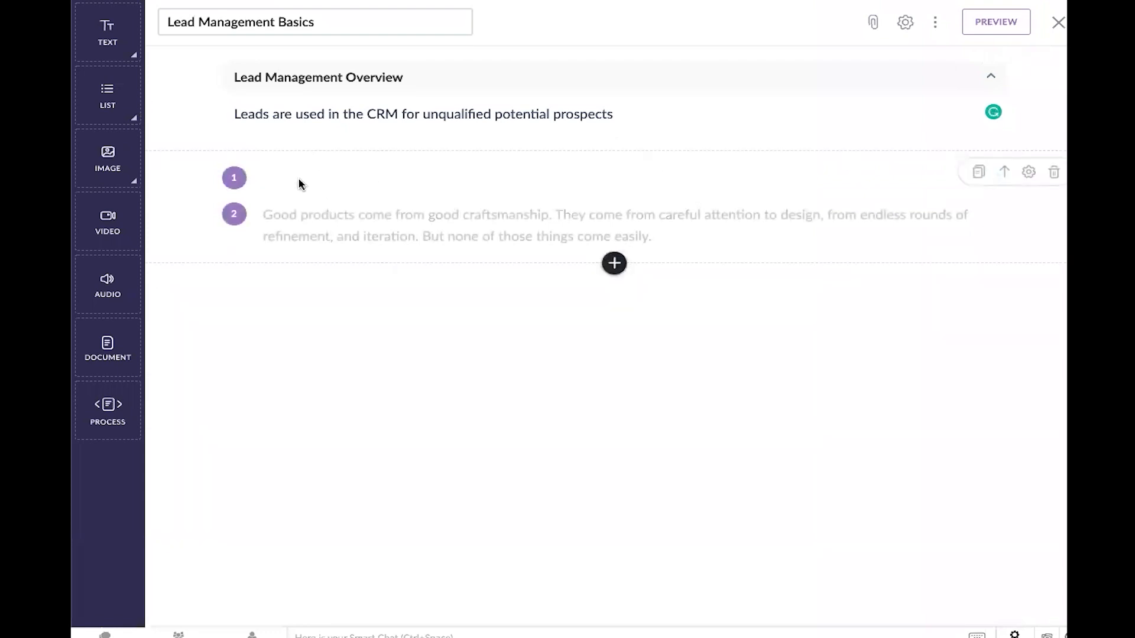
{"action": "mouse_move", "coordinate": [179, 166]}
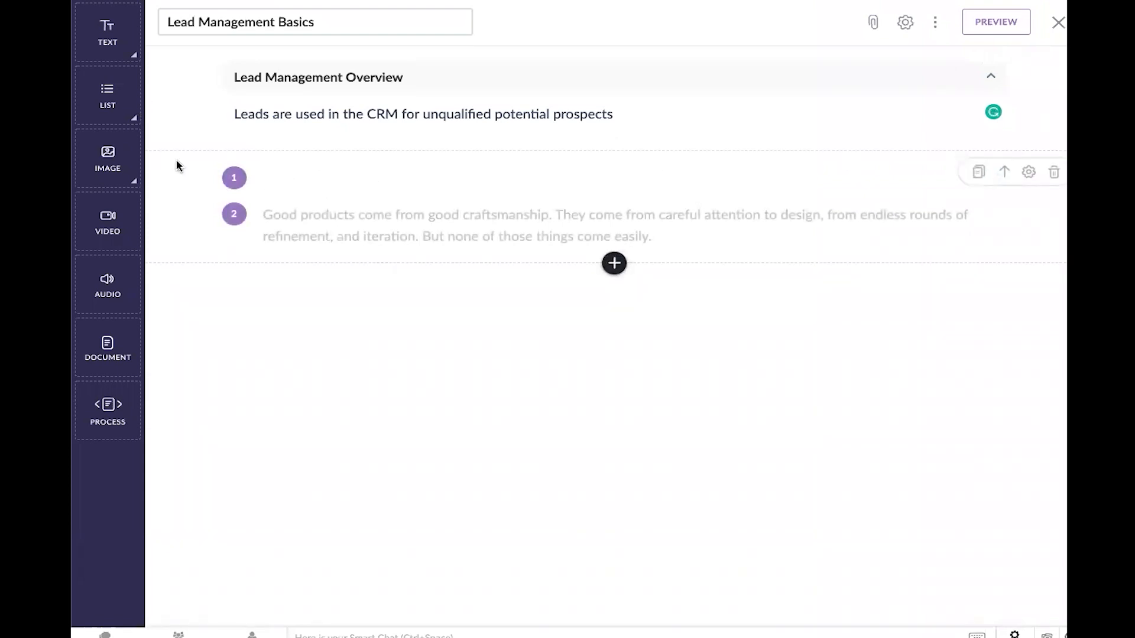
{"action": "left_click", "coordinate": [111, 36]}
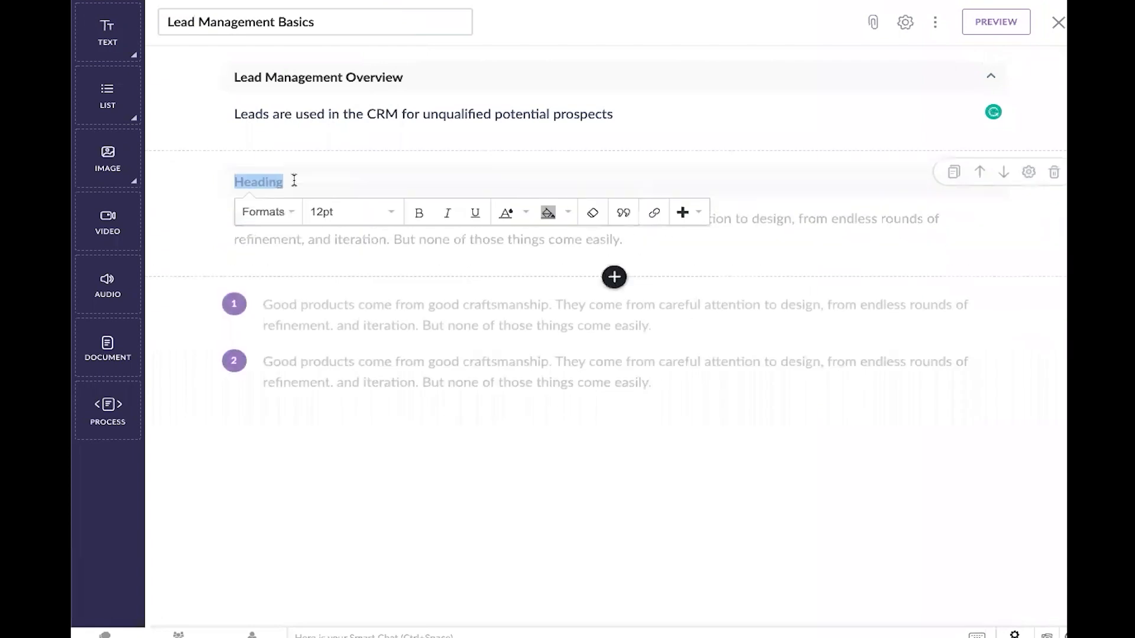
{"action": "type", "text": "Lead Q"}
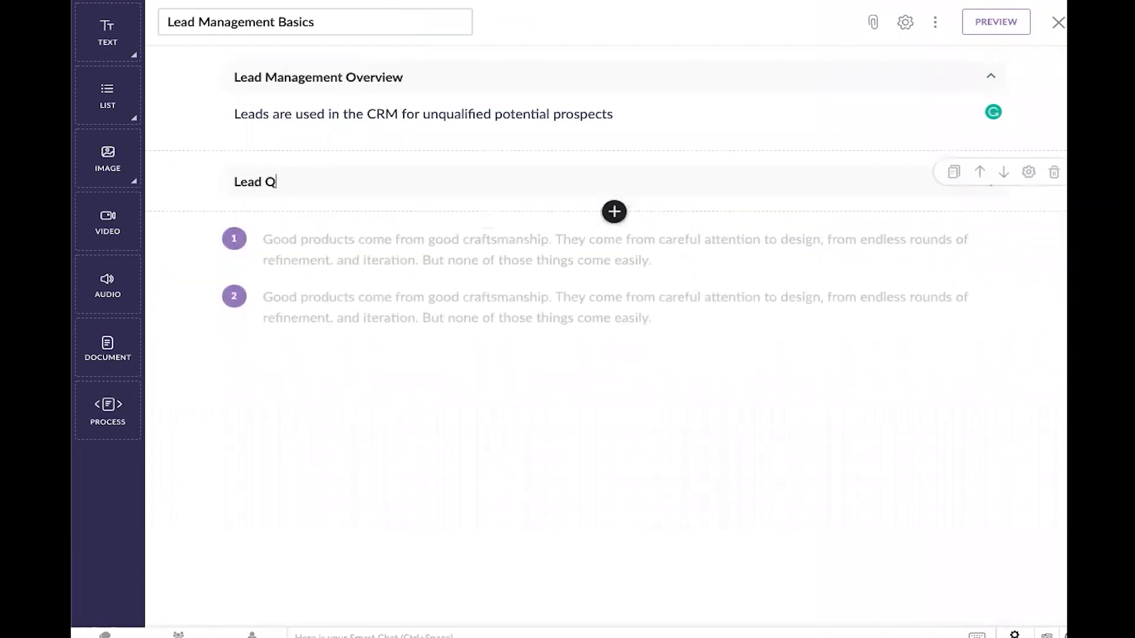
{"action": "type", "text": "ualification Concepts"}
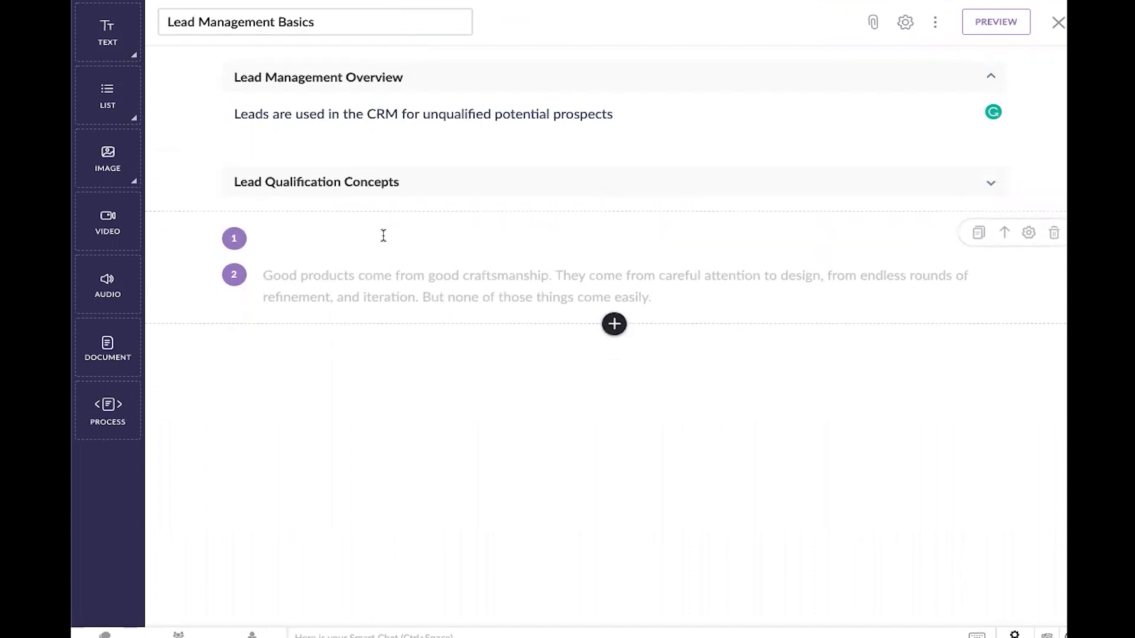
{"action": "type", "text": "Budget"}
{"action": "type", "text": "Timeline"}
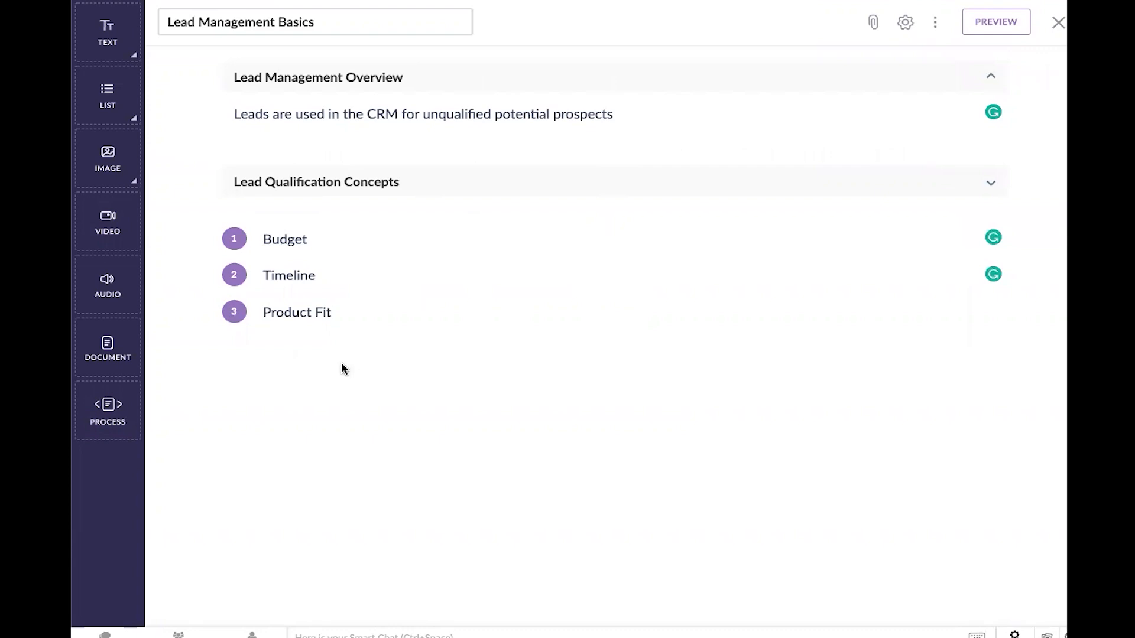
{"action": "mouse_move", "coordinate": [434, 146]}
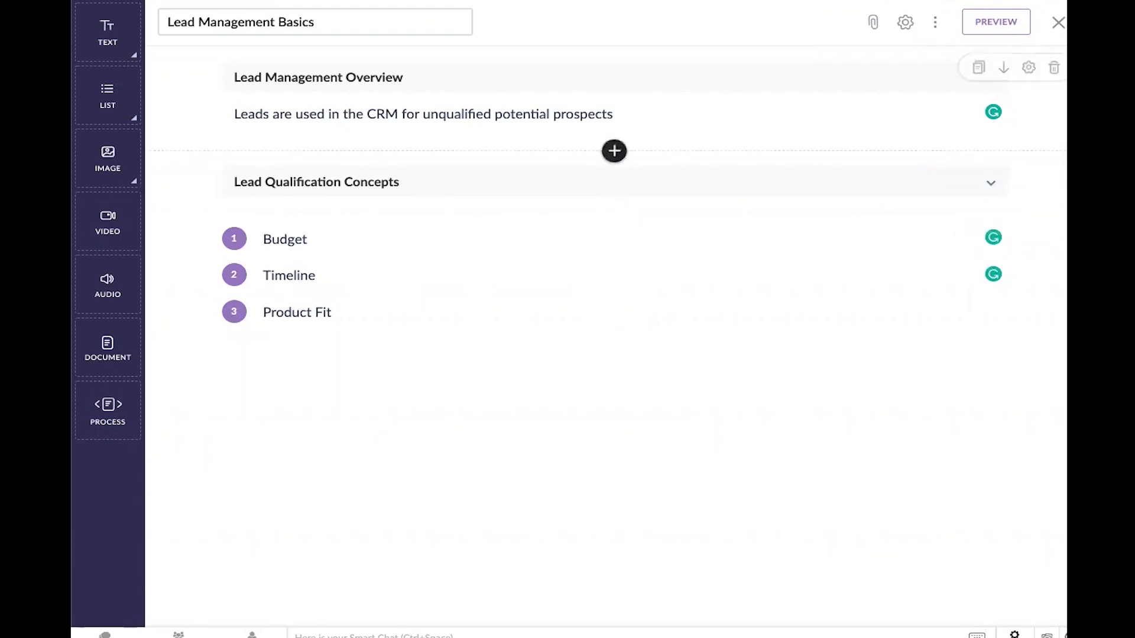
{"action": "mouse_move", "coordinate": [1056, 22]}
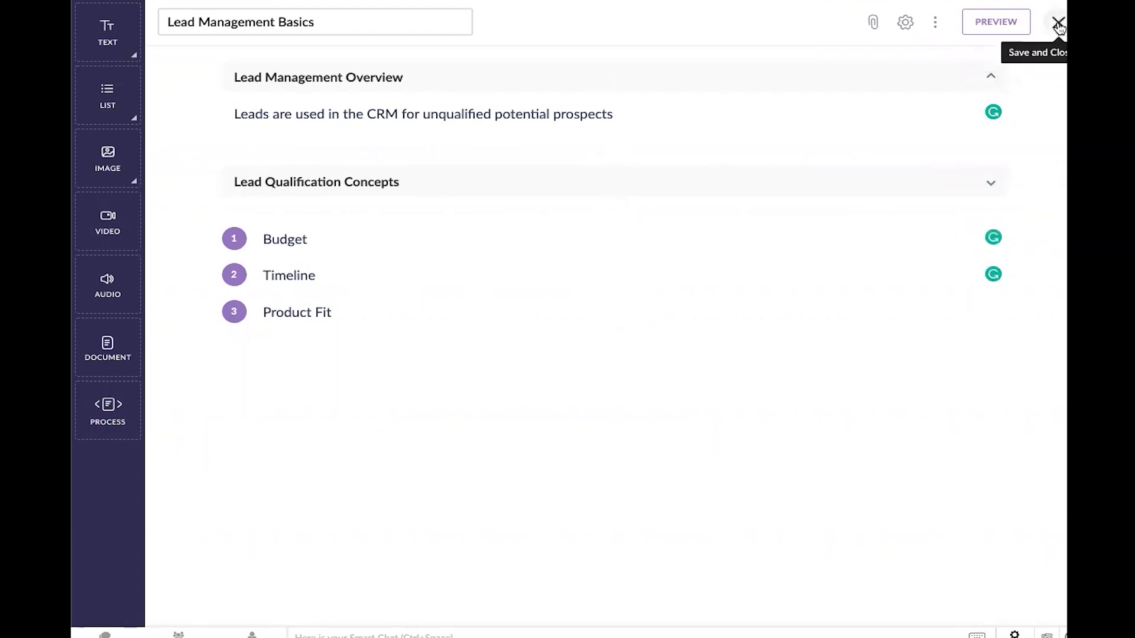
Save the lesson, then add a 'Lead Management Assessment' lesson opened as a quiz
{"action": "left_click", "coordinate": [1059, 21]}
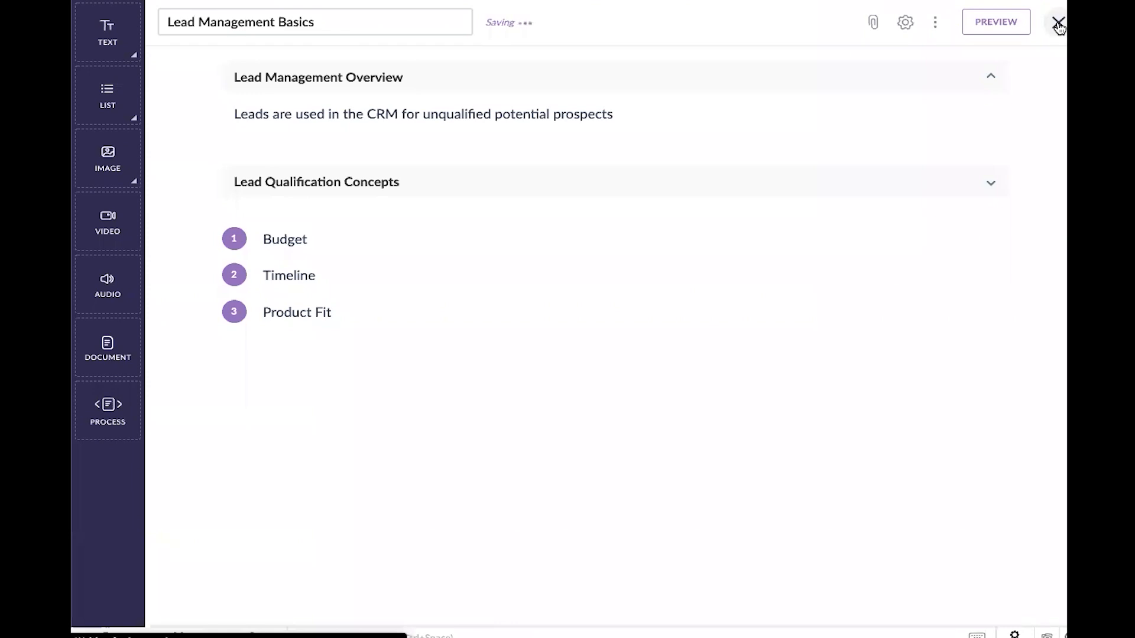
{"action": "left_click", "coordinate": [1059, 22]}
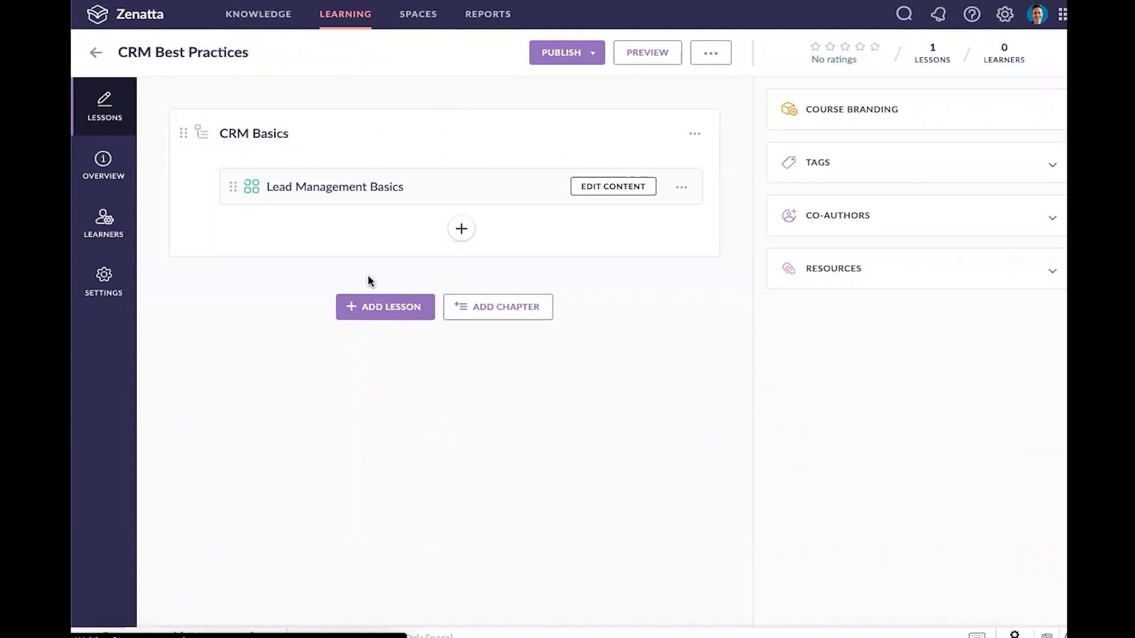
{"action": "mouse_move", "coordinate": [299, 195]}
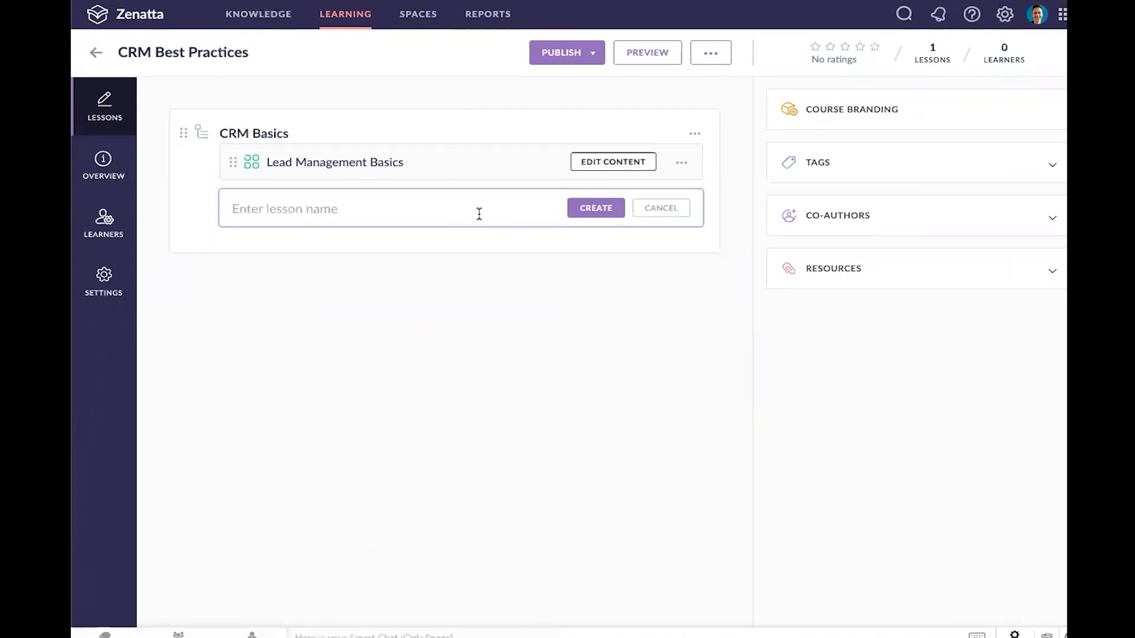
{"action": "type", "text": "Lead Management Assessment"}
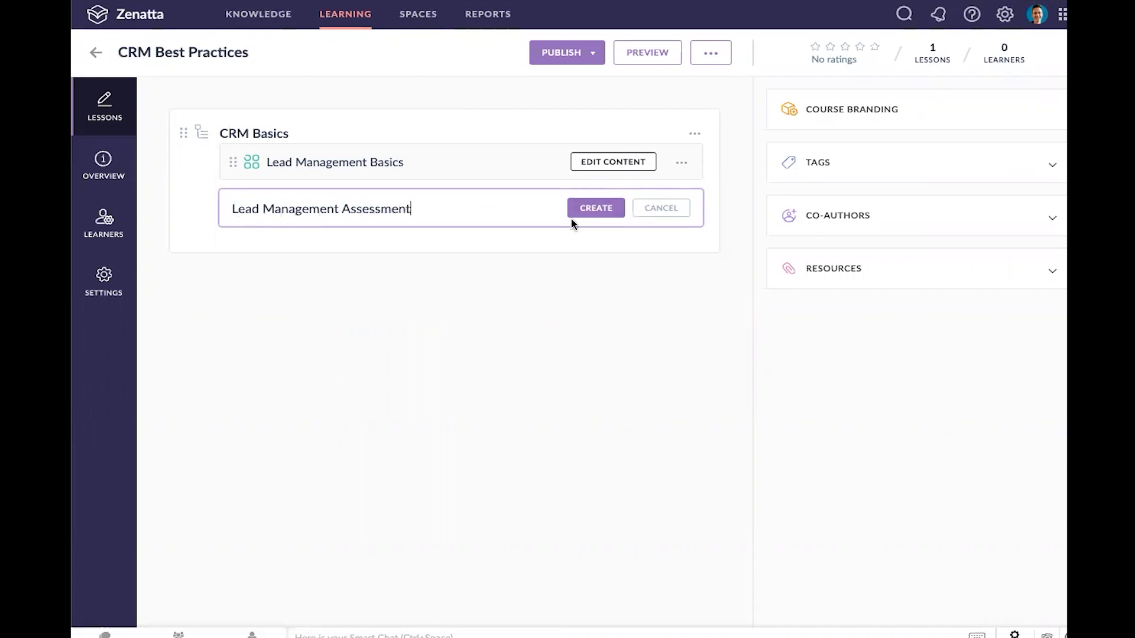
{"action": "left_click", "coordinate": [595, 207]}
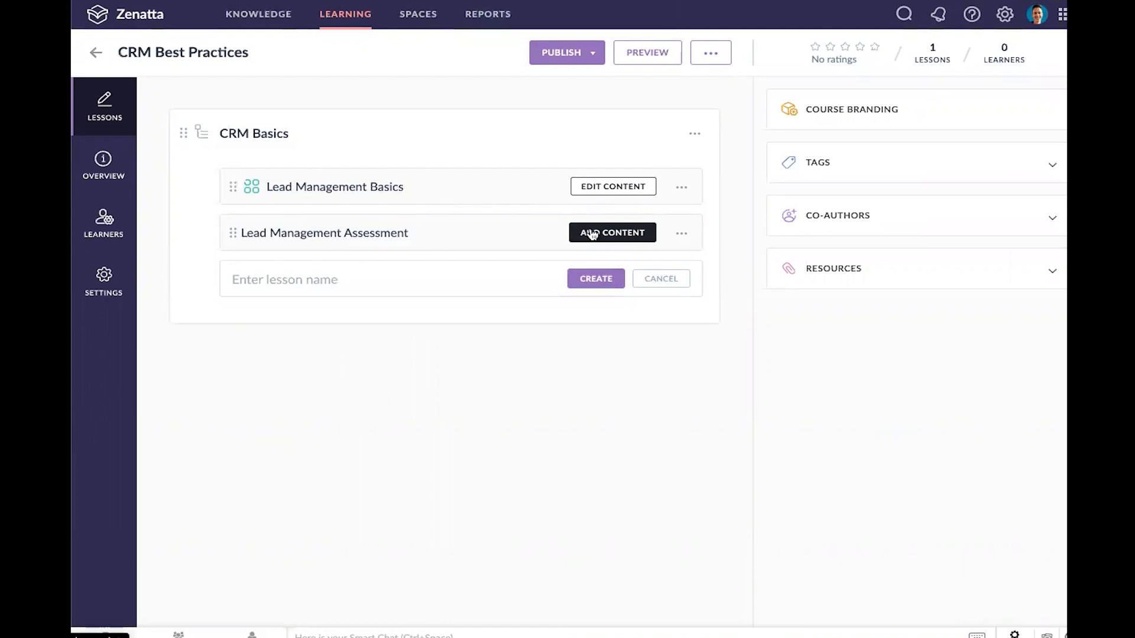
{"action": "left_click", "coordinate": [613, 232]}
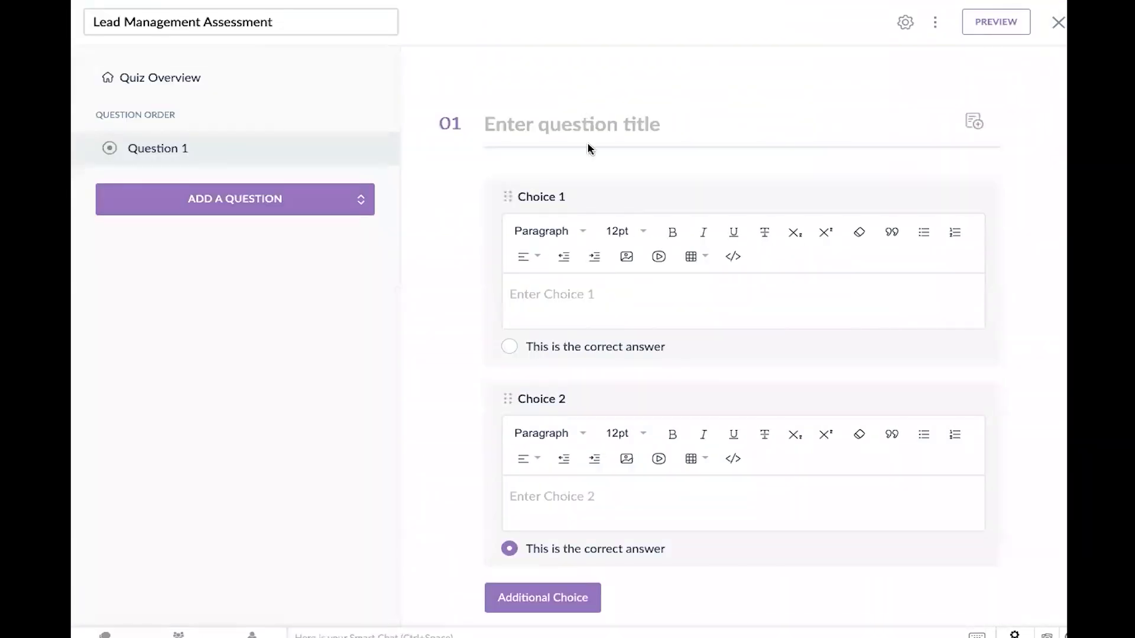
Write question 1 on the Leads module's primary usage, with two choices and the second correct
{"action": "left_click", "coordinate": [594, 125]}
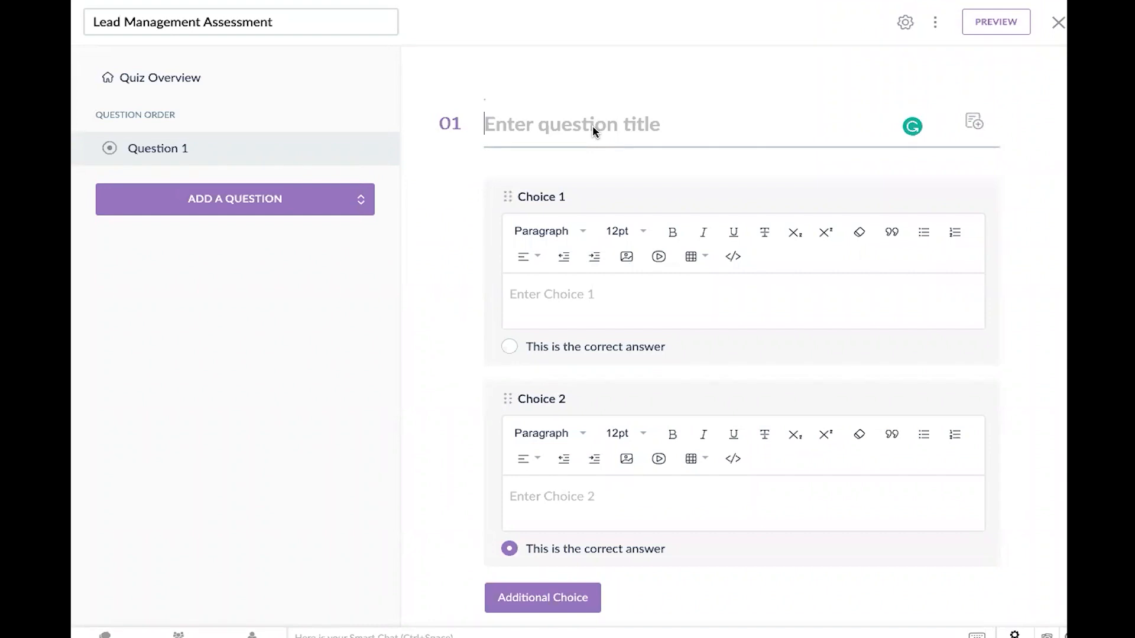
{"action": "type", "text": "What is the prima"}
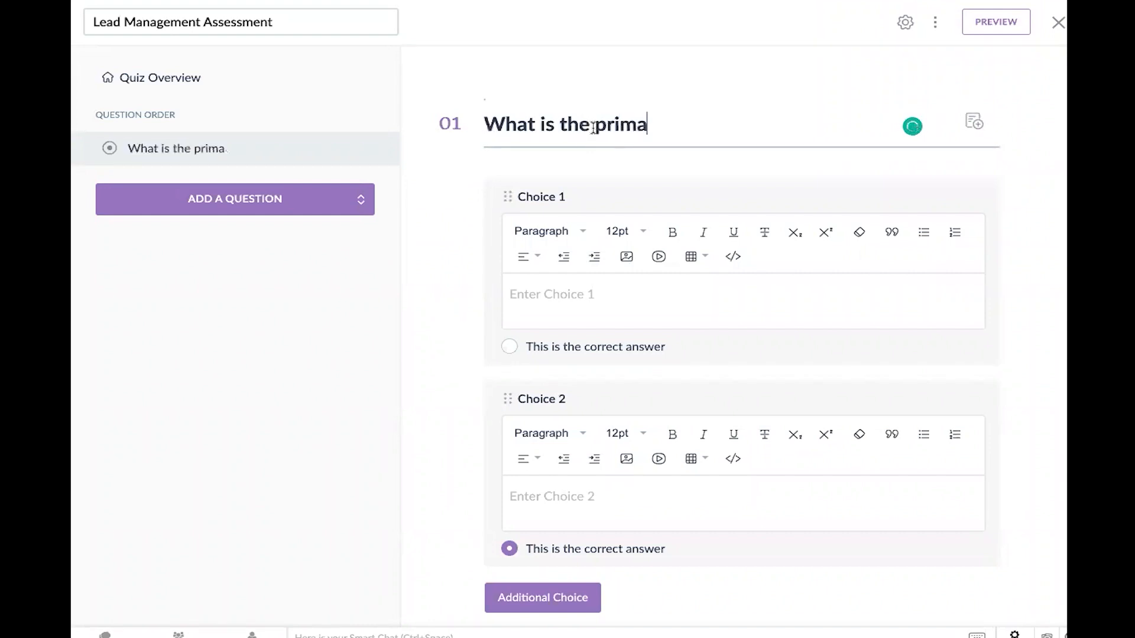
{"action": "type", "text": "ry usage"}
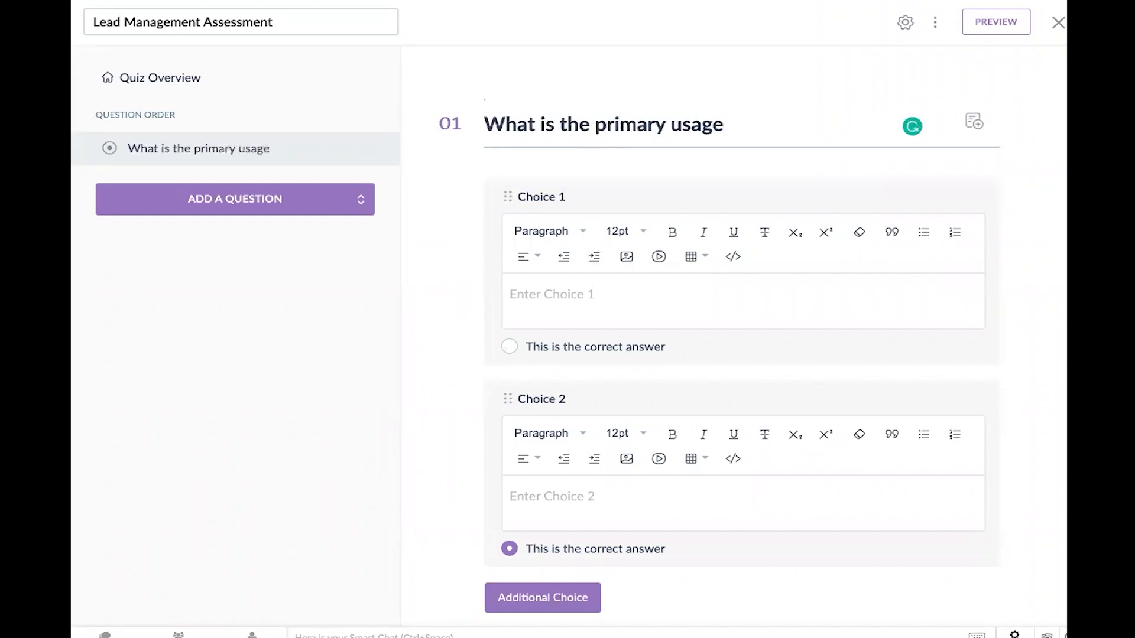
{"action": "type", "text": "for the Leads module?"}
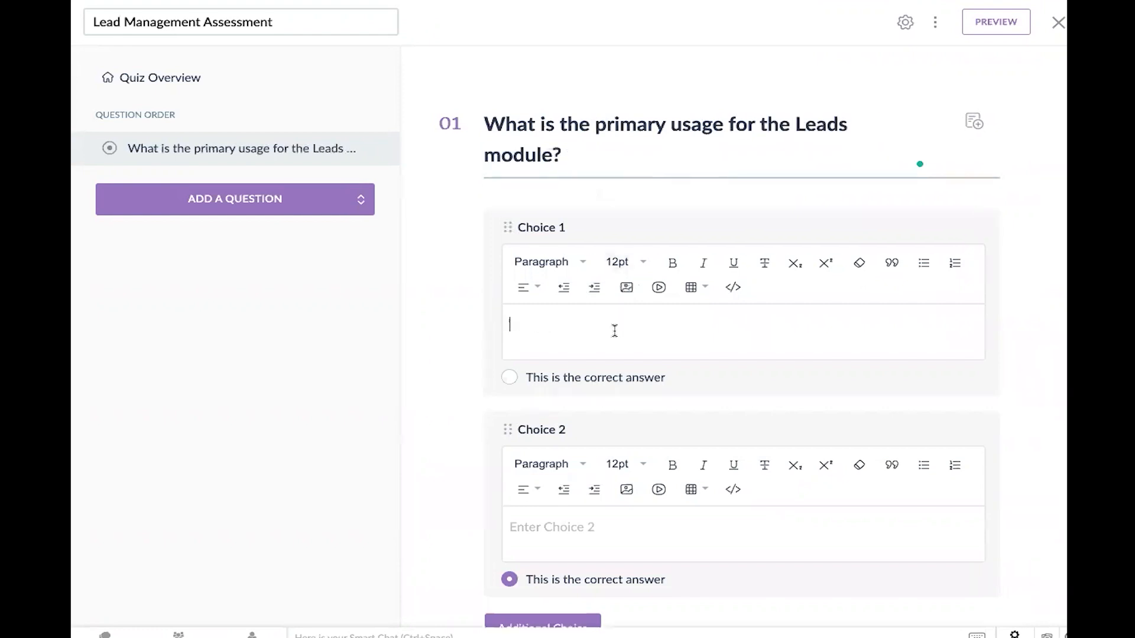
{"action": "type", "text": "Sending Contracts for Signature"}
{"action": "left_click", "coordinate": [743, 535]}
{"action": "type", "text": "Qualifying"}
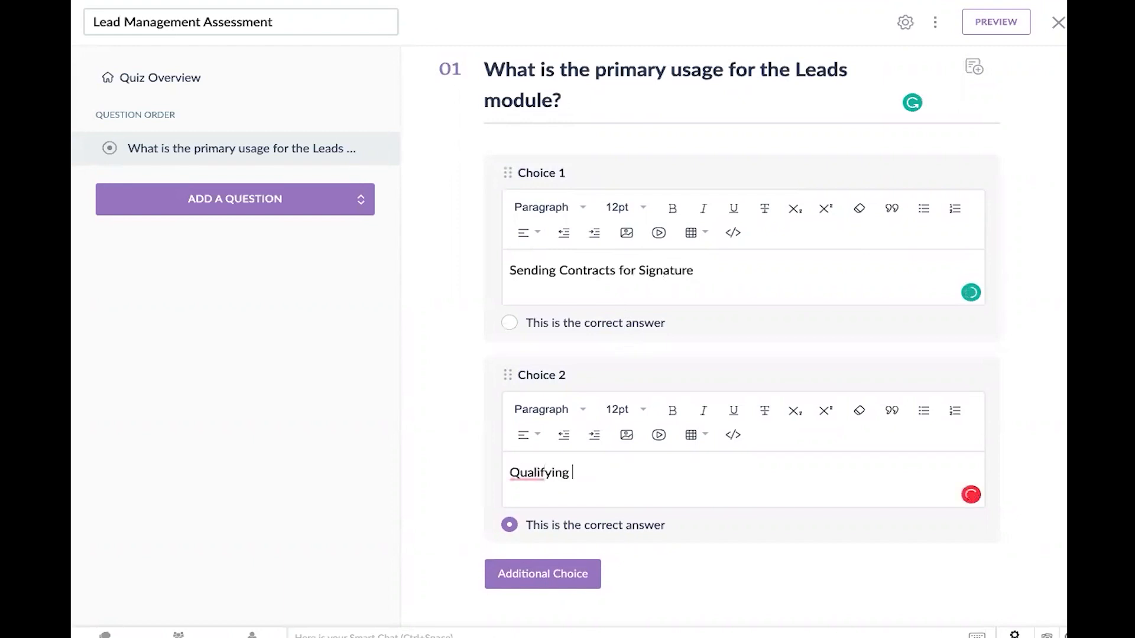
{"action": "type", "text": "inbound/outbound pot"}
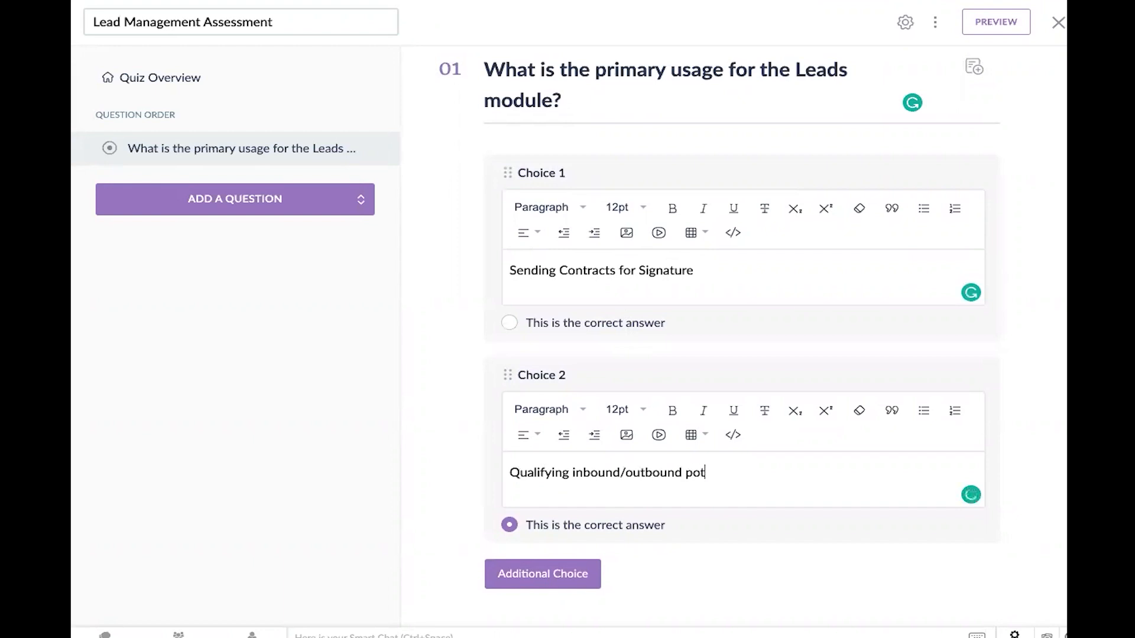
{"action": "type", "text": "ential prospects"}
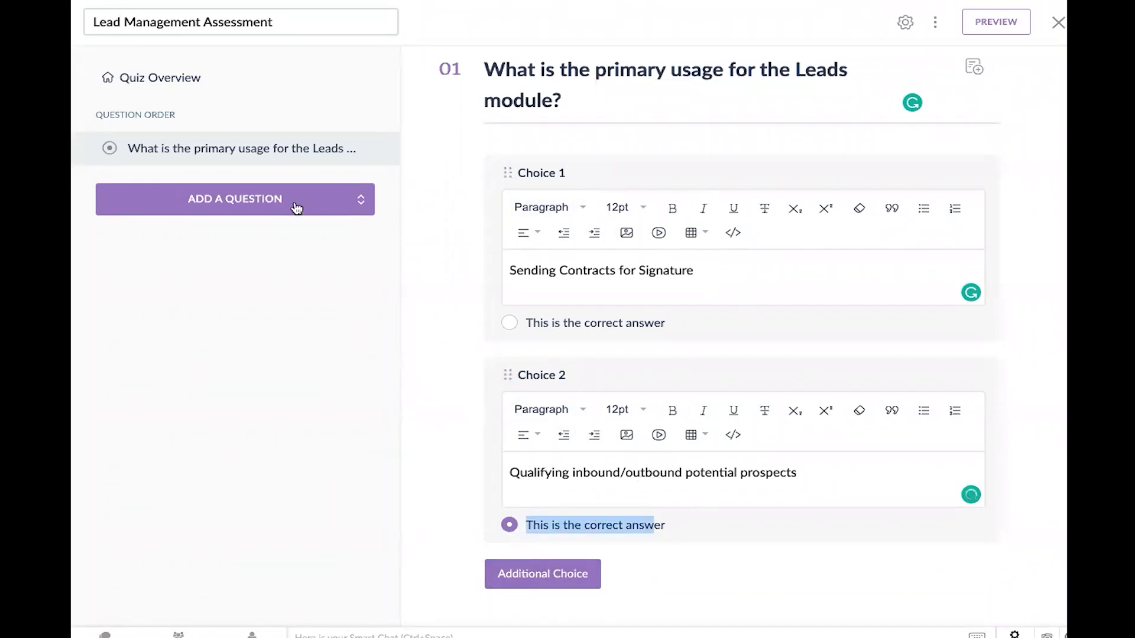
Write question 2 on Lead Qualification: Budget, Birthday, Timeline, with Budget and Timeline correct
{"action": "left_click", "coordinate": [234, 200]}
{"action": "type", "text": "Which of"}
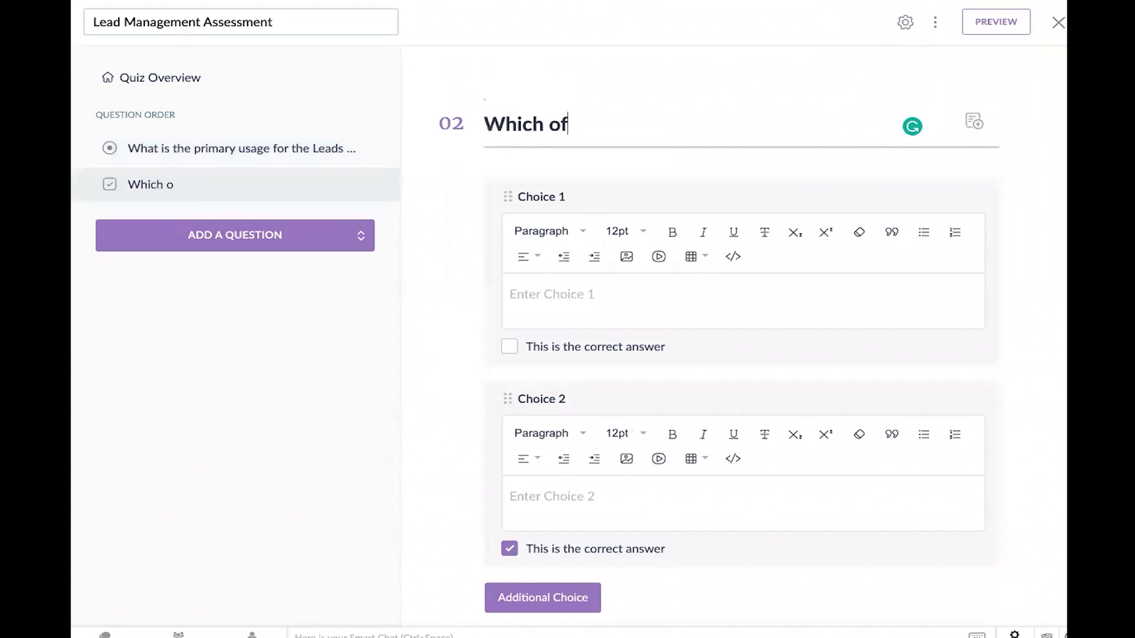
{"action": "type", "text": "the following should be"}
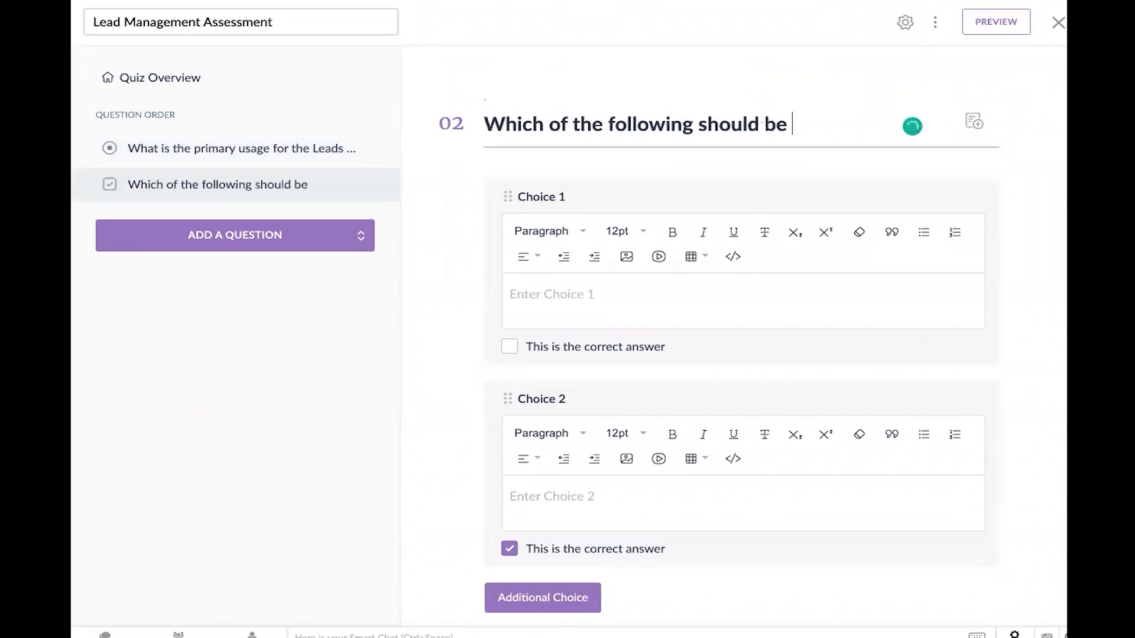
{"action": "type", "text": "used for Lead"}
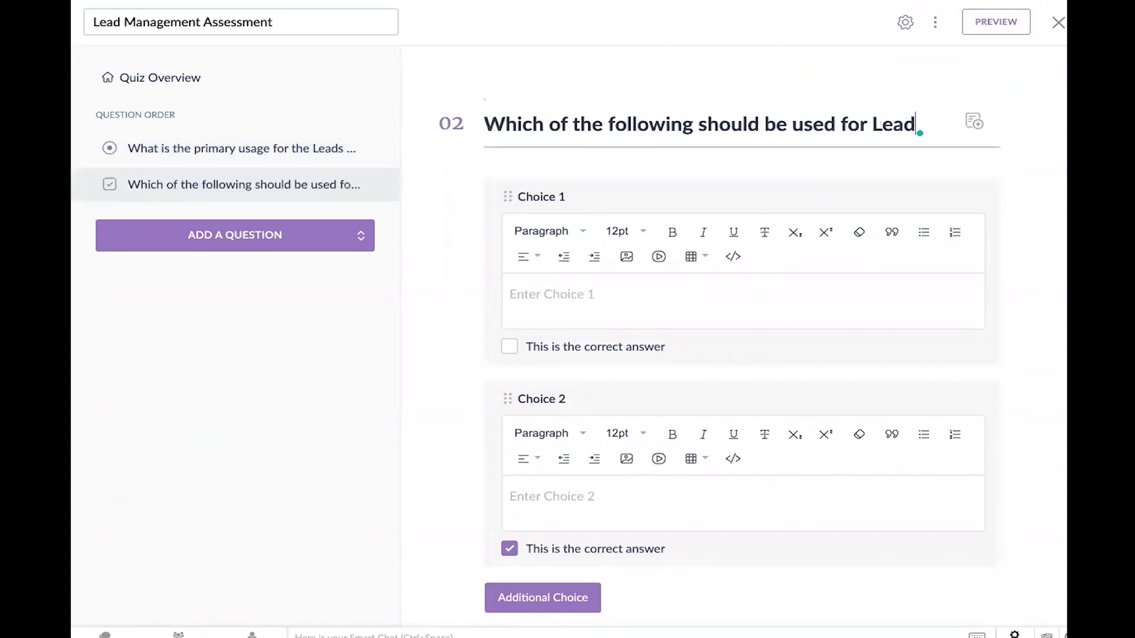
{"action": "type", "text": "Qualification"}
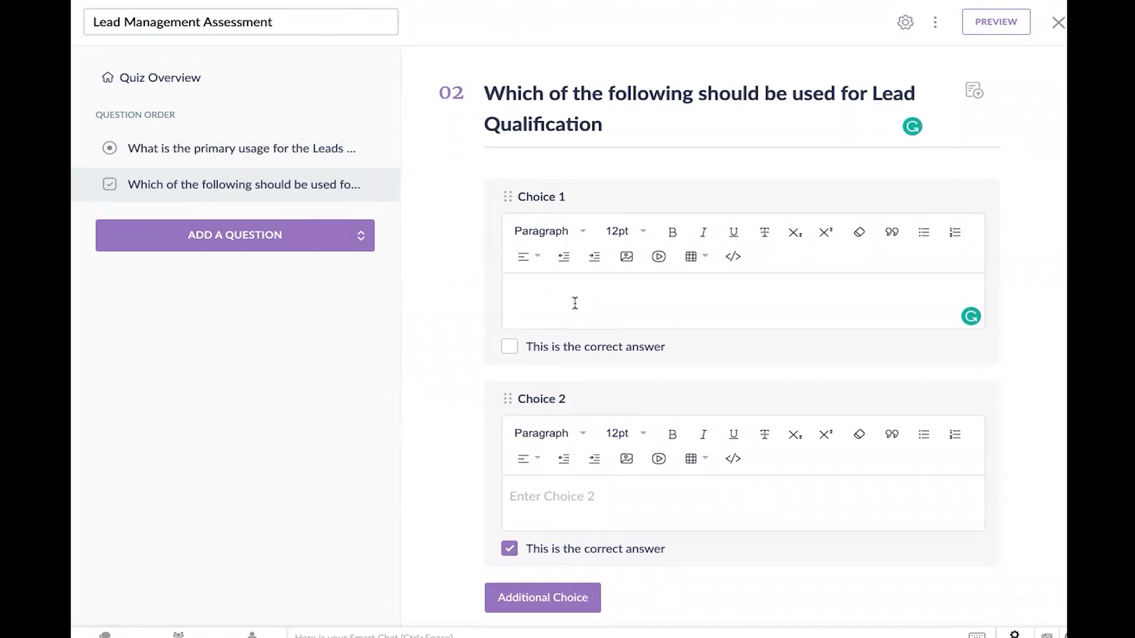
{"action": "type", "text": "Budget"}
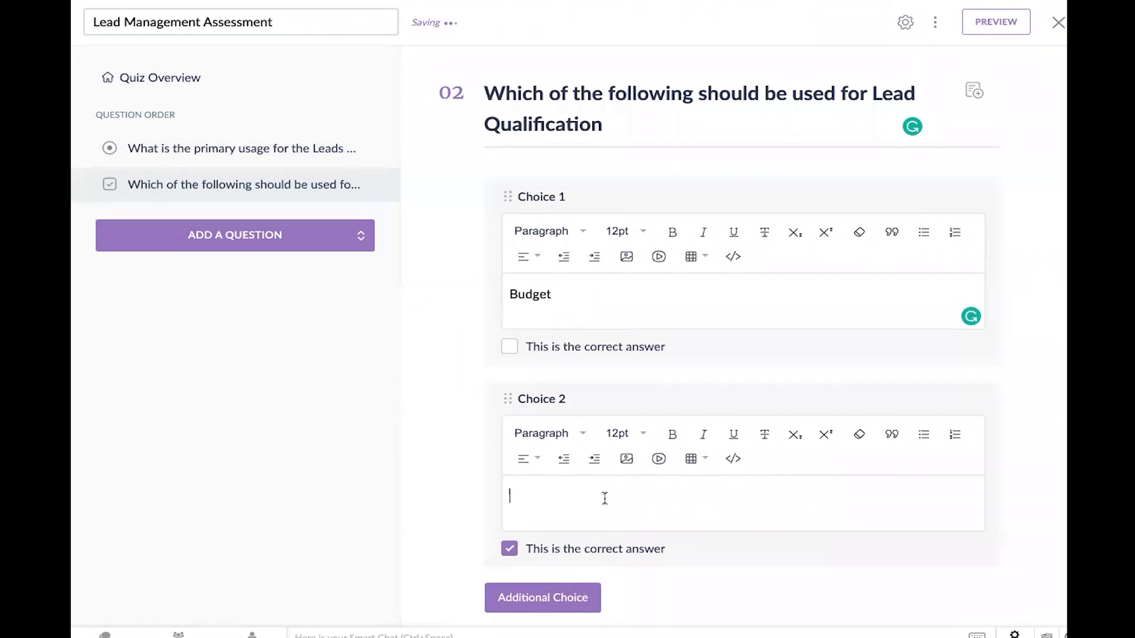
{"action": "type", "text": "Local"}
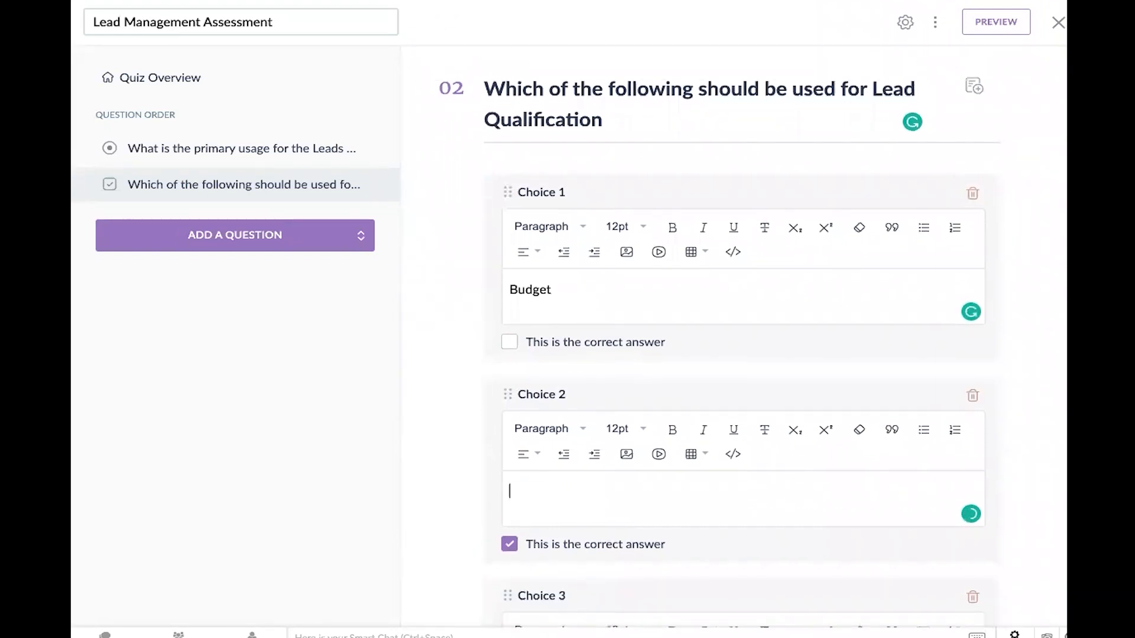
{"action": "scroll", "scroll_direction": "down", "scroll_amount": 3}
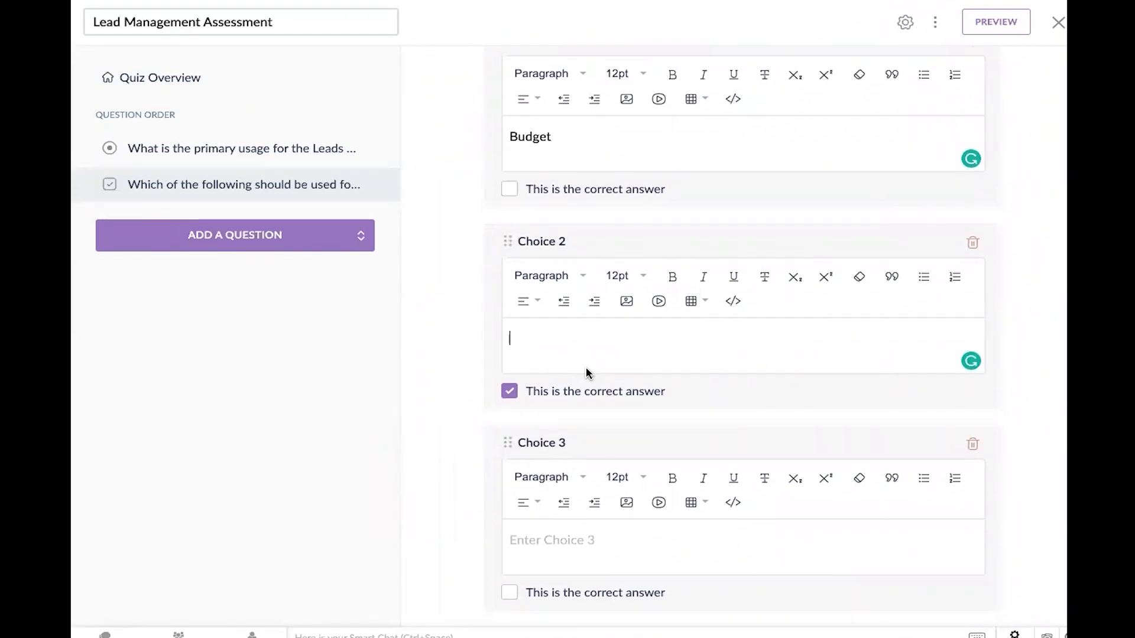
{"action": "type", "text": "Birthday"}
{"action": "left_click", "coordinate": [743, 548]}
{"action": "type", "text": "Timeline"}
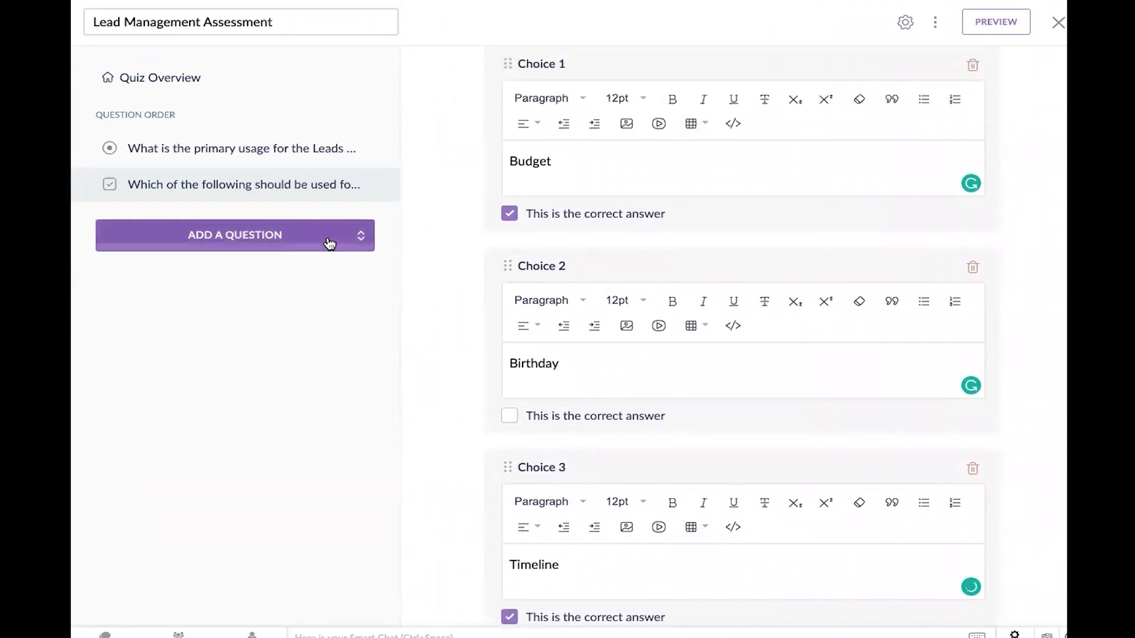
{"action": "left_click", "coordinate": [234, 235]}
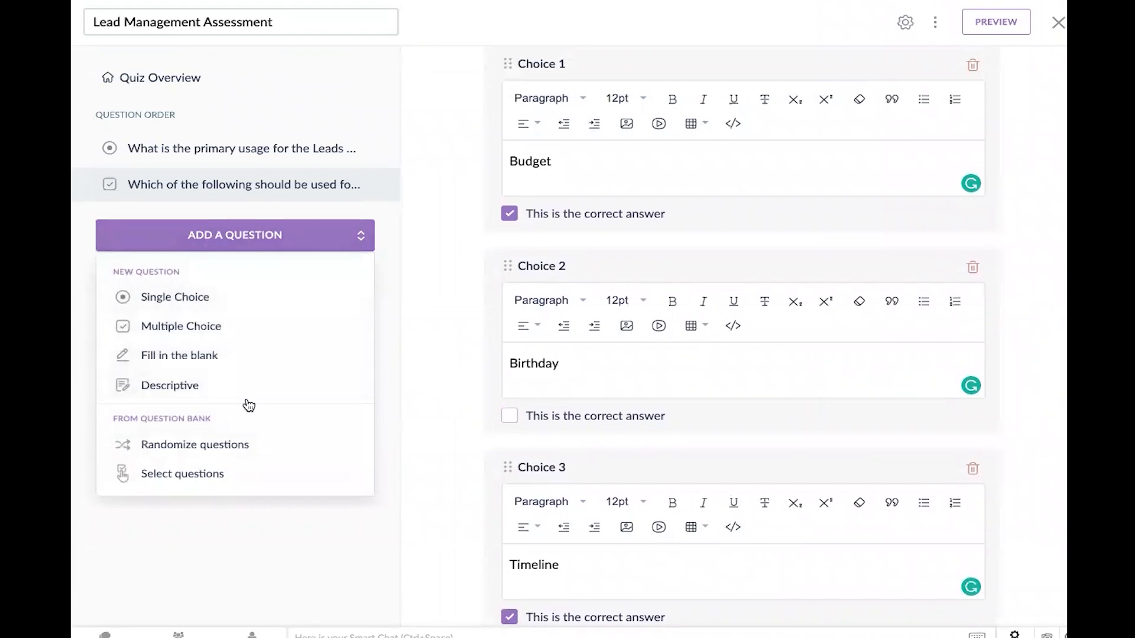
{"action": "mouse_move", "coordinate": [173, 371]}
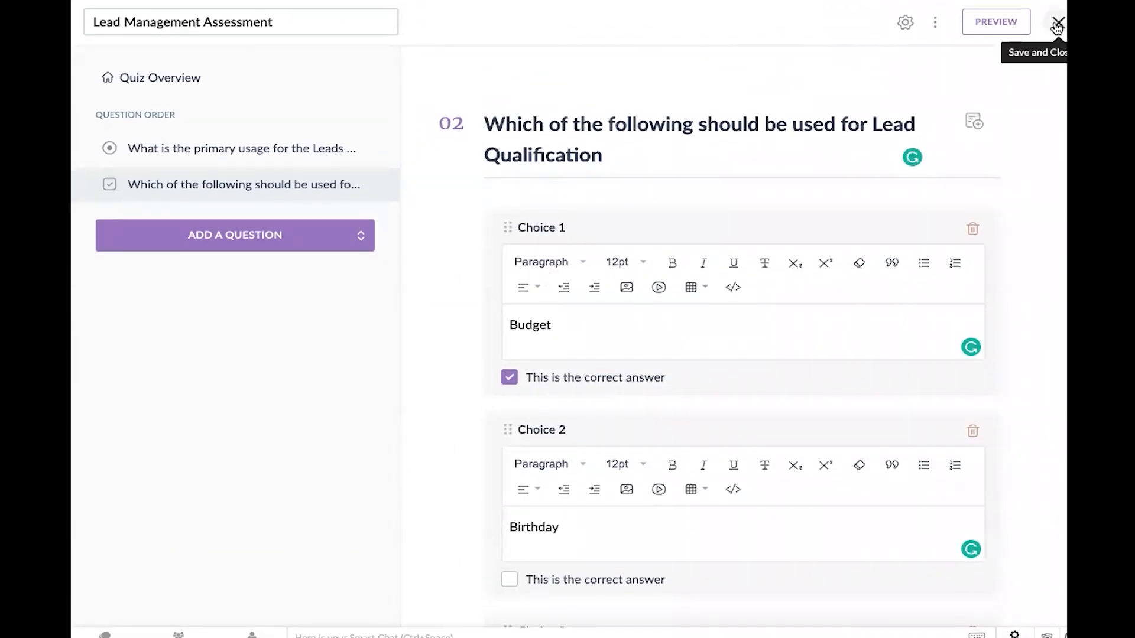
Save the quiz and preview the CRM Best Practices course as a learner
{"action": "left_click", "coordinate": [1057, 21]}
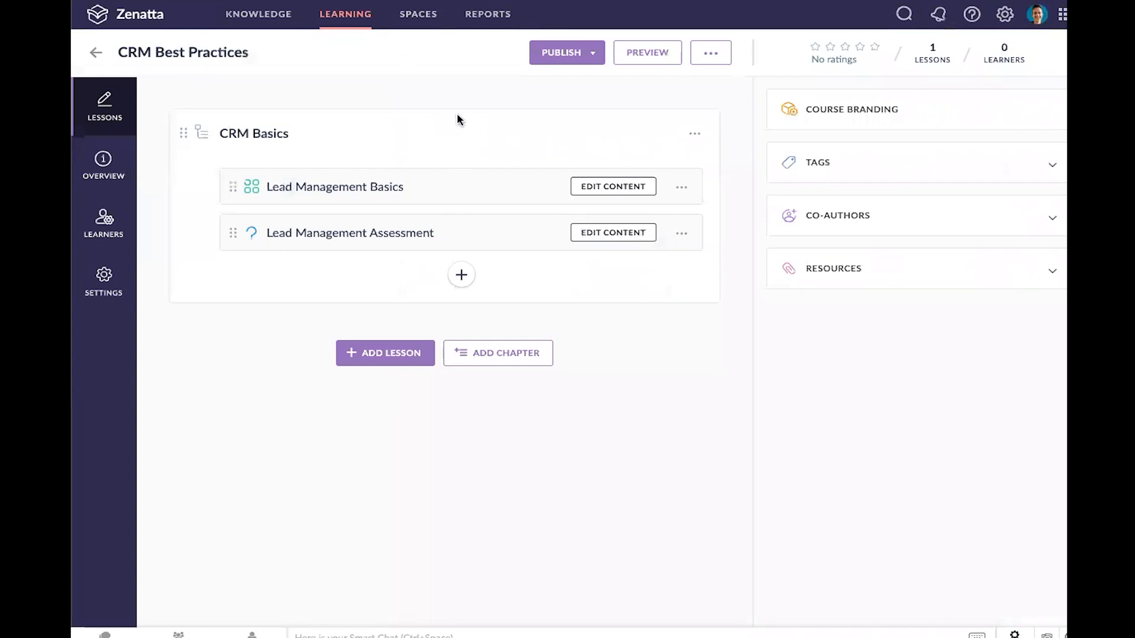
{"action": "mouse_move", "coordinate": [593, 143]}
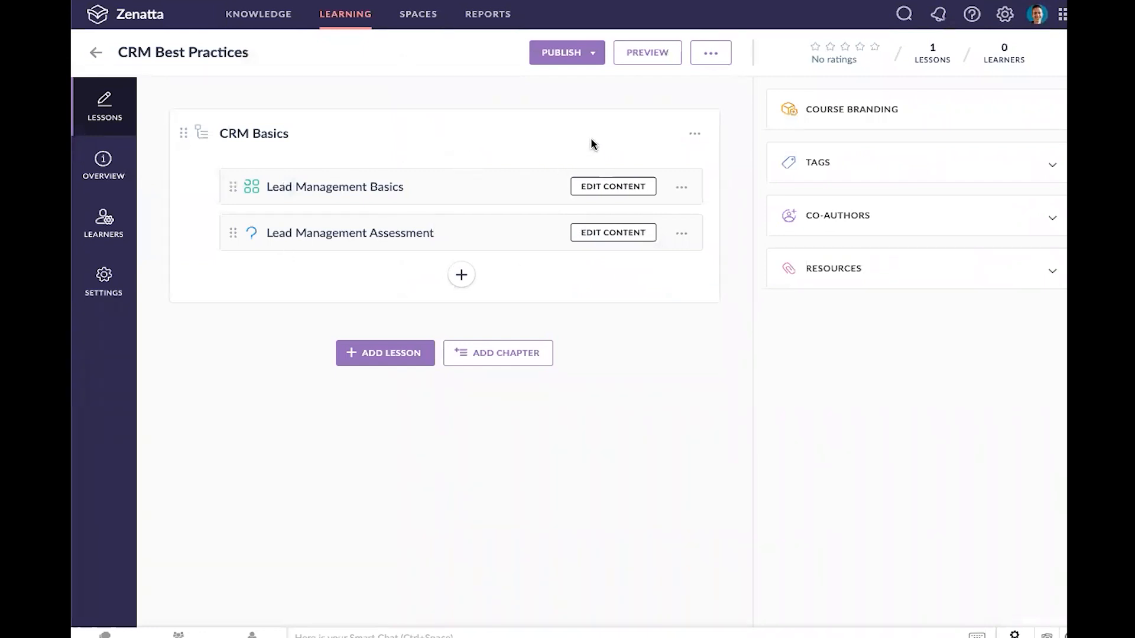
{"action": "left_click", "coordinate": [648, 52]}
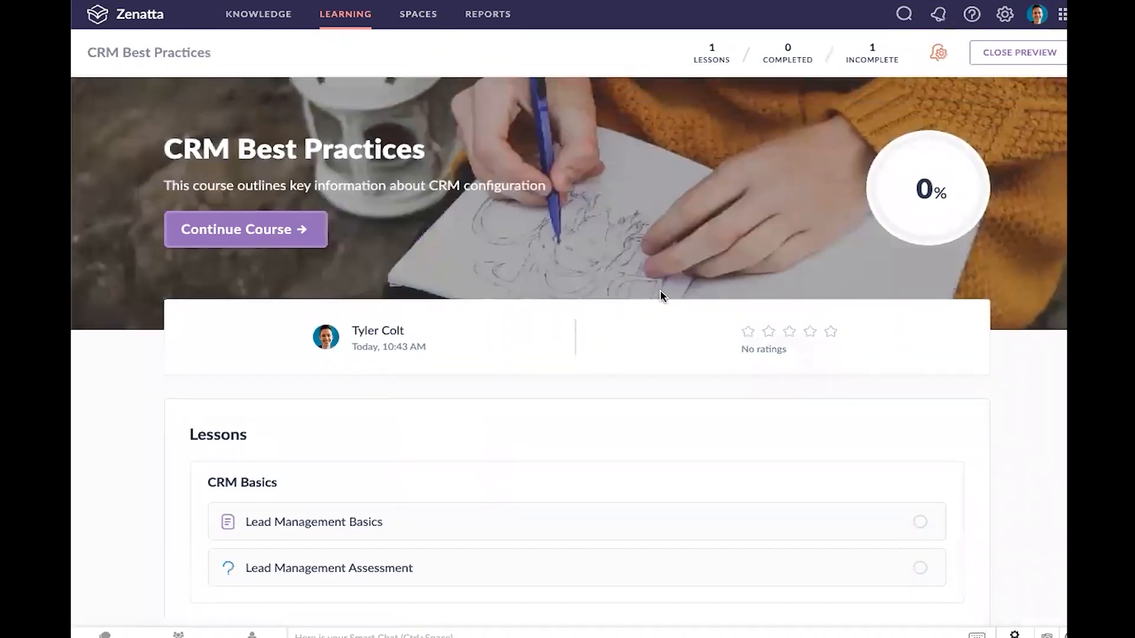
{"action": "scroll", "scroll_direction": "down", "scroll_amount": 3}
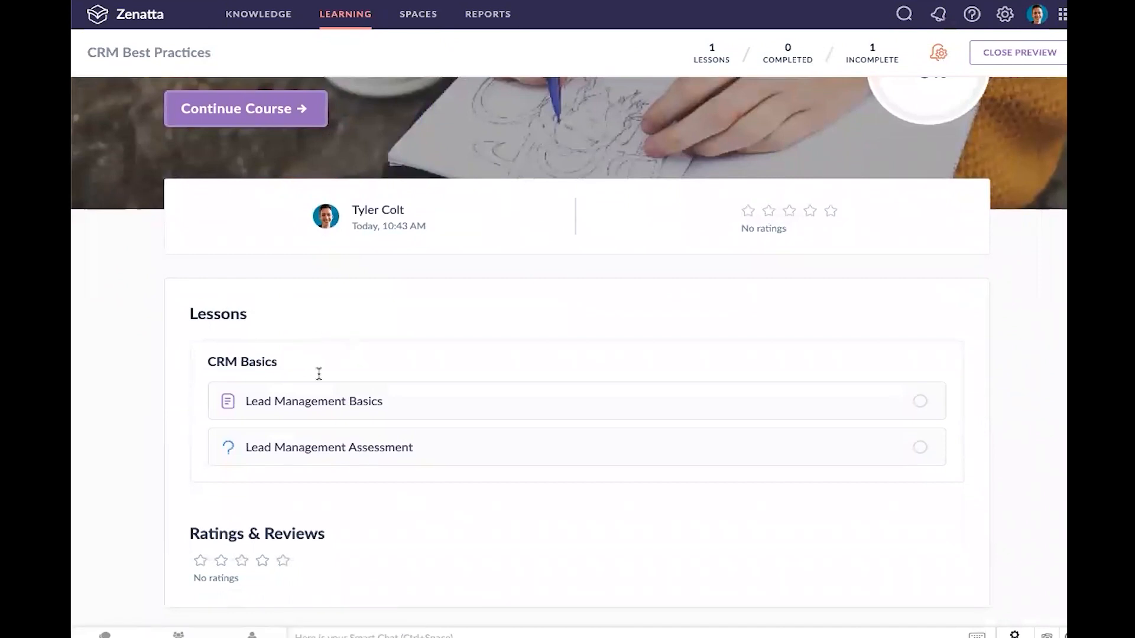
{"action": "mouse_move", "coordinate": [278, 435]}
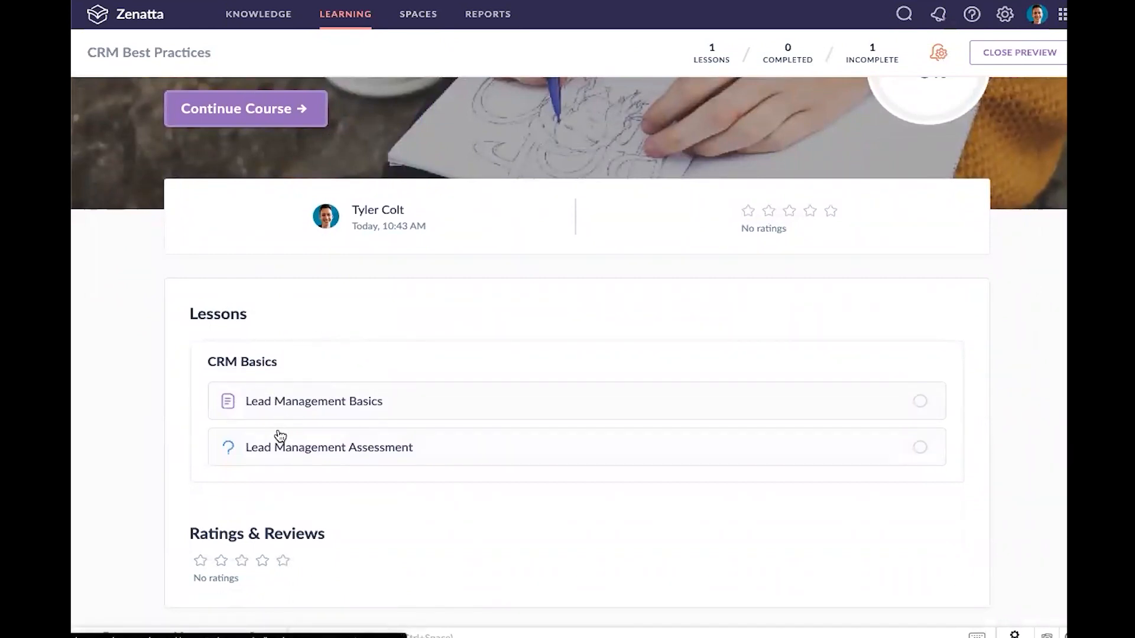
{"action": "scroll", "scroll_direction": "up", "scroll_amount": 3}
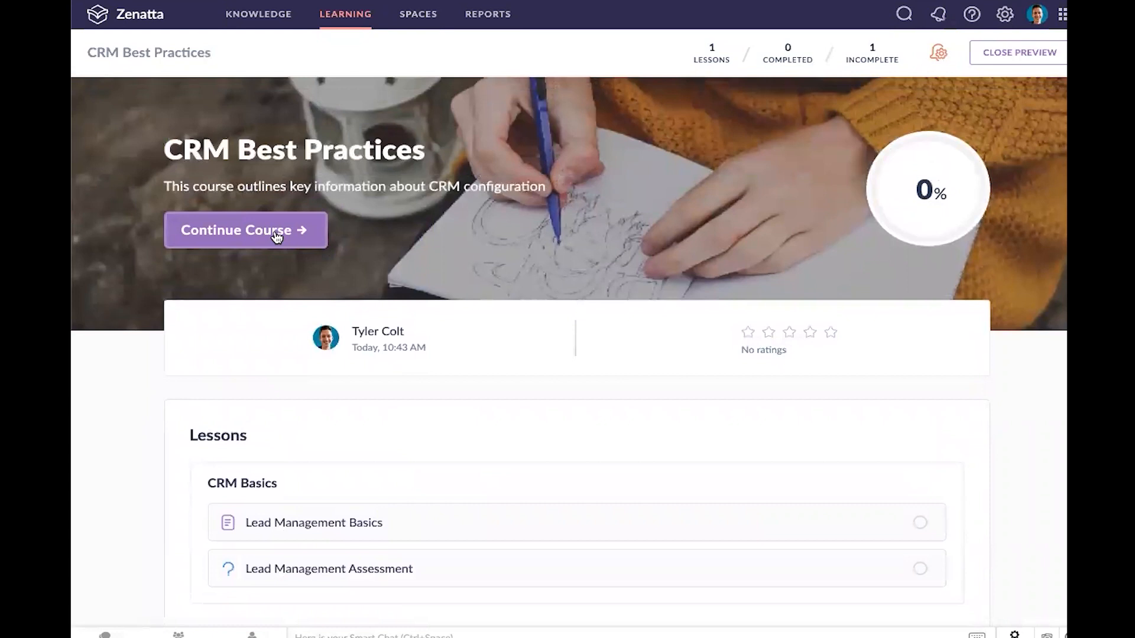
Step through Lead Management Basics to the assessment's quiz introduction
{"action": "left_click", "coordinate": [246, 231]}
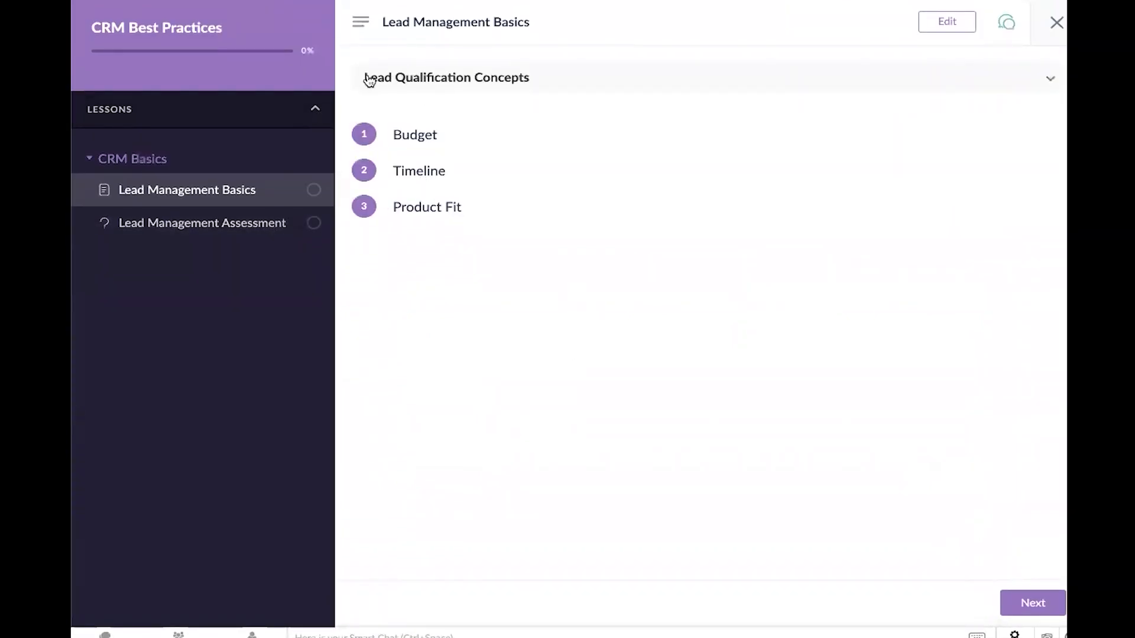
{"action": "left_click", "coordinate": [360, 21]}
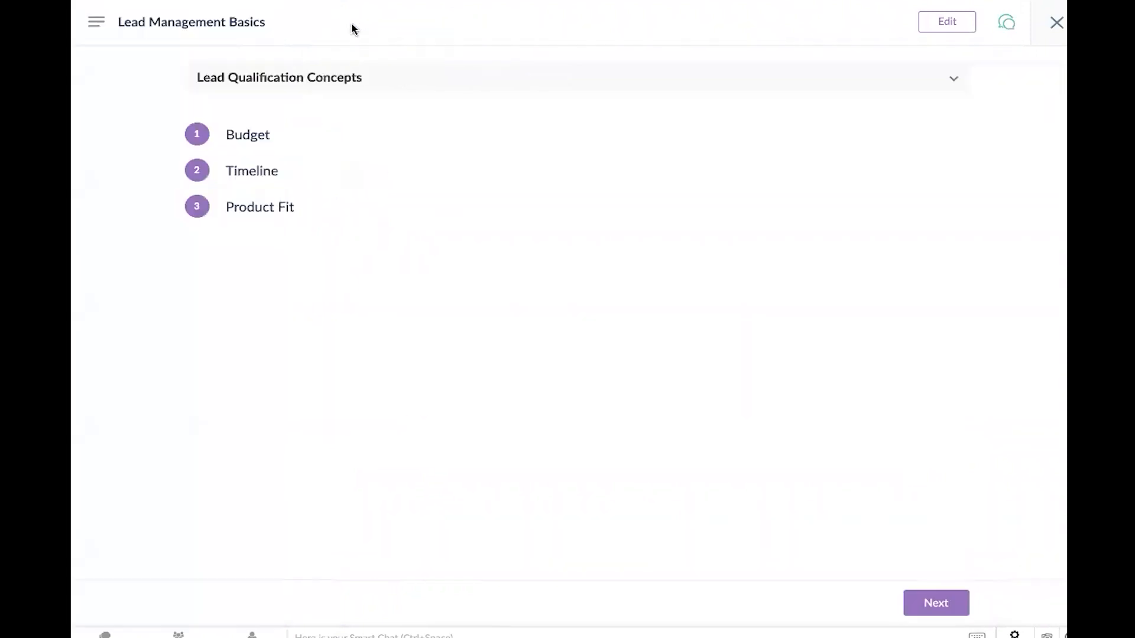
{"action": "left_click", "coordinate": [97, 22]}
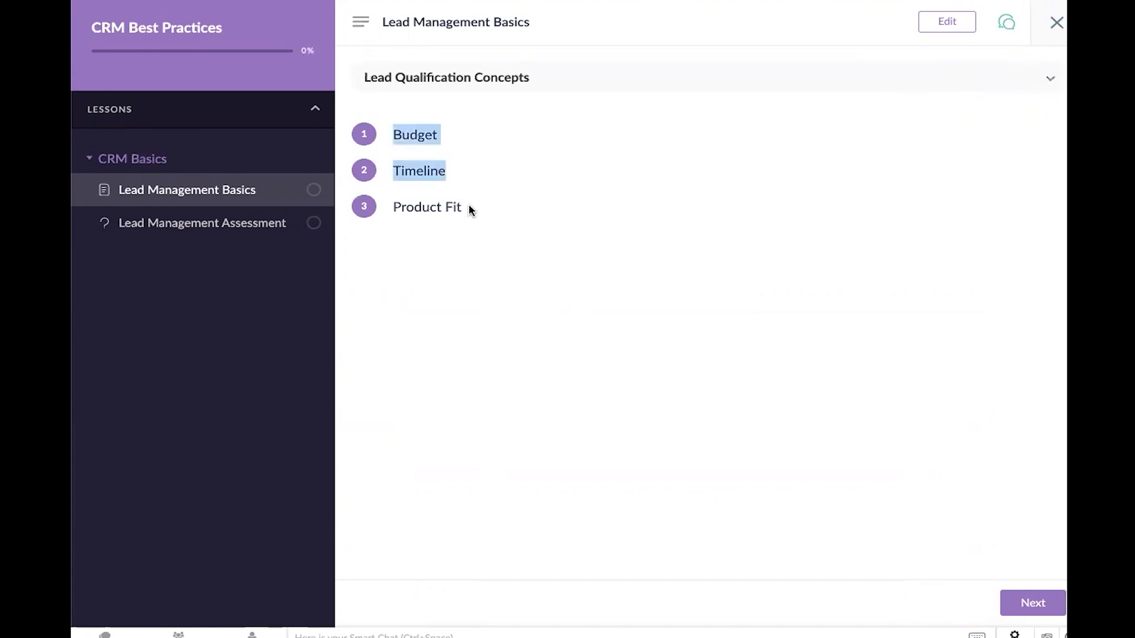
{"action": "left_click", "coordinate": [540, 146]}
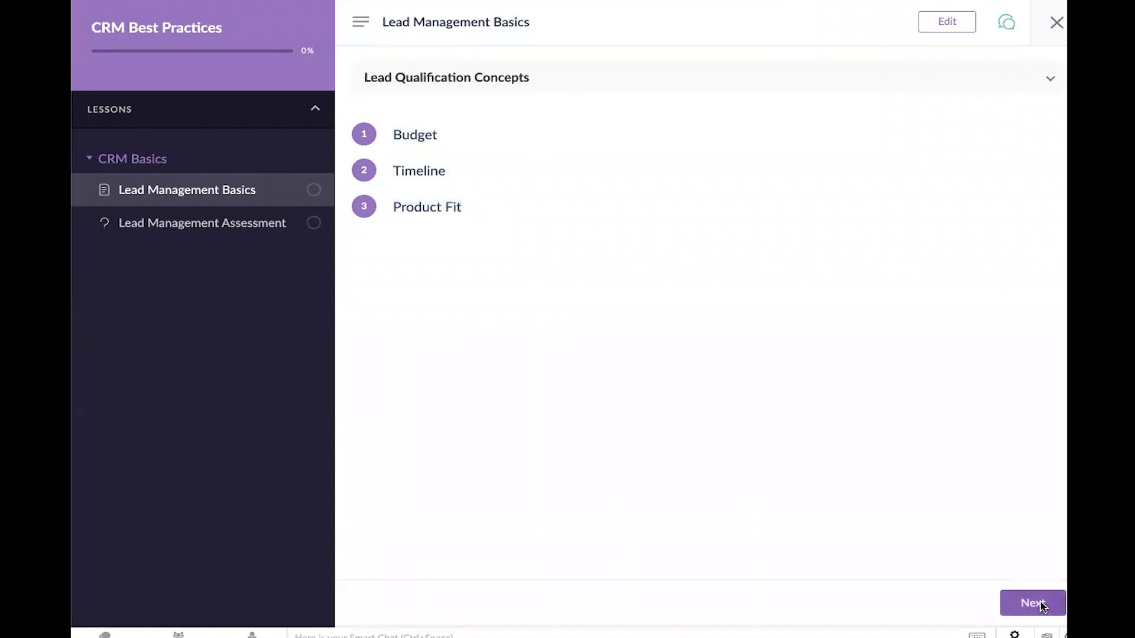
{"action": "left_click", "coordinate": [1033, 603]}
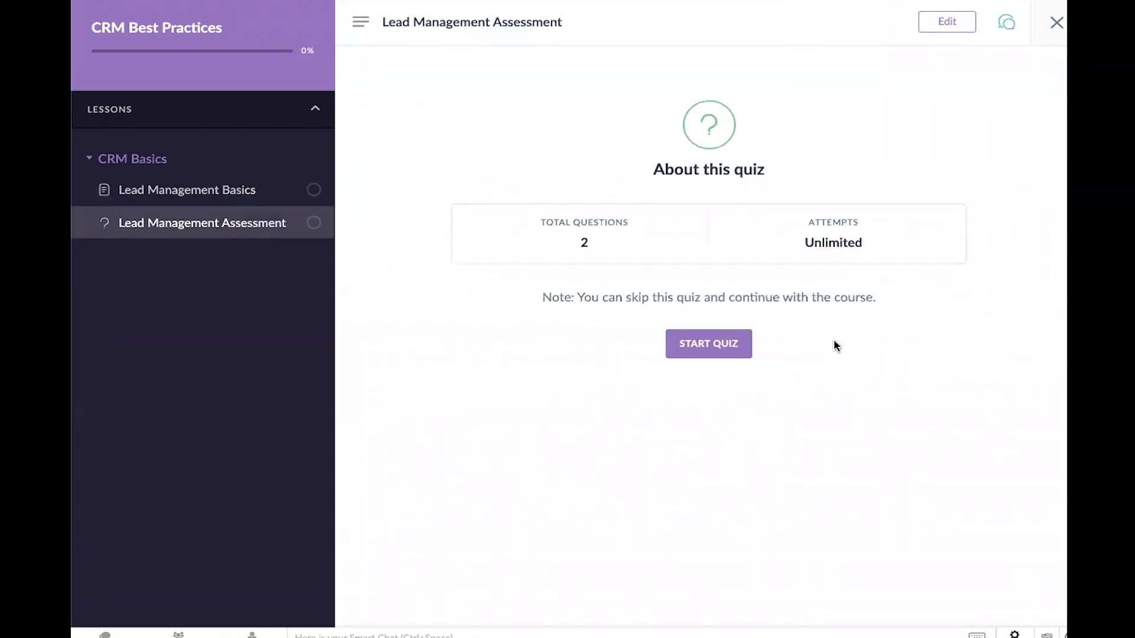
{"action": "mouse_move", "coordinate": [710, 351]}
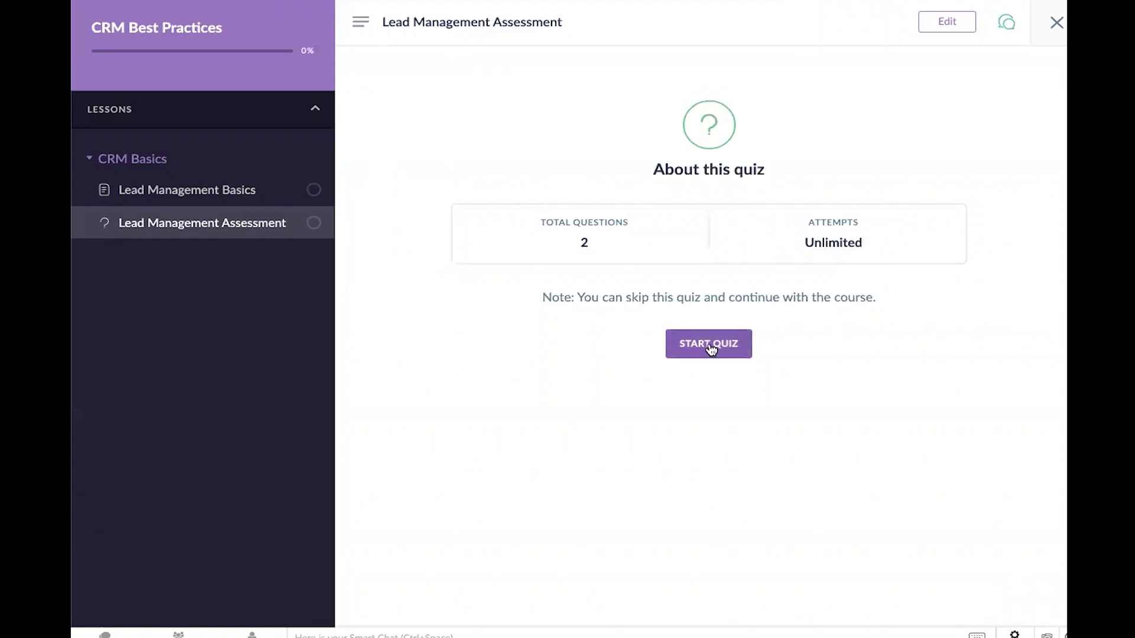
Answer 'Sending Contracts for Signature', review answers and complete the quiz, scoring 1
{"action": "left_click", "coordinate": [709, 344]}
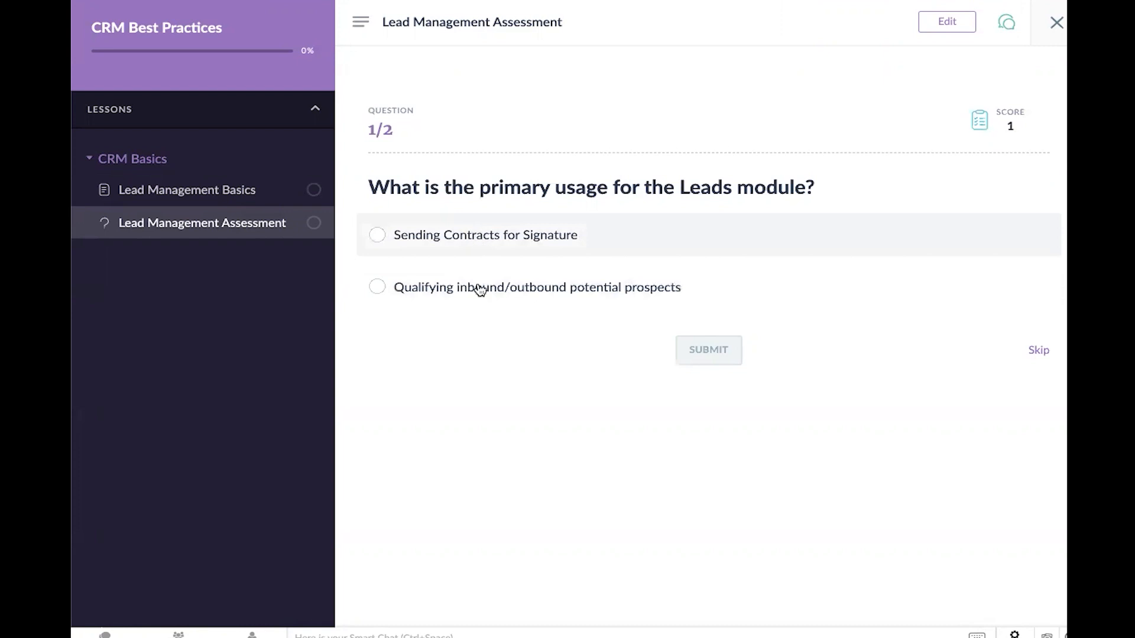
{"action": "left_click", "coordinate": [377, 235]}
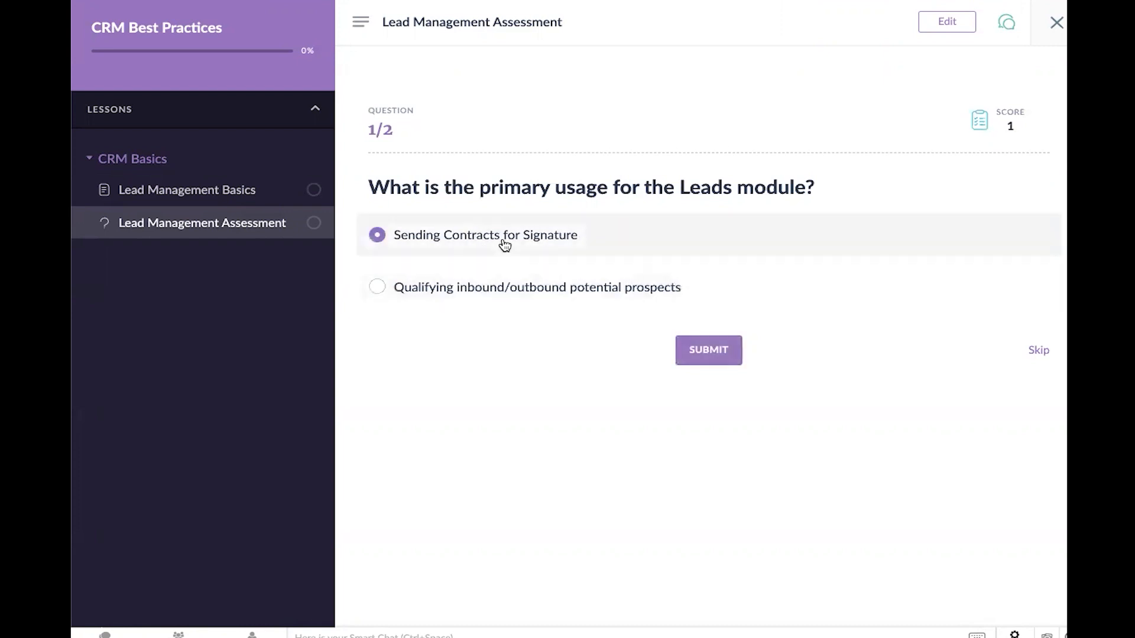
{"action": "left_click", "coordinate": [709, 350]}
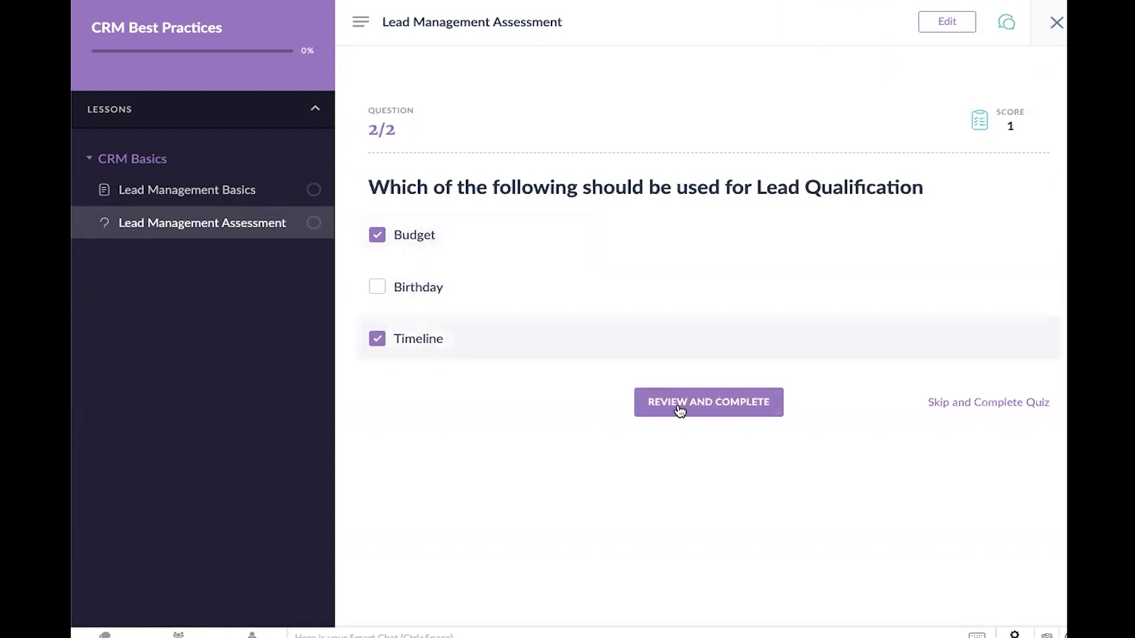
{"action": "left_click", "coordinate": [709, 402]}
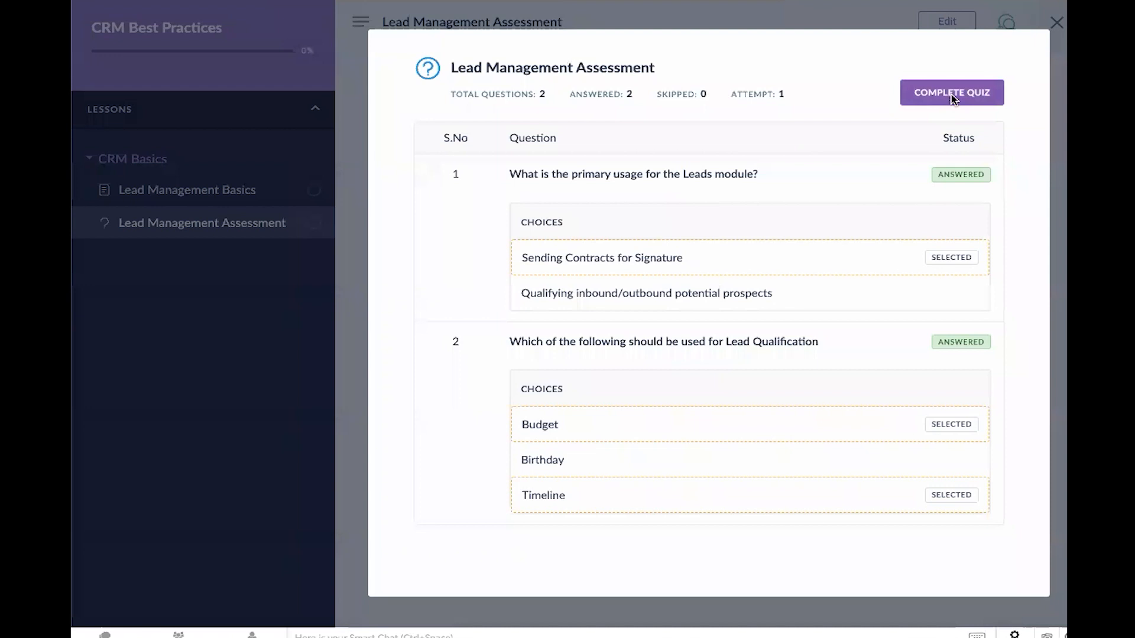
{"action": "left_click", "coordinate": [952, 93]}
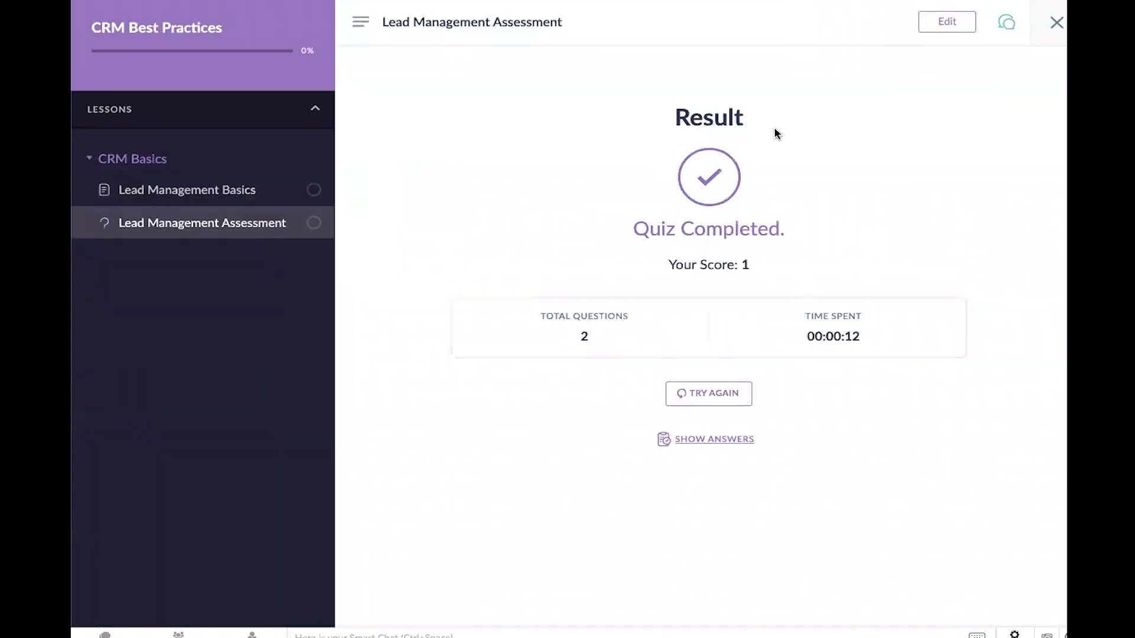
{"action": "mouse_move", "coordinate": [803, 203]}
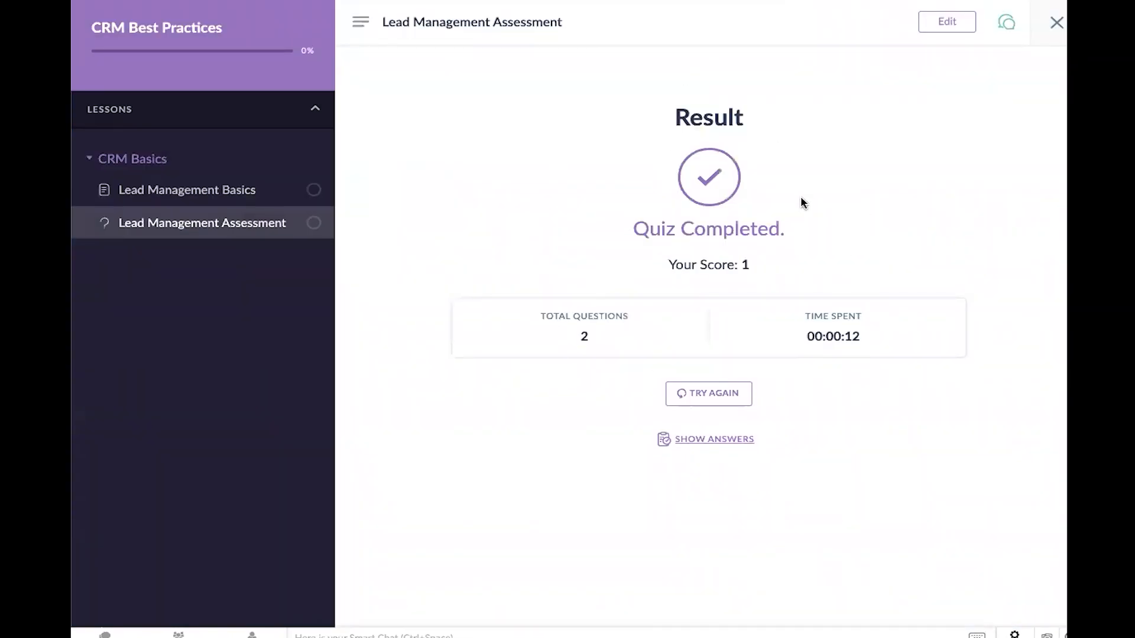
{"action": "mouse_move", "coordinate": [715, 290]}
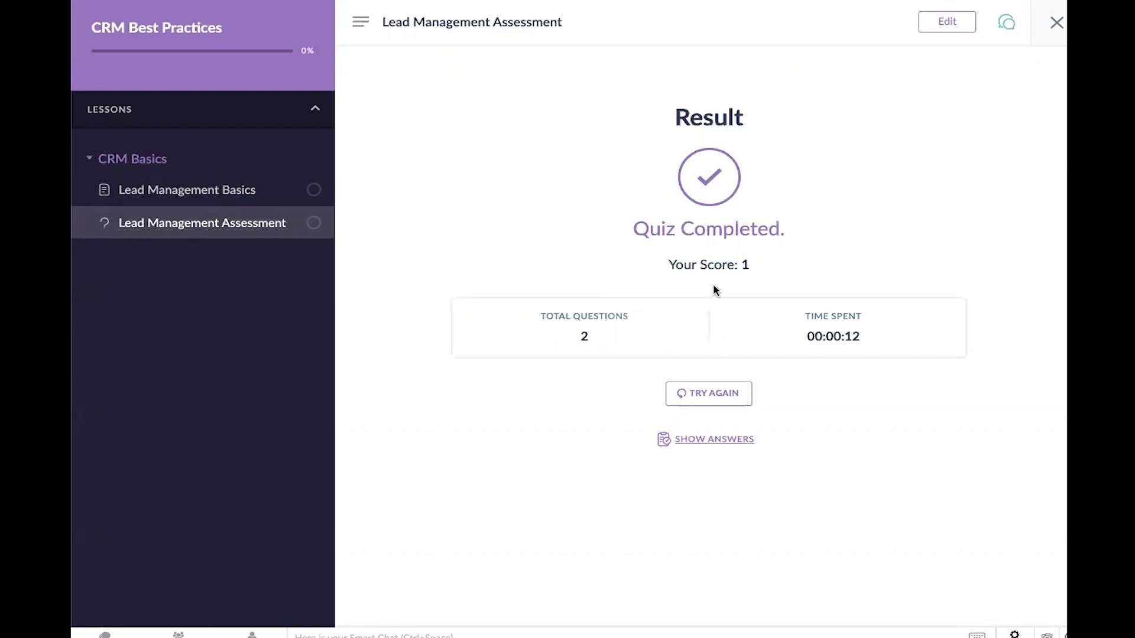
{"action": "mouse_move", "coordinate": [660, 299]}
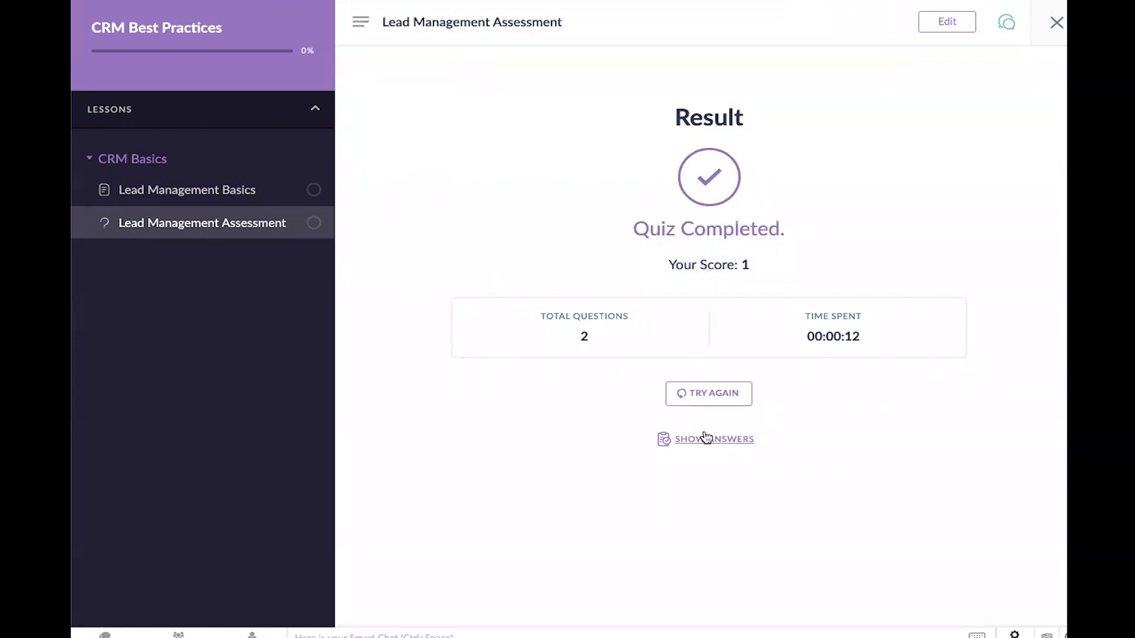
Close the Lead Management Assessment preview, which shows a score of 1 of 2
{"action": "left_click", "coordinate": [715, 439]}
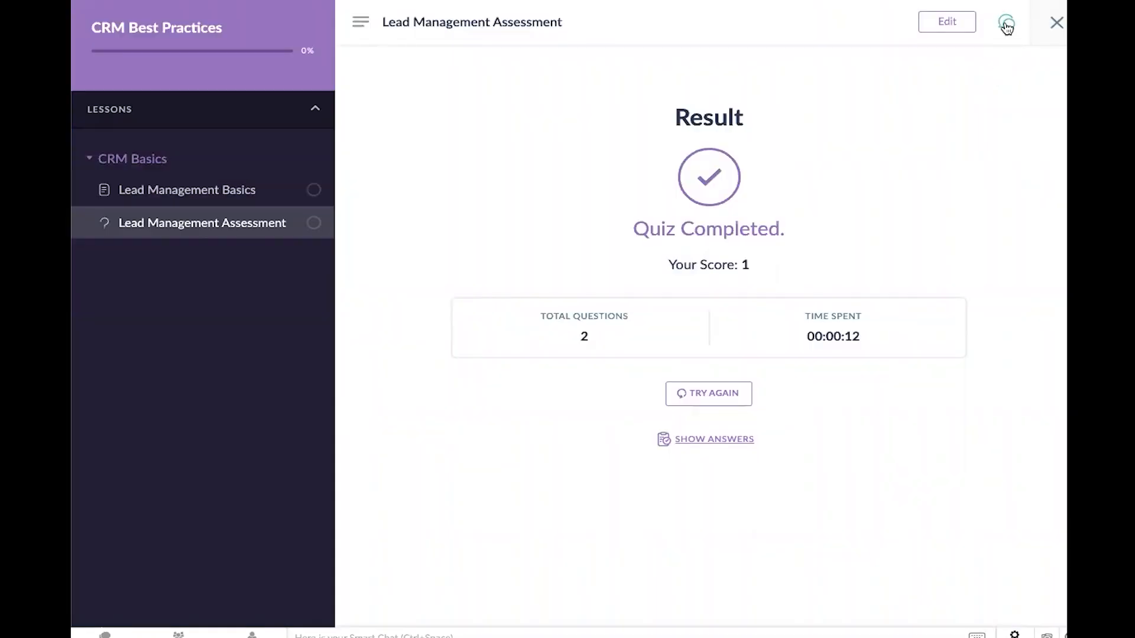
{"action": "mouse_move", "coordinate": [1054, 22]}
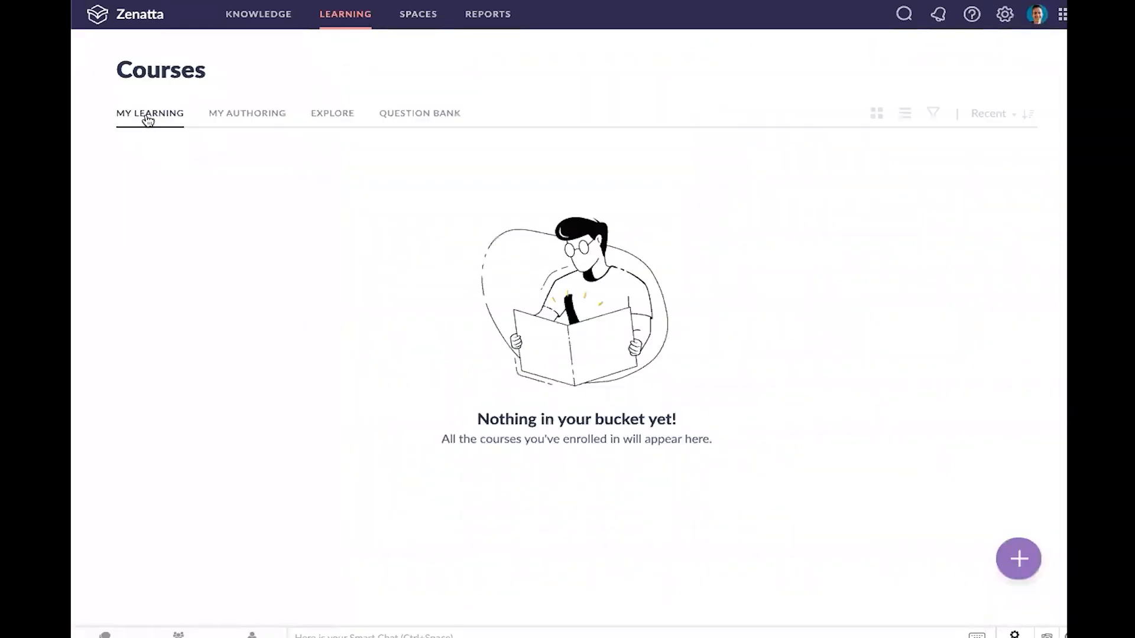
From My Authoring, open CRM Best Practices and create a lesson named 'Example'
{"action": "left_click", "coordinate": [247, 113]}
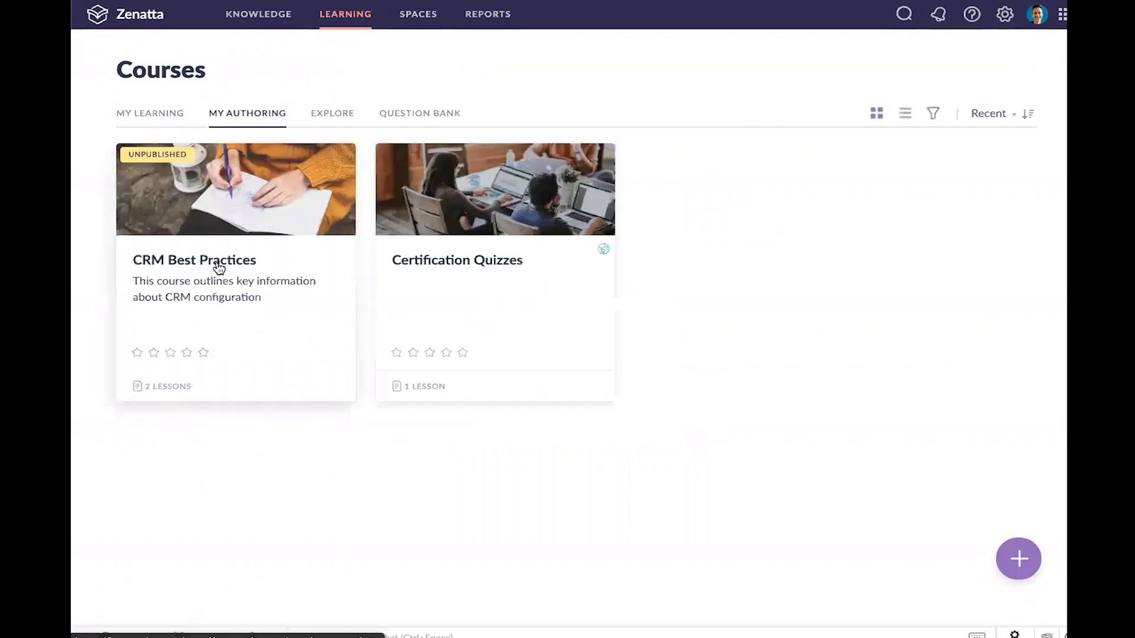
{"action": "left_click", "coordinate": [194, 260]}
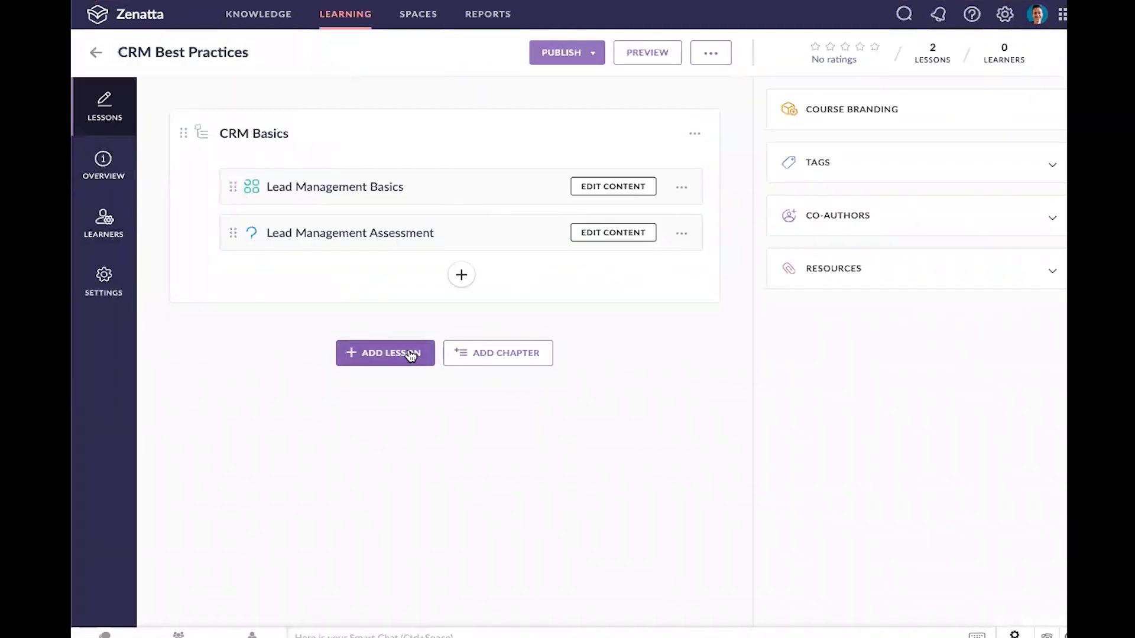
{"action": "left_click", "coordinate": [385, 353]}
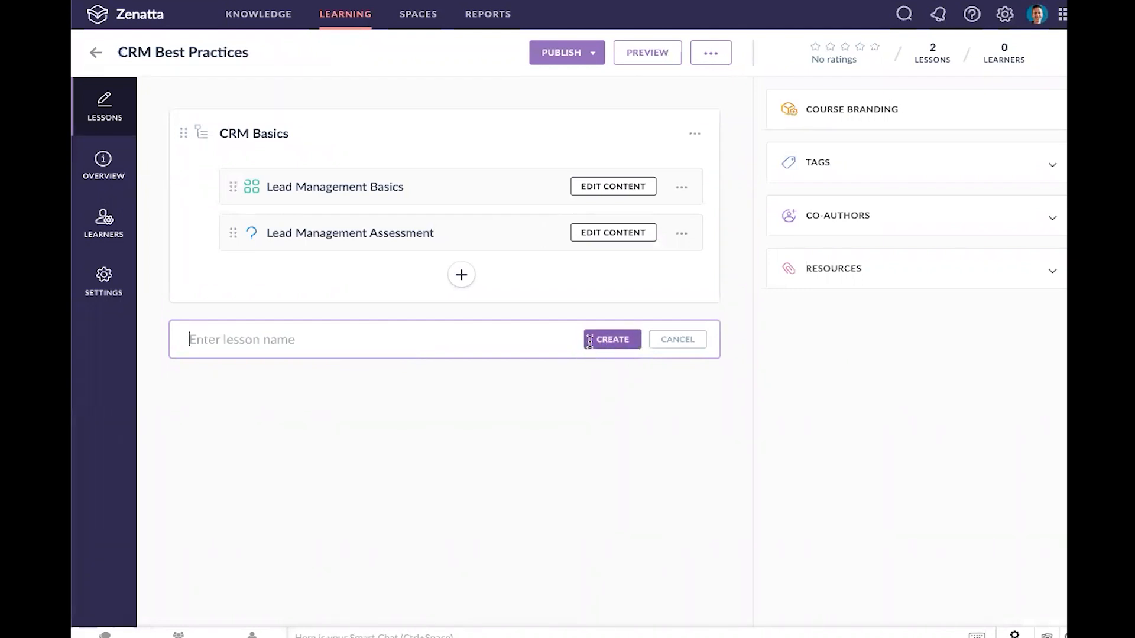
{"action": "type", "text": "Example"}
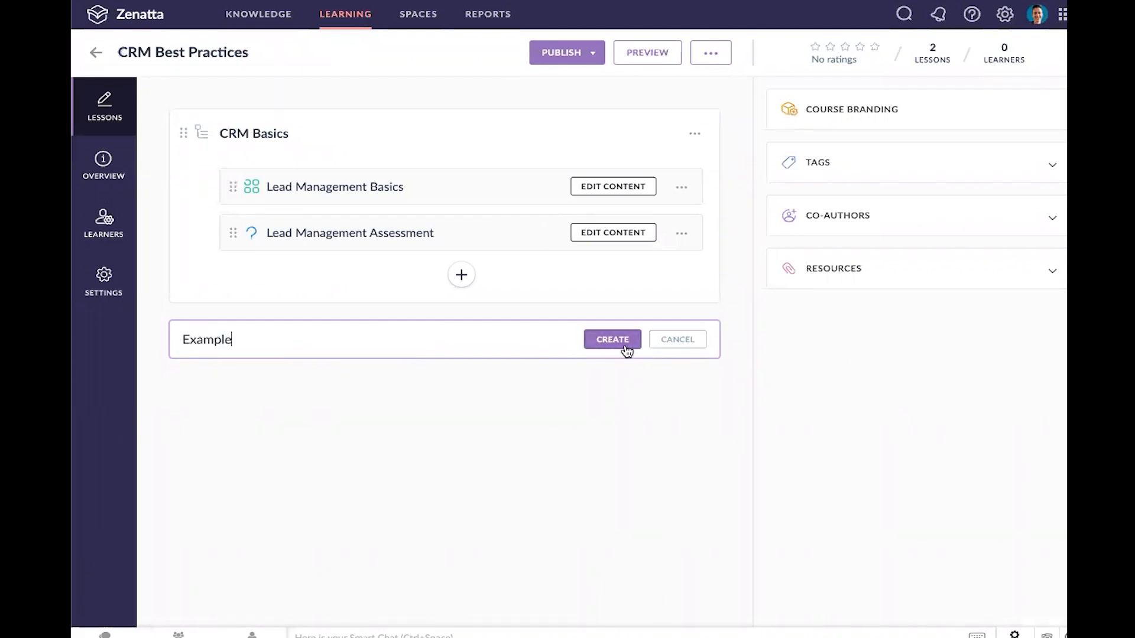
{"action": "left_click", "coordinate": [613, 339]}
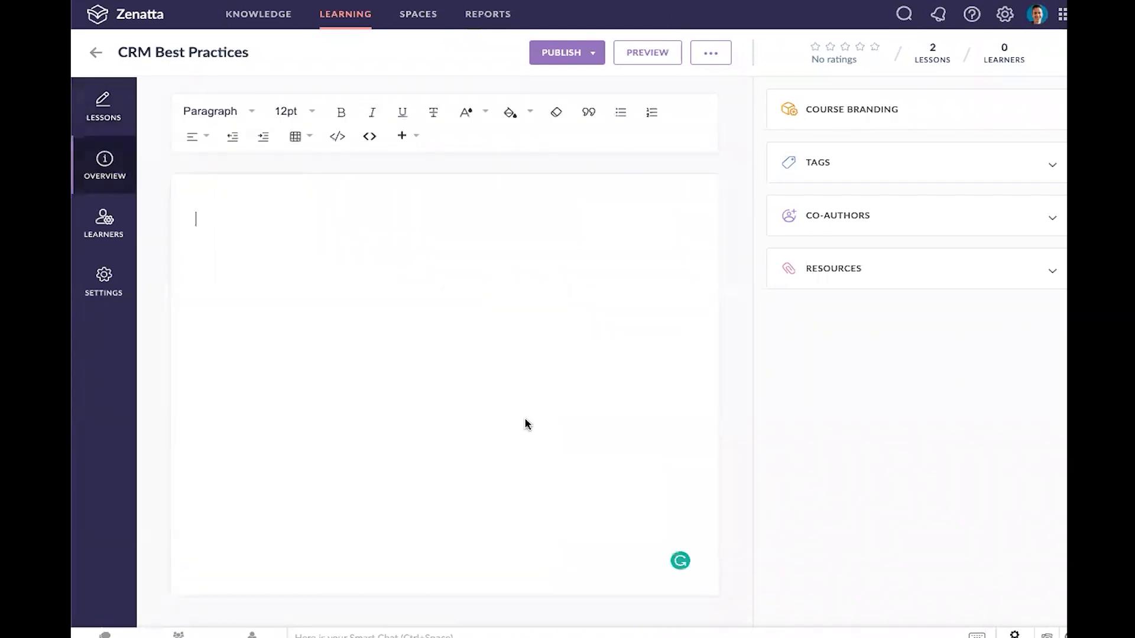
{"action": "mouse_move", "coordinate": [394, 404]}
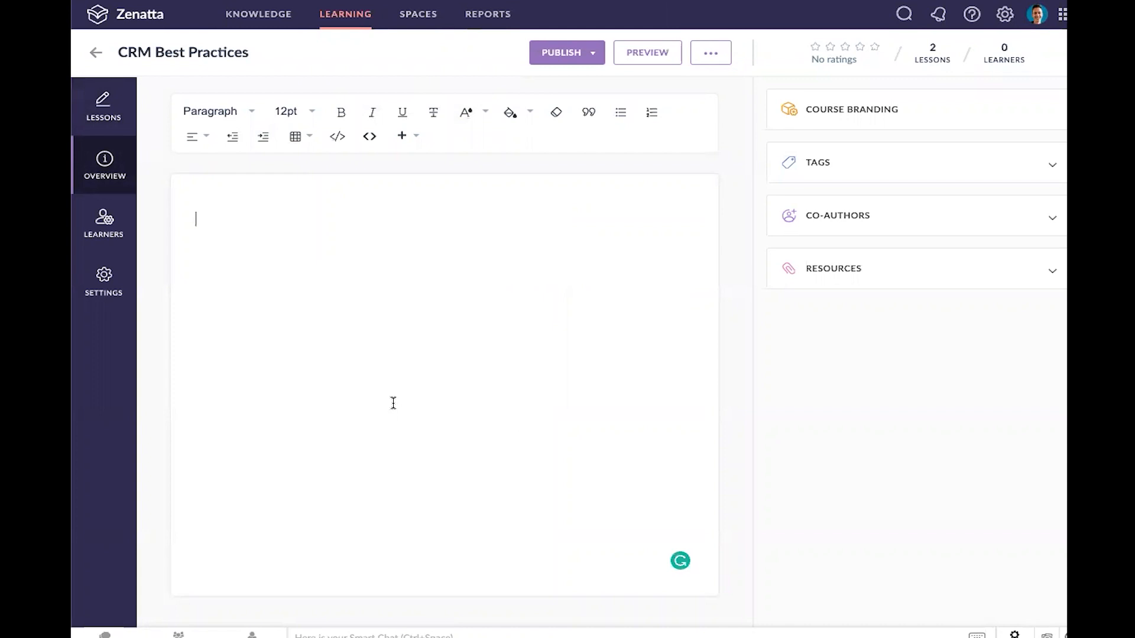
{"action": "mouse_move", "coordinate": [306, 319]}
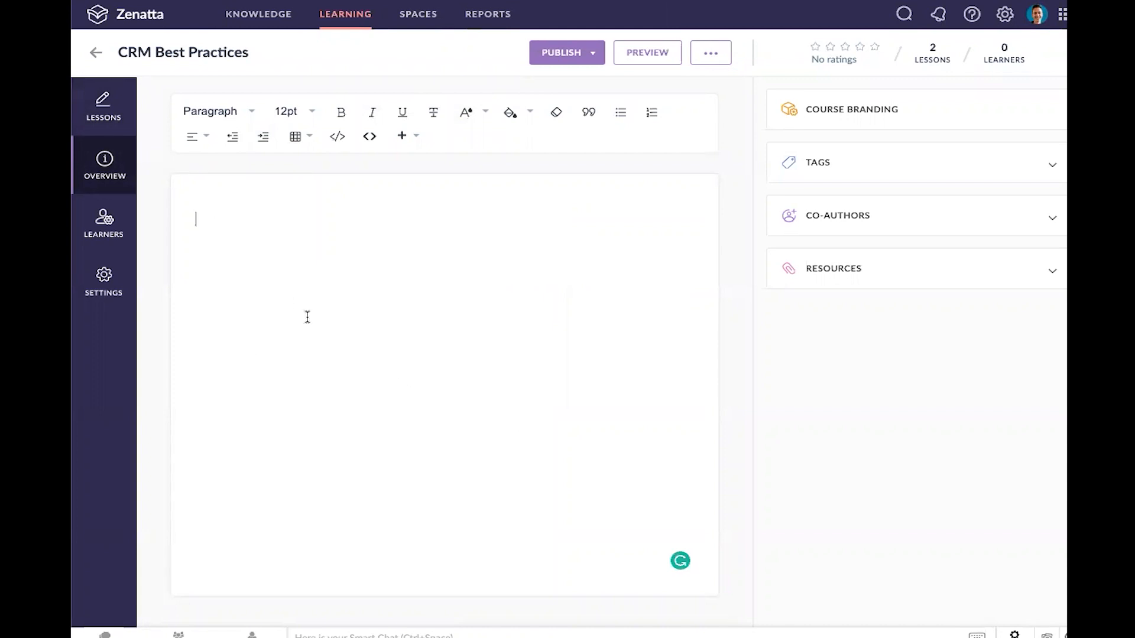
Write the course overview 'This will cover CRM best practices' and go to Learners
{"action": "type", "text": "This will cover"}
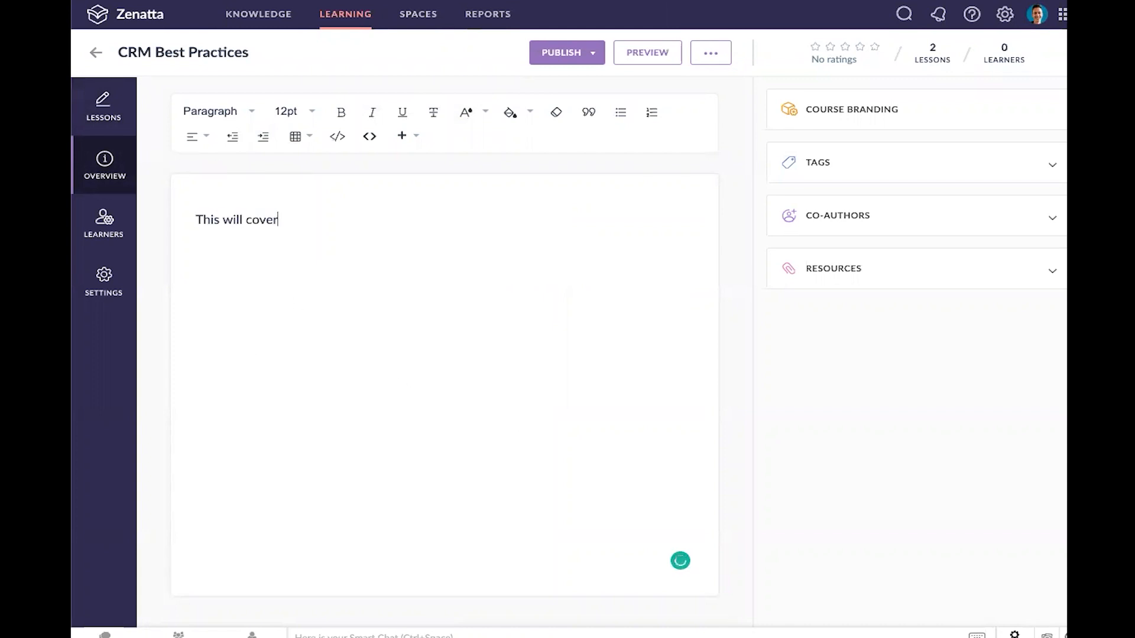
{"action": "type", "text": "CRM best prac"}
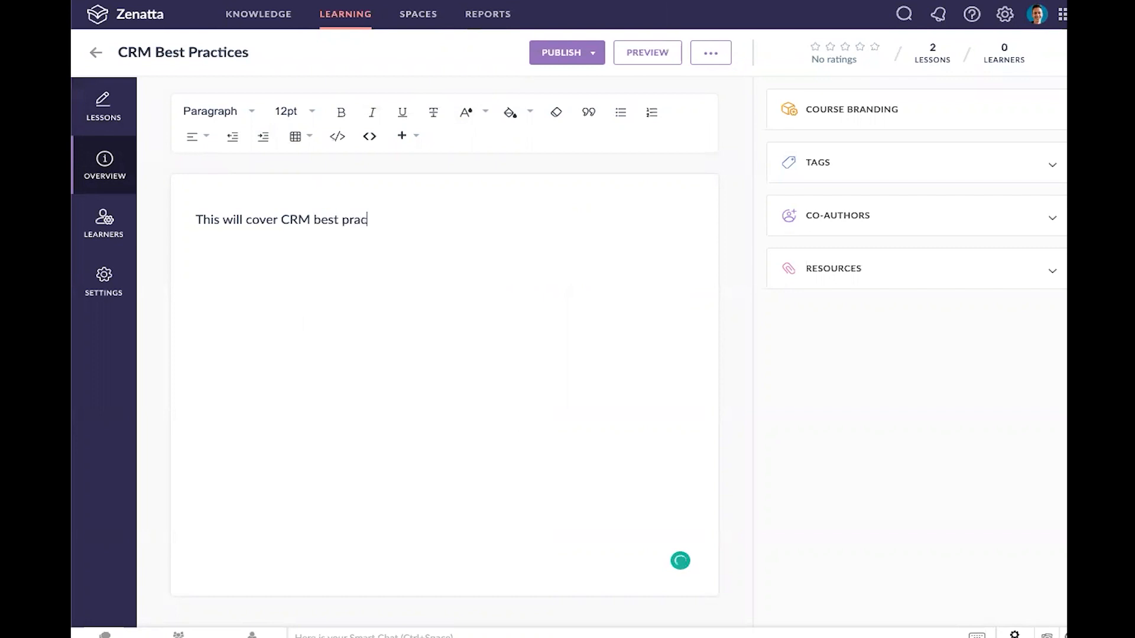
{"action": "type", "text": "tices"}
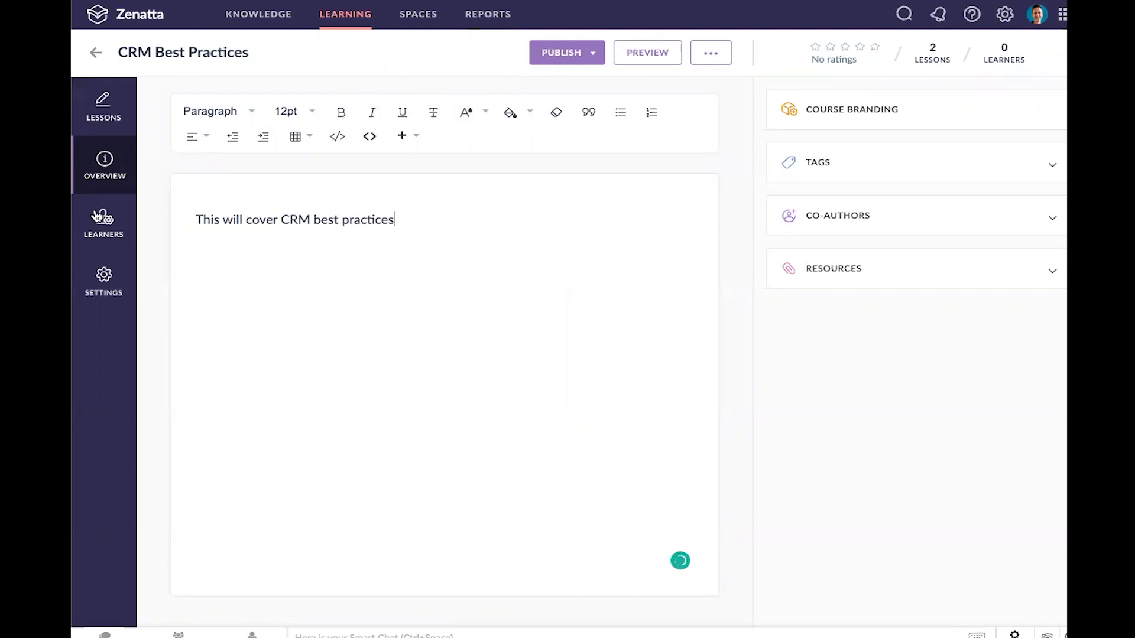
{"action": "left_click", "coordinate": [103, 222]}
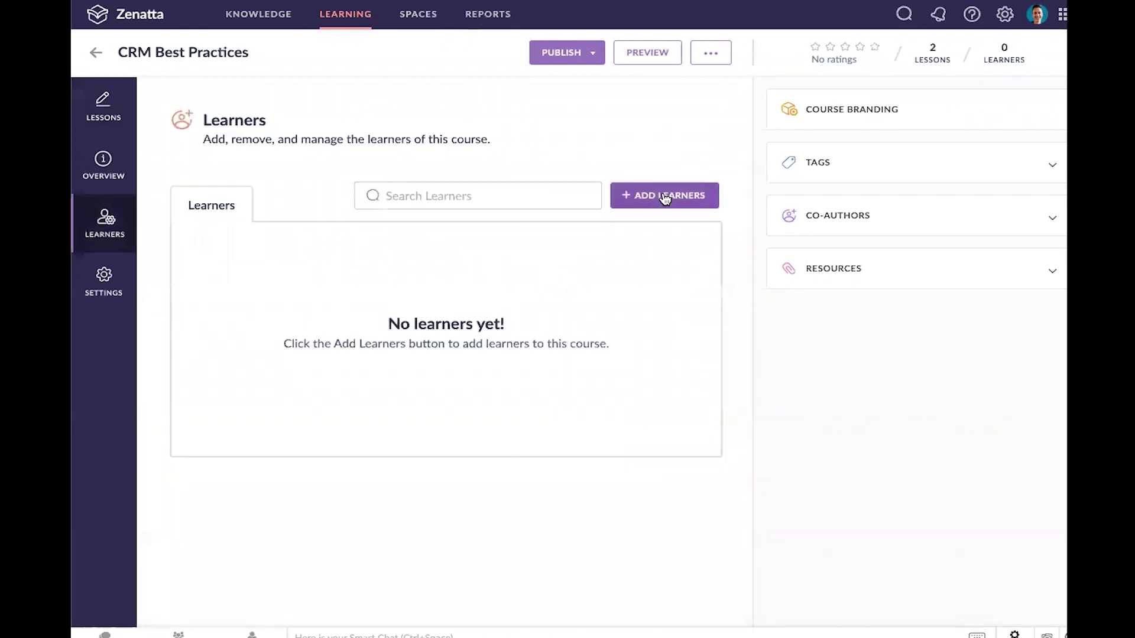
Browse the Add Learners user list and cancel without adding anyone
{"action": "left_click", "coordinate": [664, 195]}
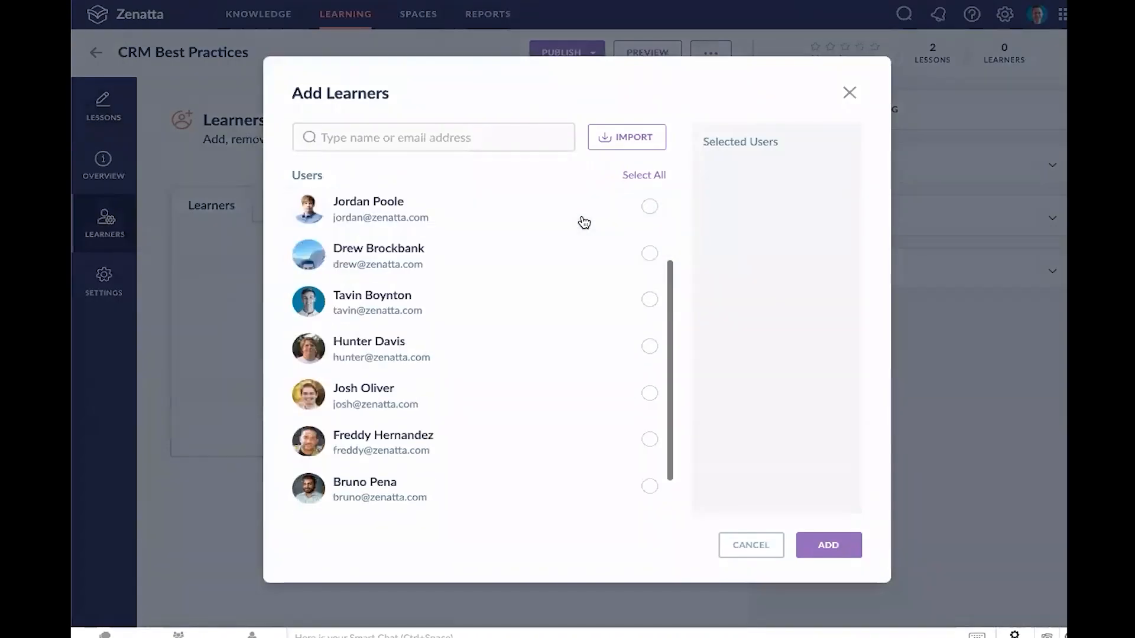
{"action": "scroll", "scroll_direction": "down", "scroll_amount": 3}
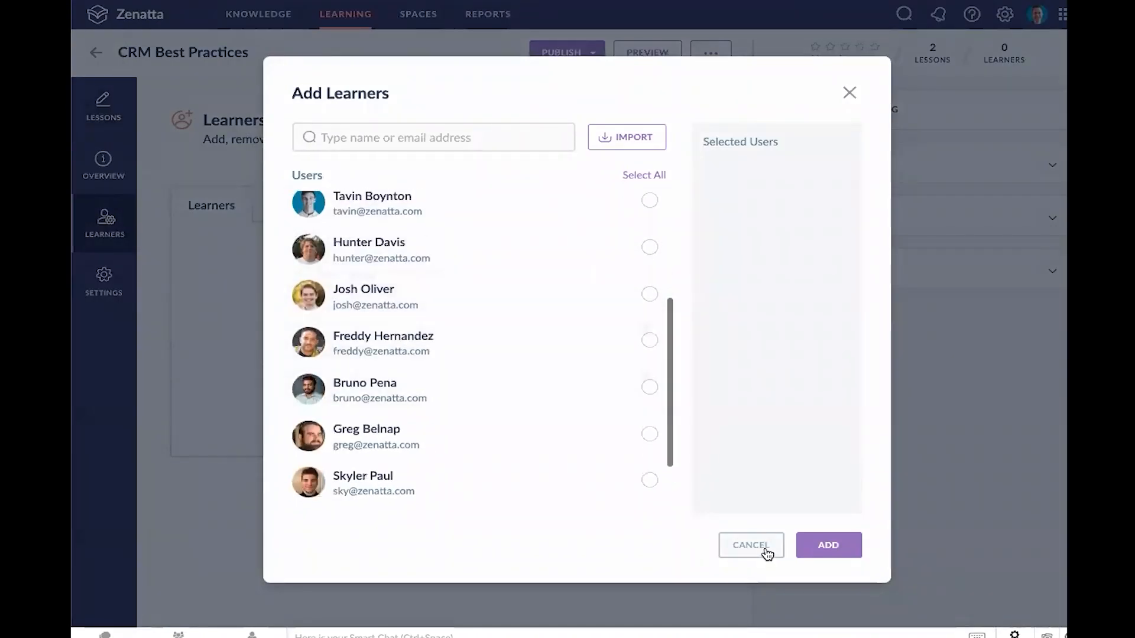
{"action": "left_click", "coordinate": [751, 546]}
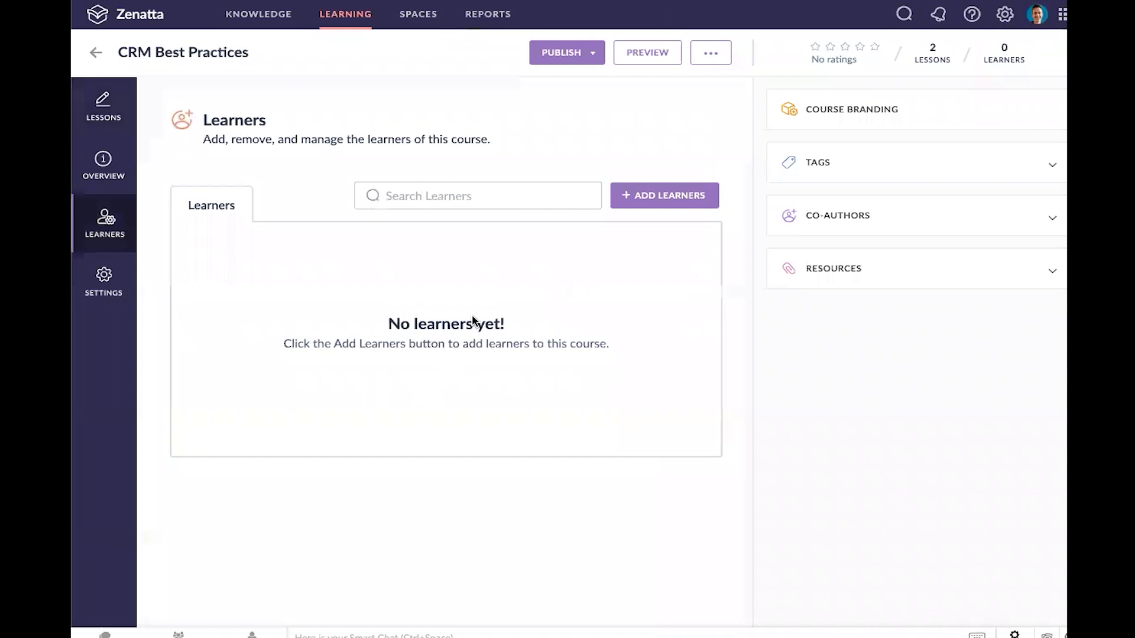
In course settings, view the name, description and expiration time sections
{"action": "left_click", "coordinate": [103, 281]}
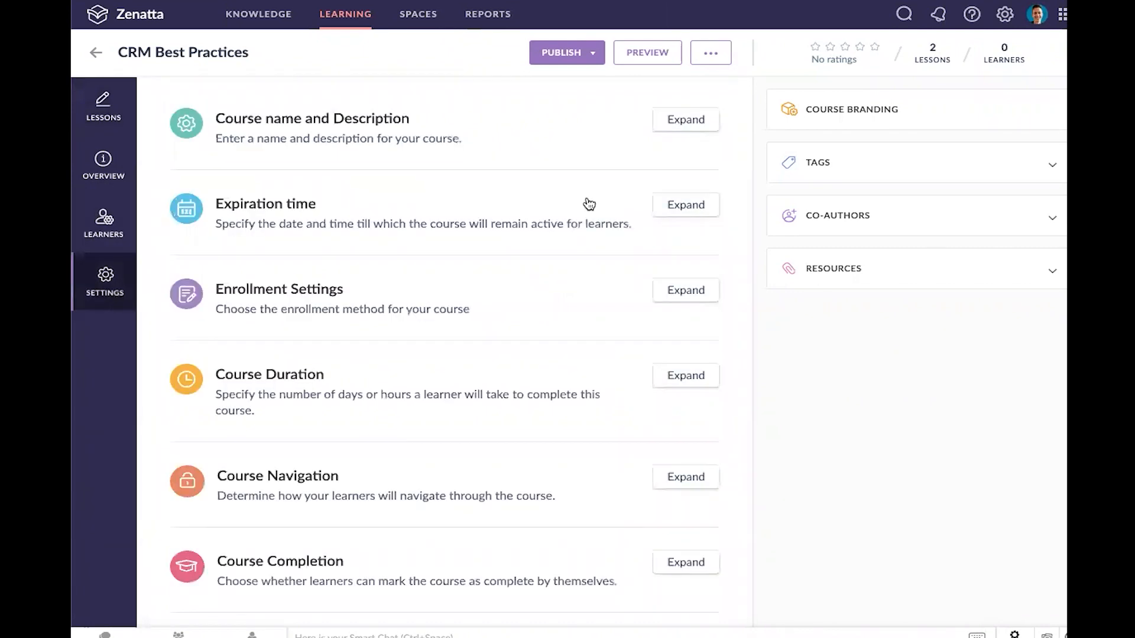
{"action": "mouse_move", "coordinate": [368, 154]}
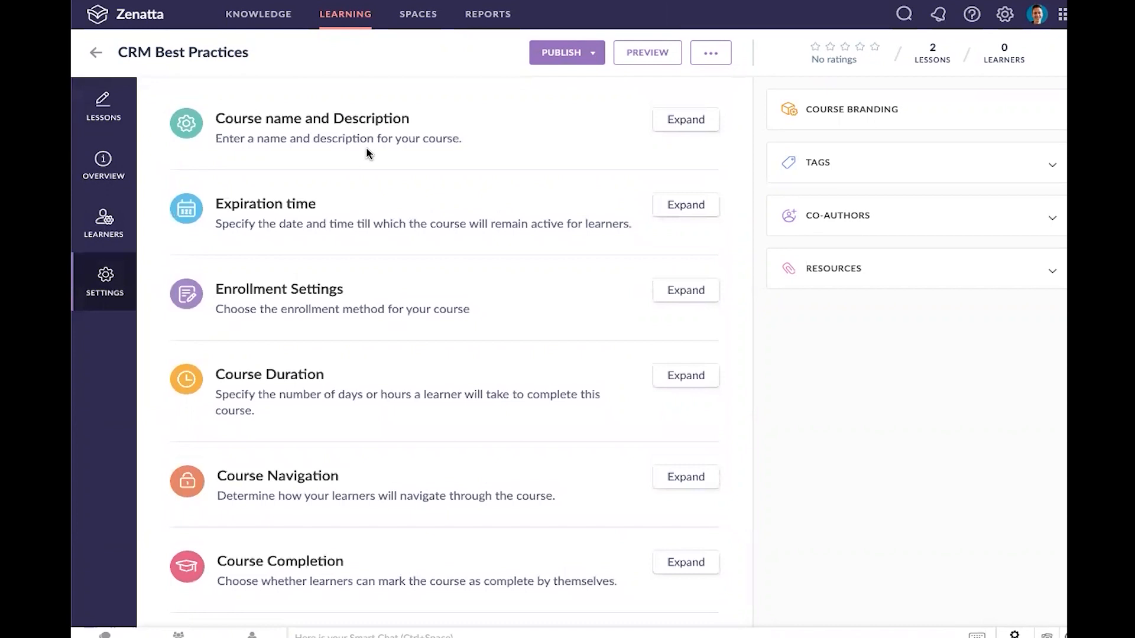
{"action": "left_click", "coordinate": [686, 119]}
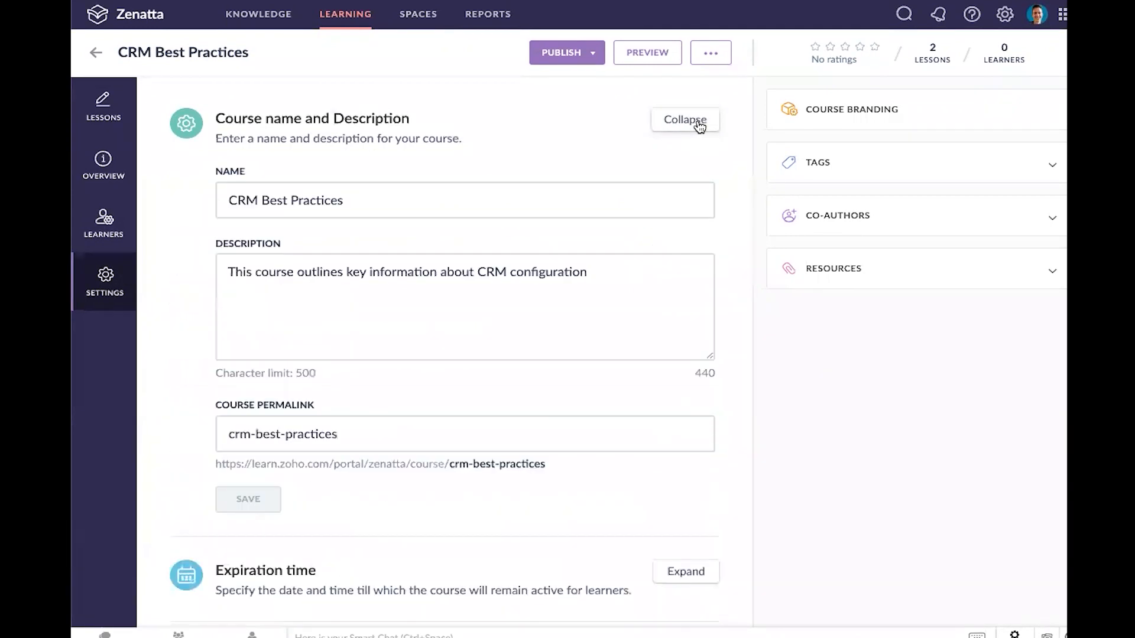
{"action": "mouse_move", "coordinate": [605, 202]}
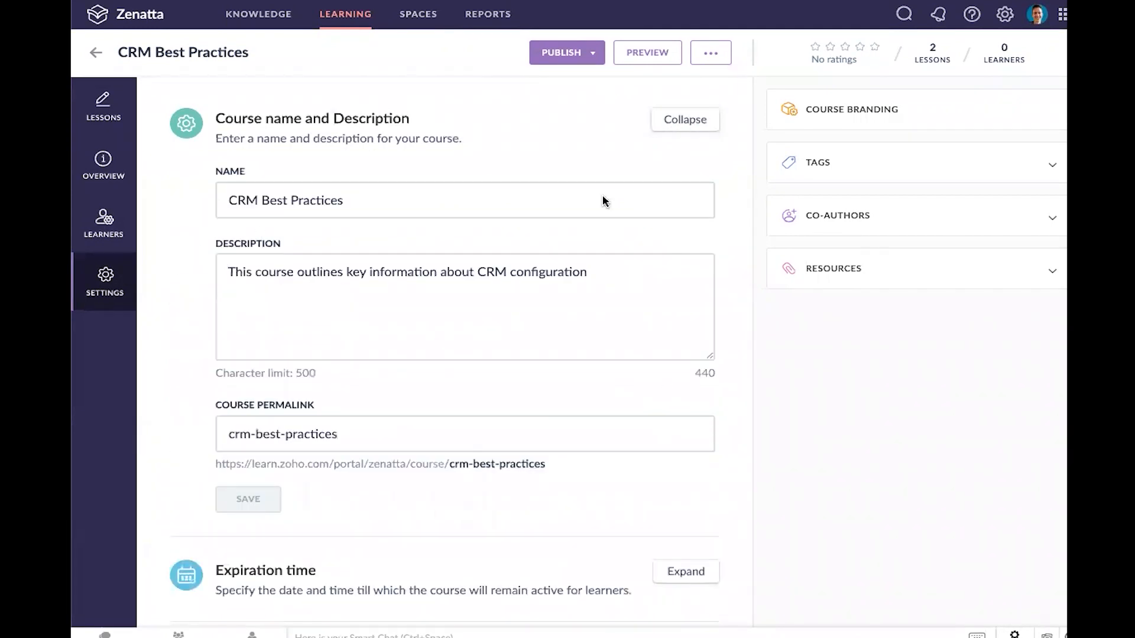
{"action": "scroll", "scroll_direction": "down", "scroll_amount": 3}
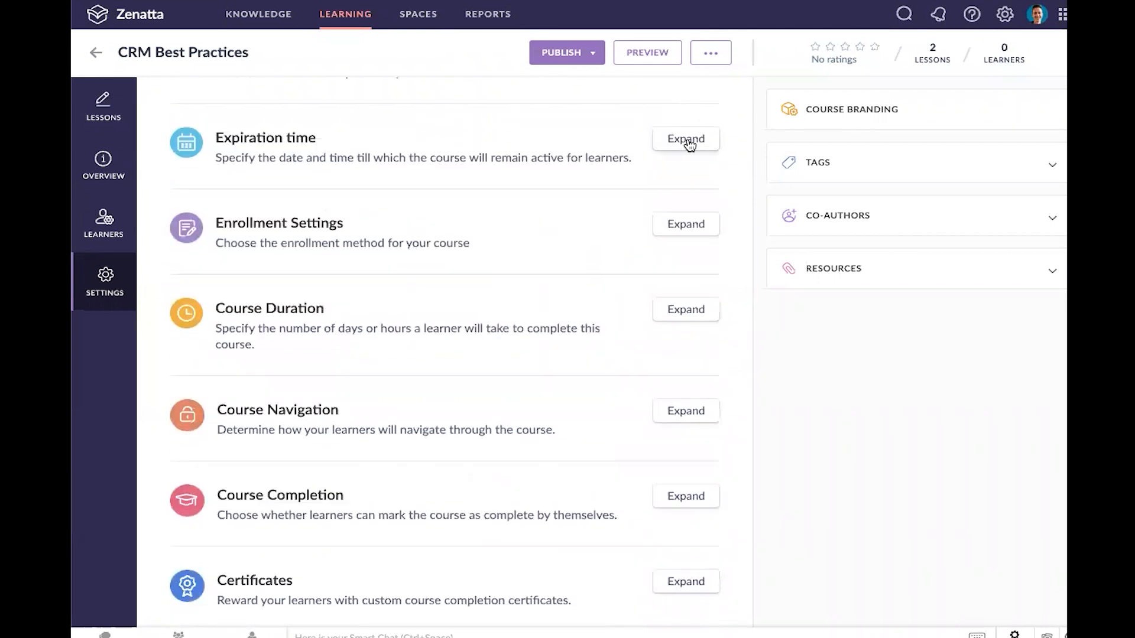
{"action": "left_click", "coordinate": [686, 139]}
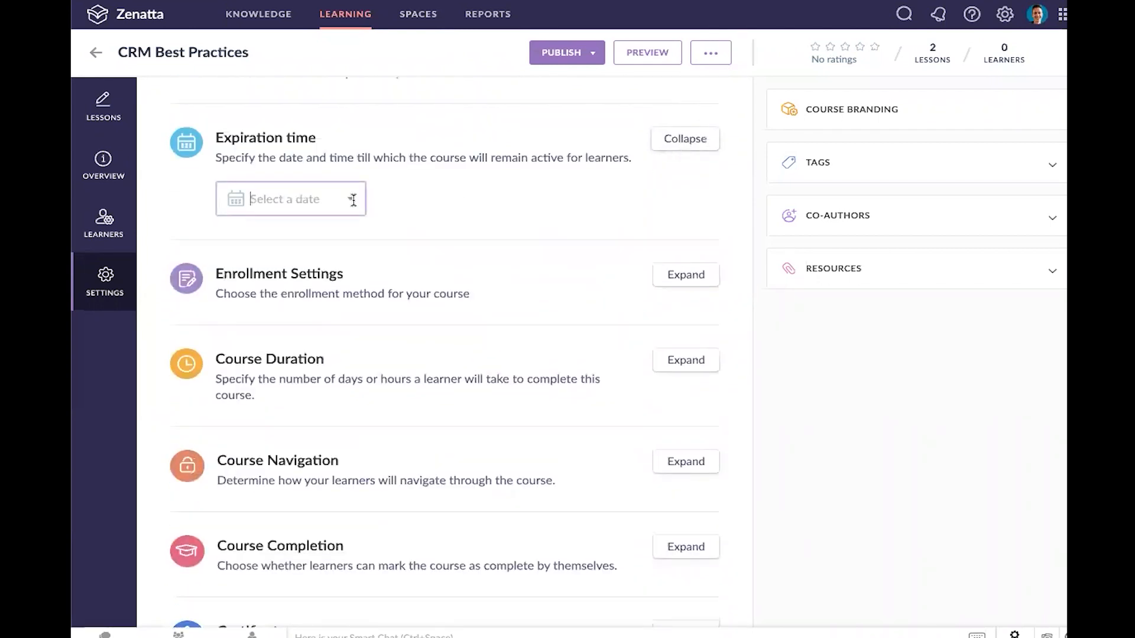
Set enrollment to self-enrollment by all hub users with admin approval required
{"action": "left_click", "coordinate": [291, 199]}
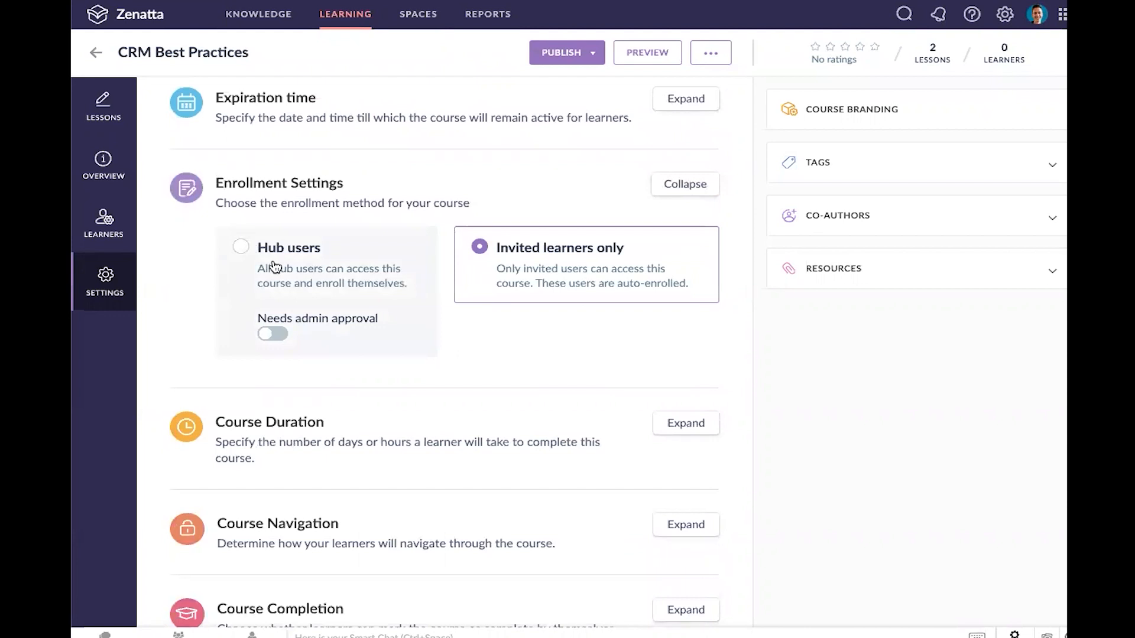
{"action": "left_click", "coordinate": [240, 247]}
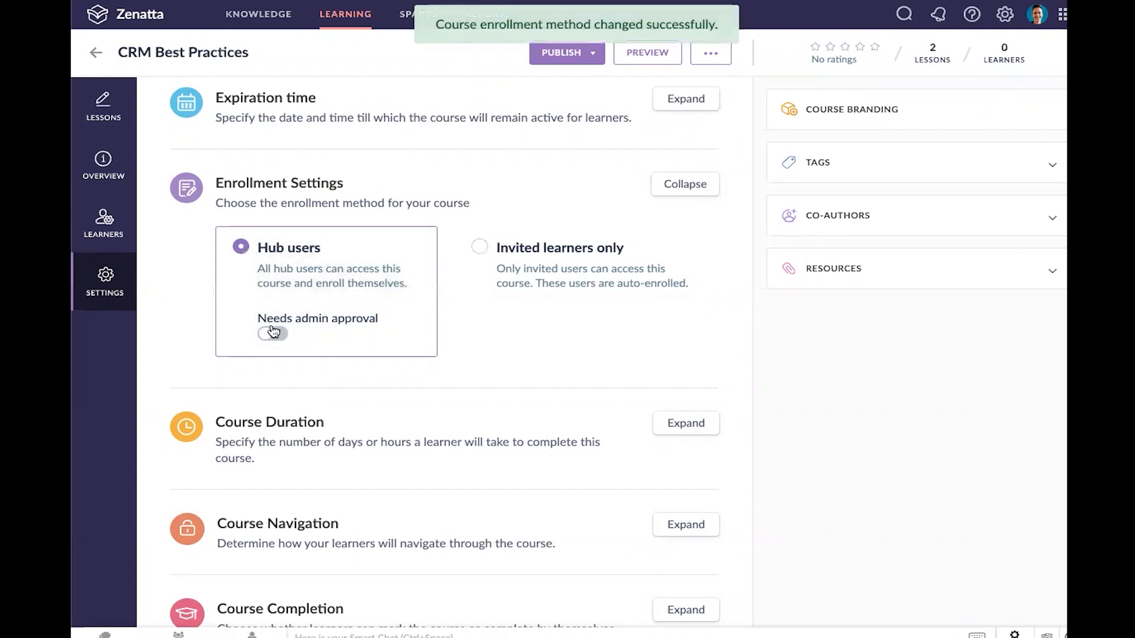
{"action": "left_click", "coordinate": [272, 334]}
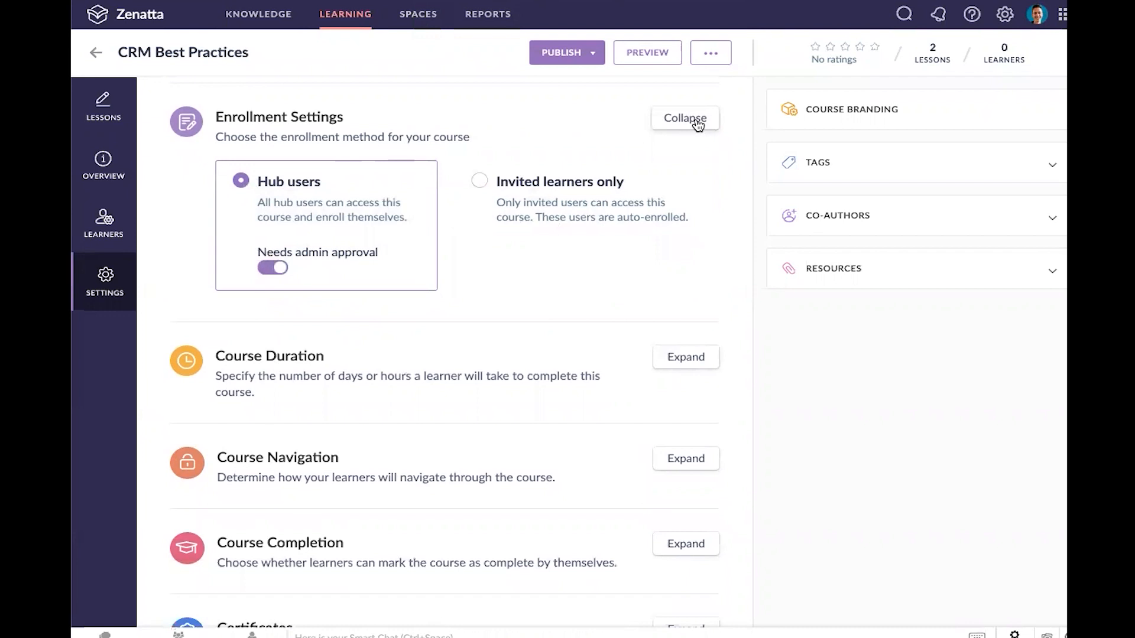
{"action": "left_click", "coordinate": [686, 118]}
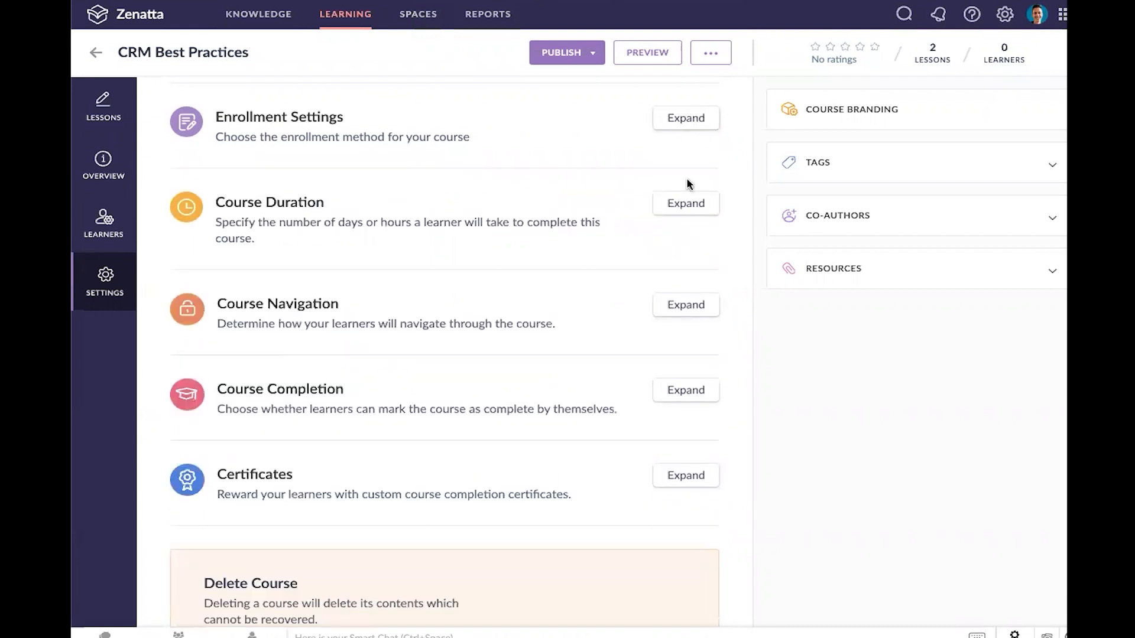
Save a one-hour course duration
{"action": "left_click", "coordinate": [686, 204]}
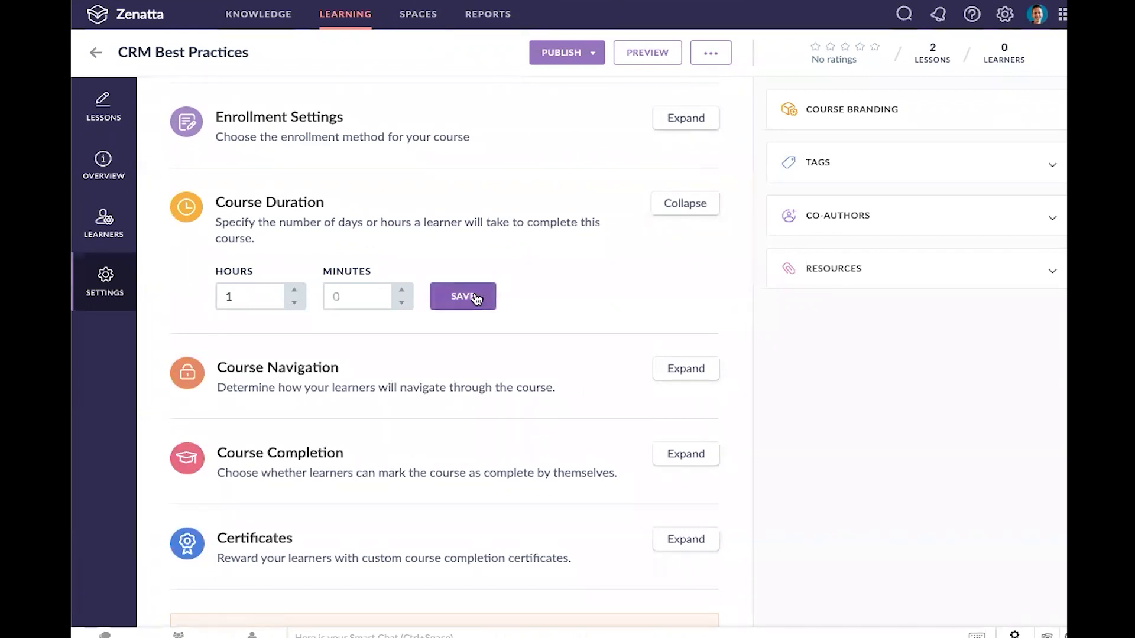
{"action": "left_click", "coordinate": [463, 297]}
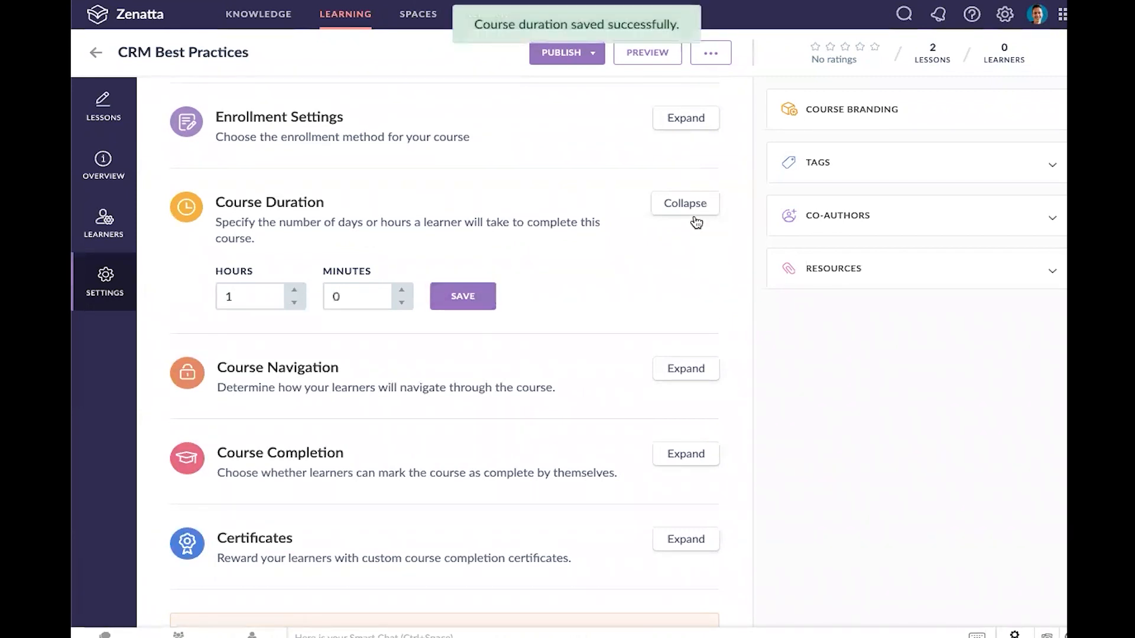
{"action": "left_click", "coordinate": [685, 202]}
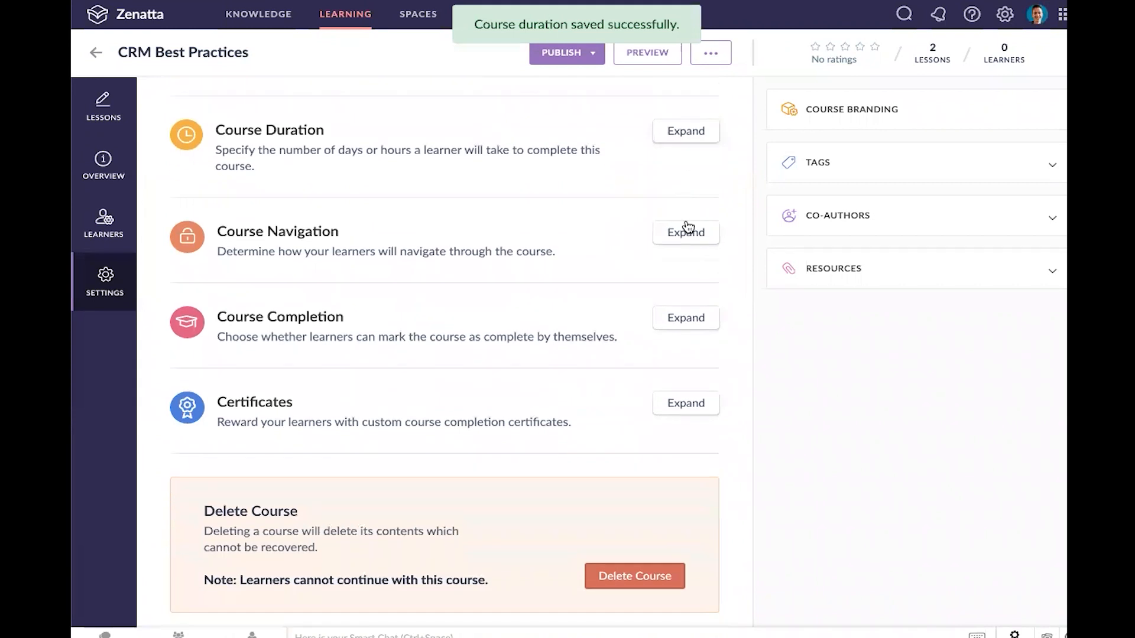
Set course navigation to Restricted so learners move in sequential order
{"action": "left_click", "coordinate": [686, 232]}
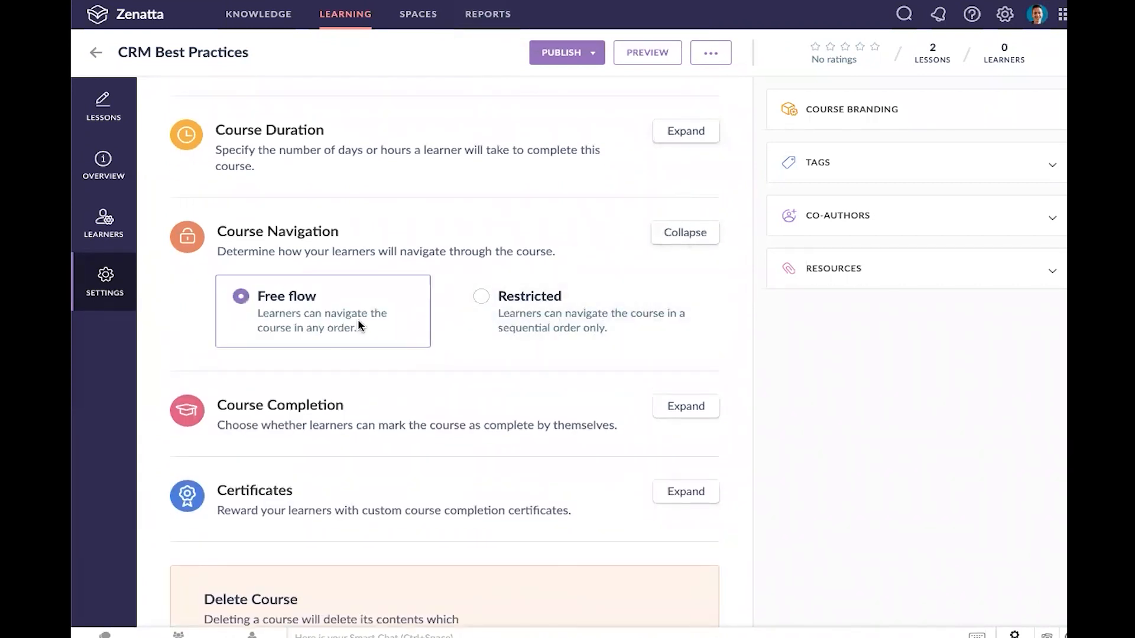
{"action": "mouse_move", "coordinate": [285, 309]}
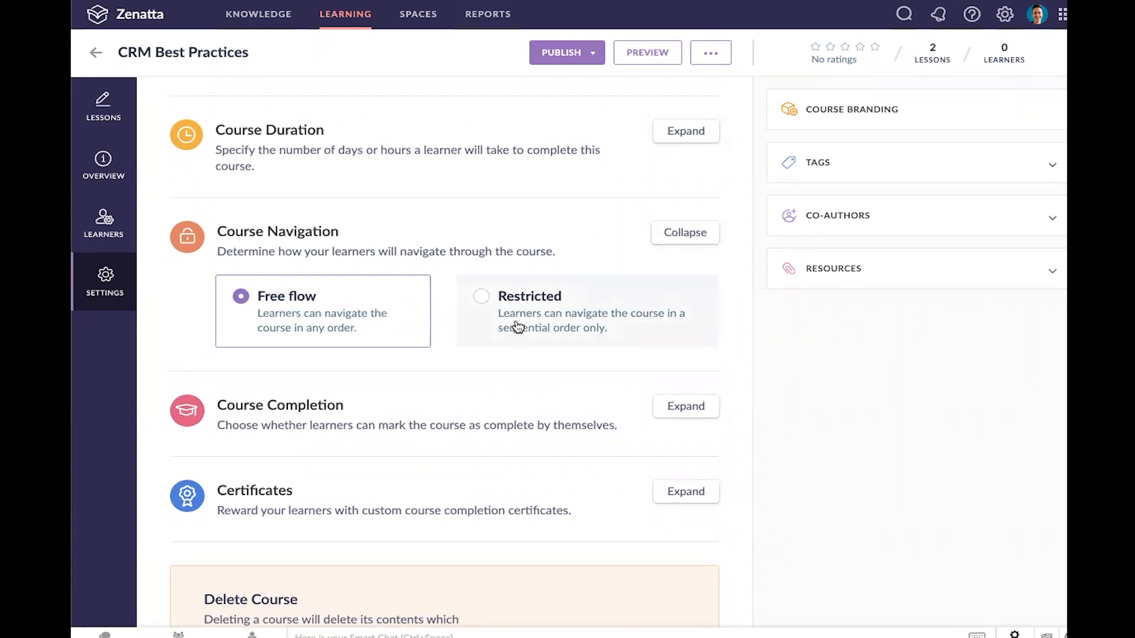
{"action": "left_click", "coordinate": [480, 297]}
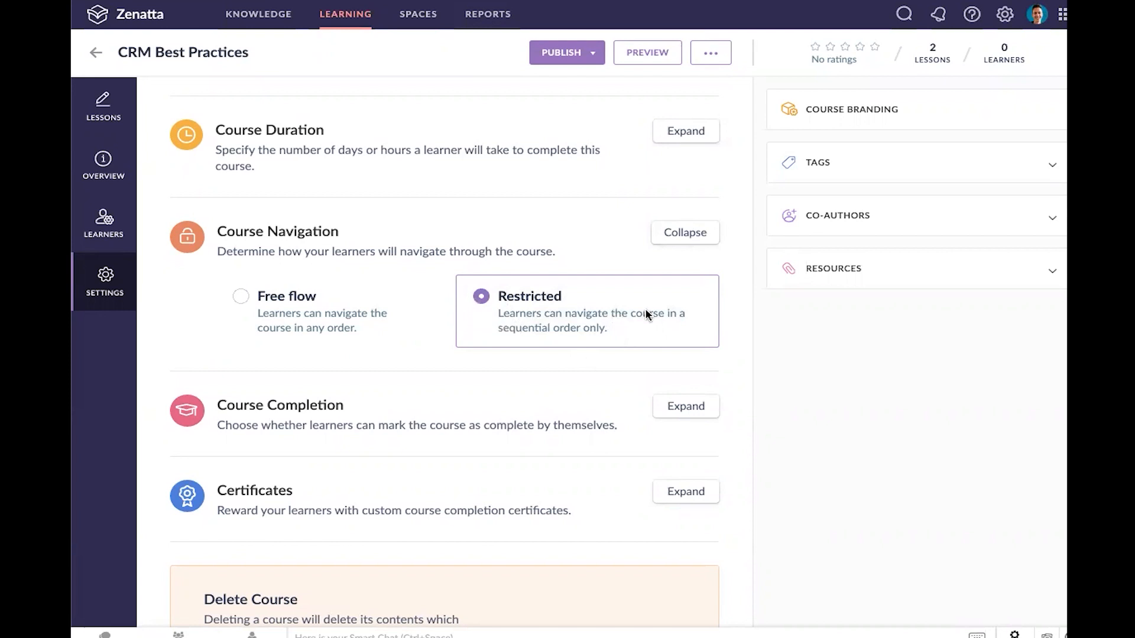
{"action": "left_click", "coordinate": [685, 232]}
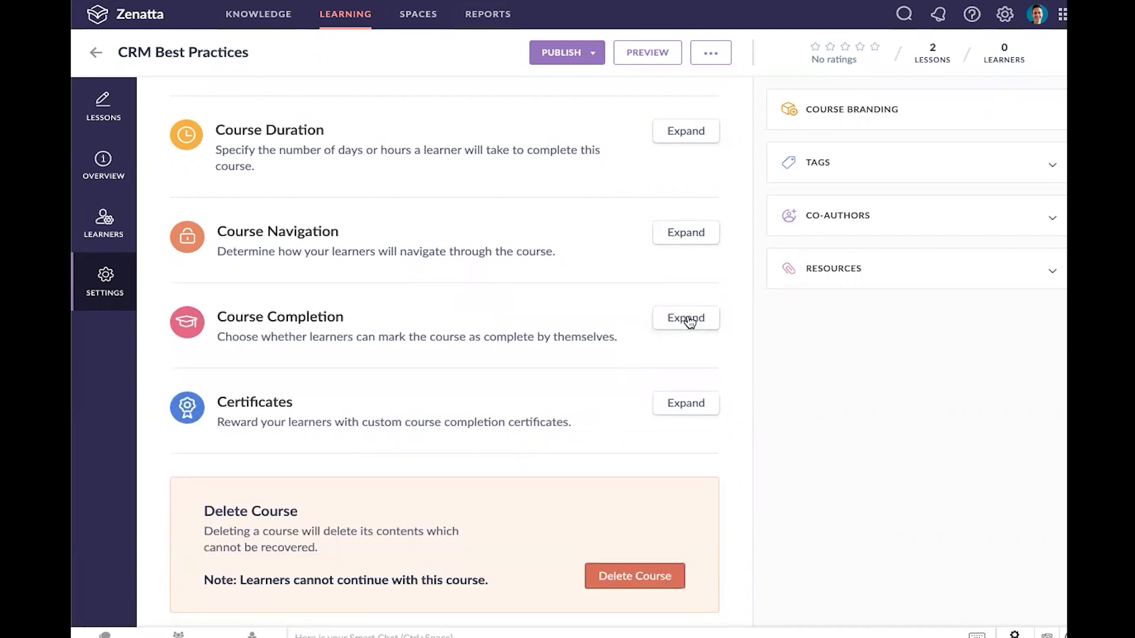
Turn off learners marking the course complete themselves
{"action": "left_click", "coordinate": [686, 318]}
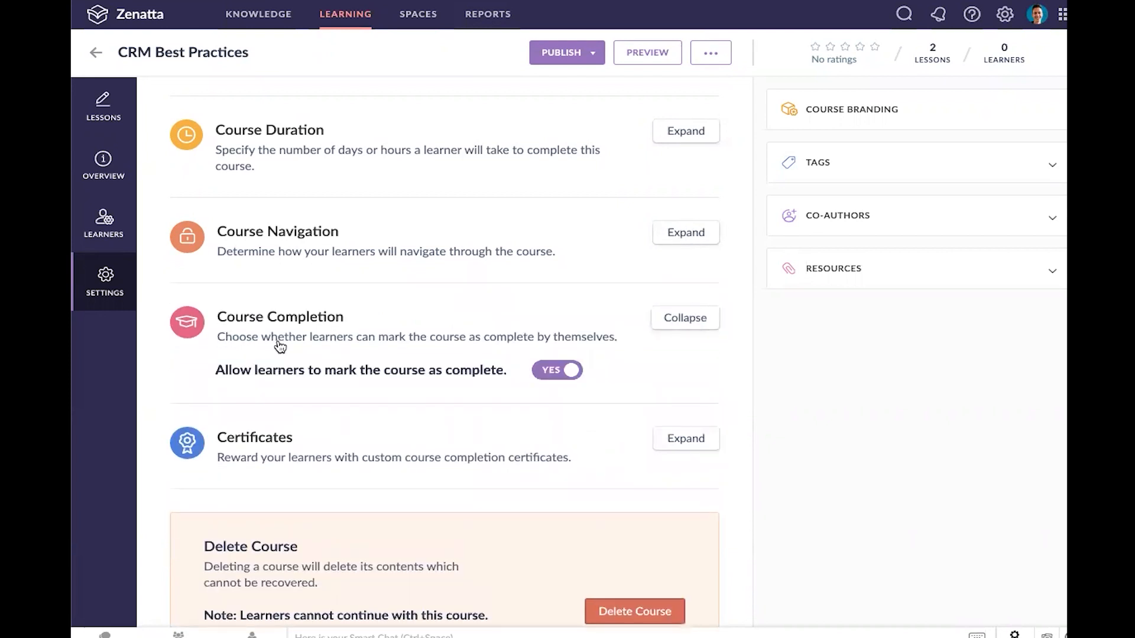
{"action": "mouse_move", "coordinate": [460, 250]}
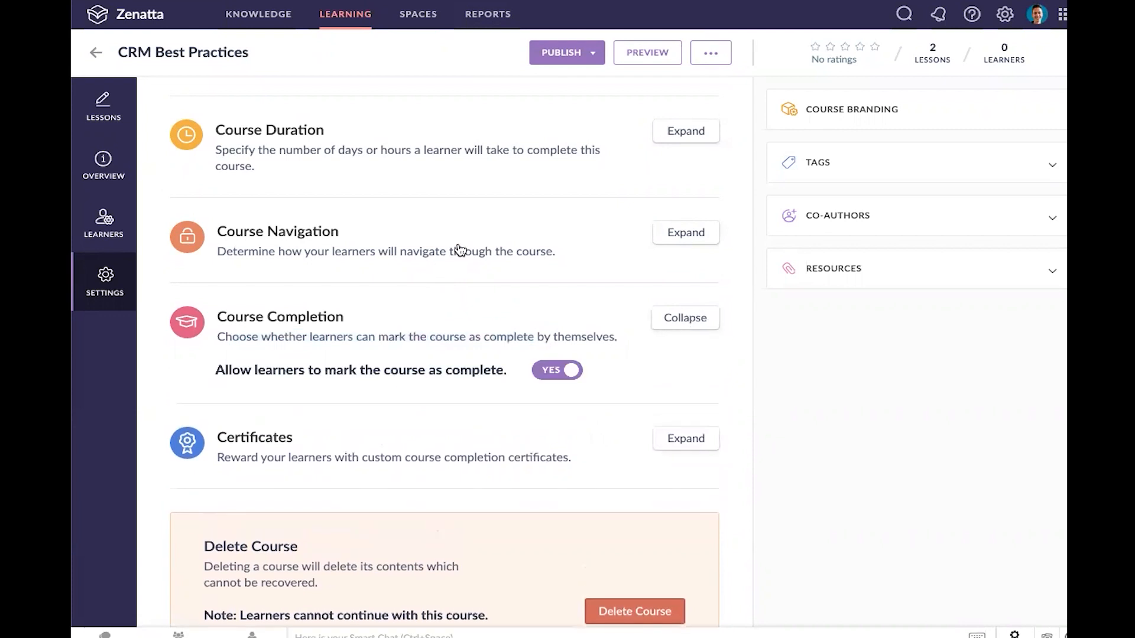
{"action": "left_click_drag", "start_coordinate": [237, 336], "coordinate": [422, 336]}
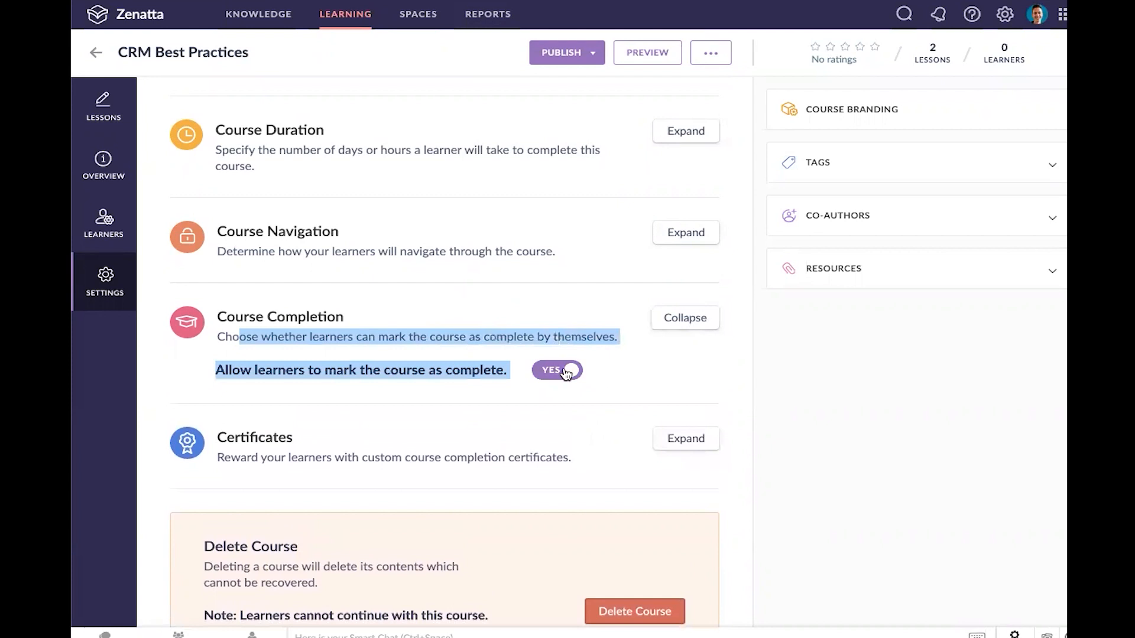
{"action": "left_click", "coordinate": [557, 370]}
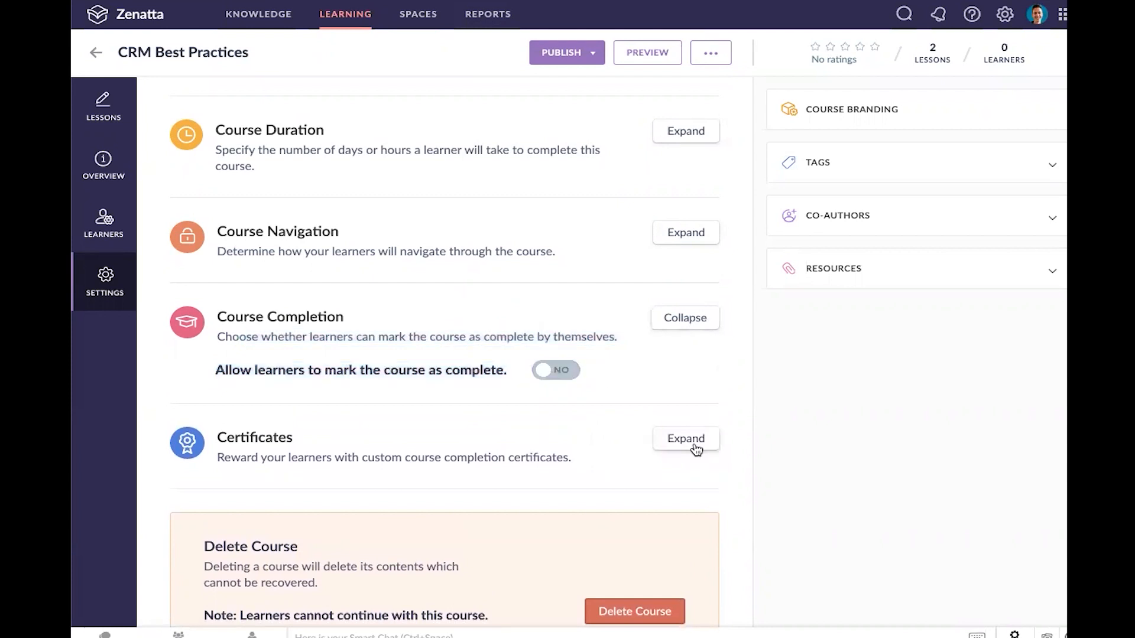
Browse the certificate design templates without creating a certificate
{"action": "left_click", "coordinate": [685, 438]}
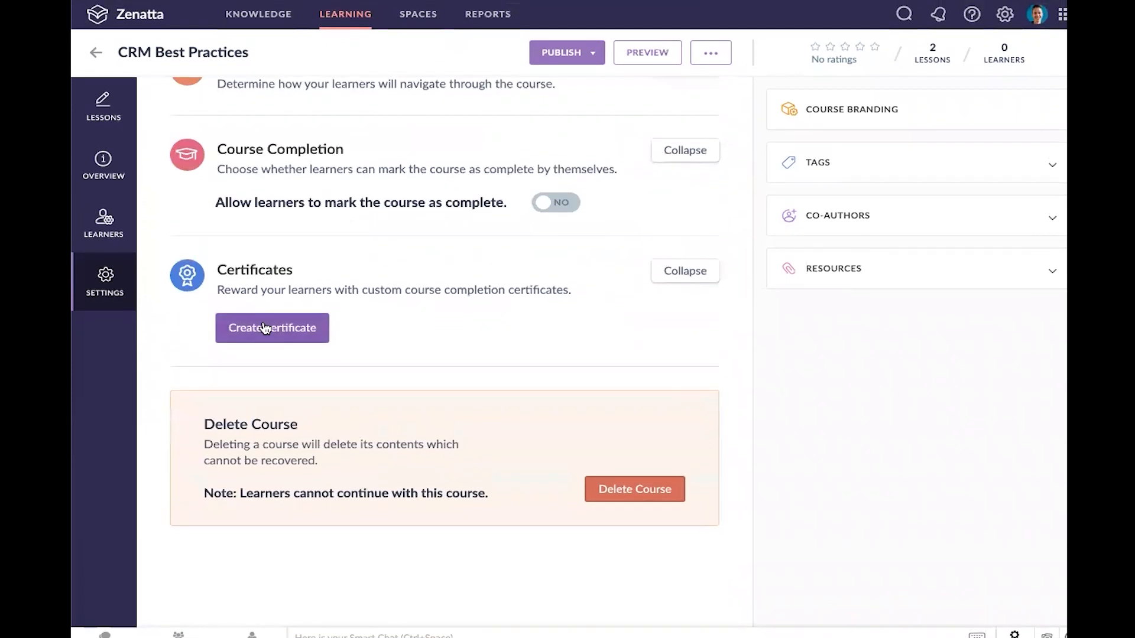
{"action": "left_click", "coordinate": [272, 328]}
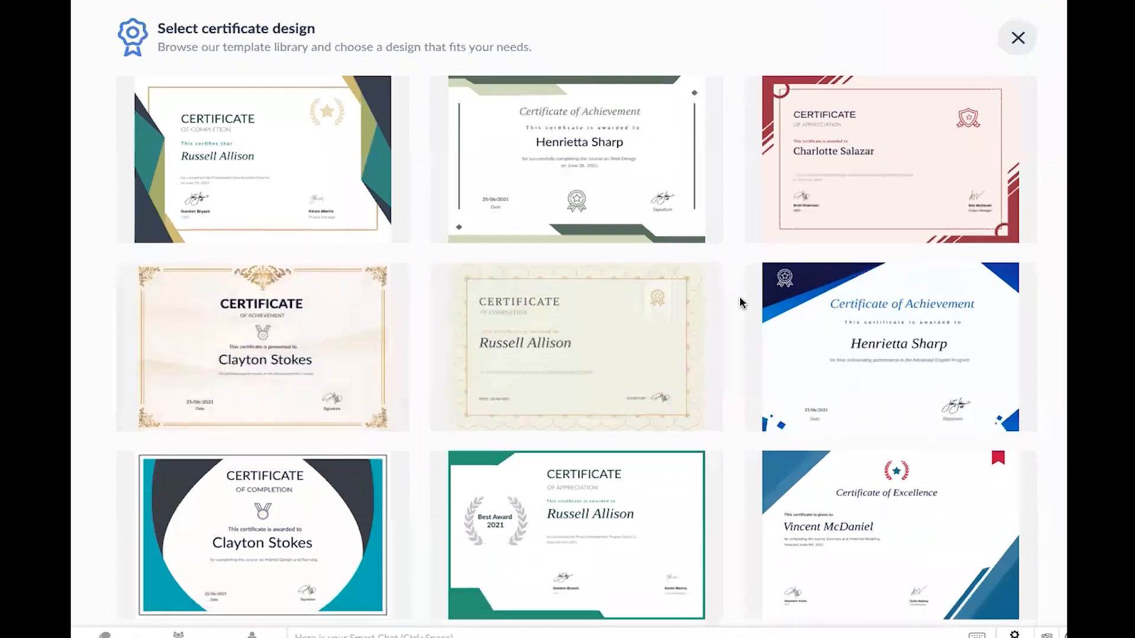
{"action": "scroll", "scroll_direction": "down", "scroll_amount": 3}
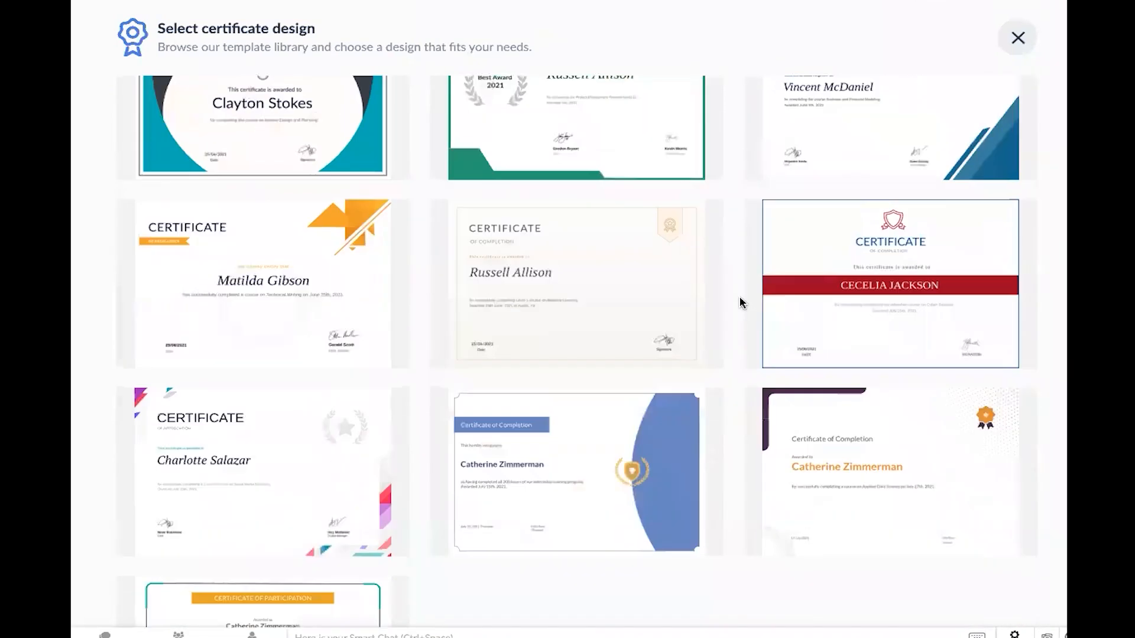
{"action": "scroll", "scroll_direction": "down", "scroll_amount": 3}
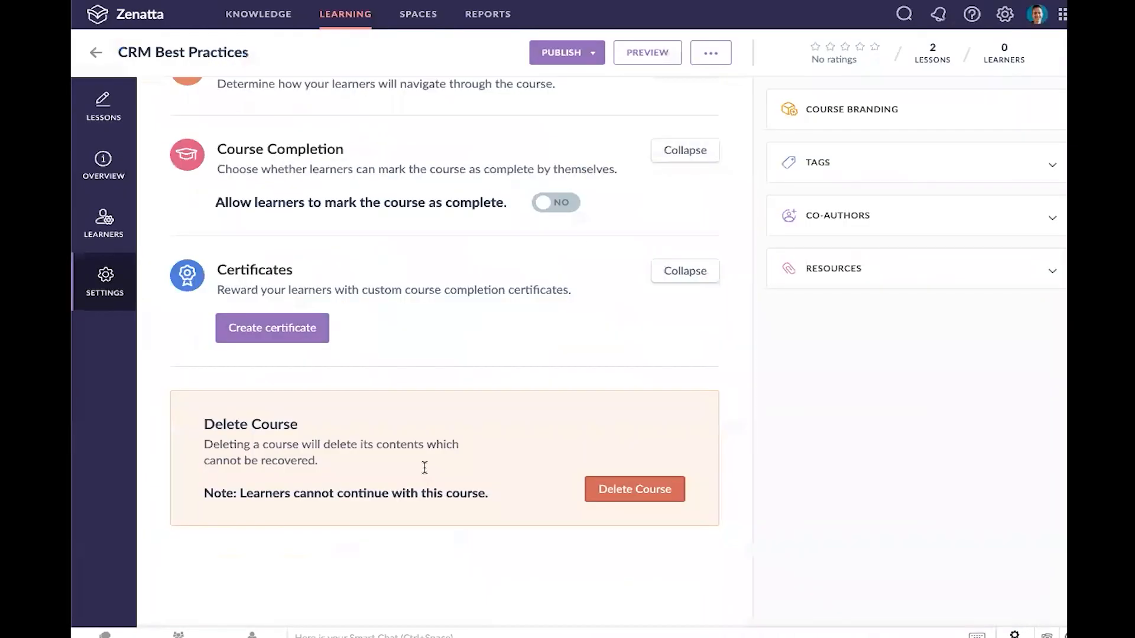
{"action": "scroll", "scroll_direction": "up", "scroll_amount": 3}
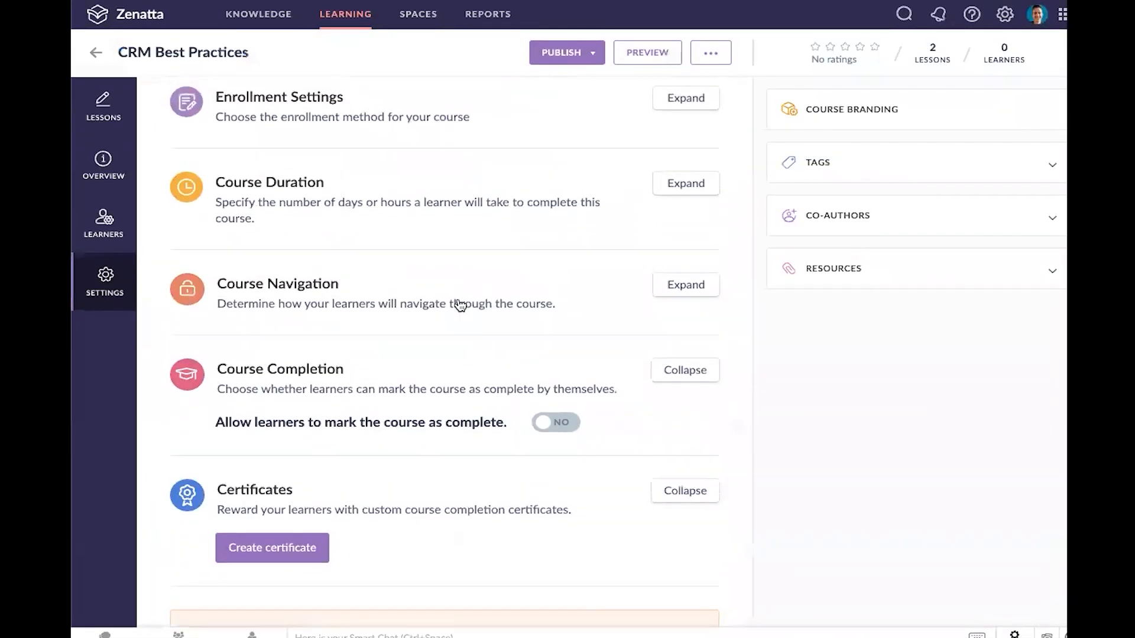
Preview course branding unchanged, then view co-authors and the Resources Add options
{"action": "left_click", "coordinate": [851, 109]}
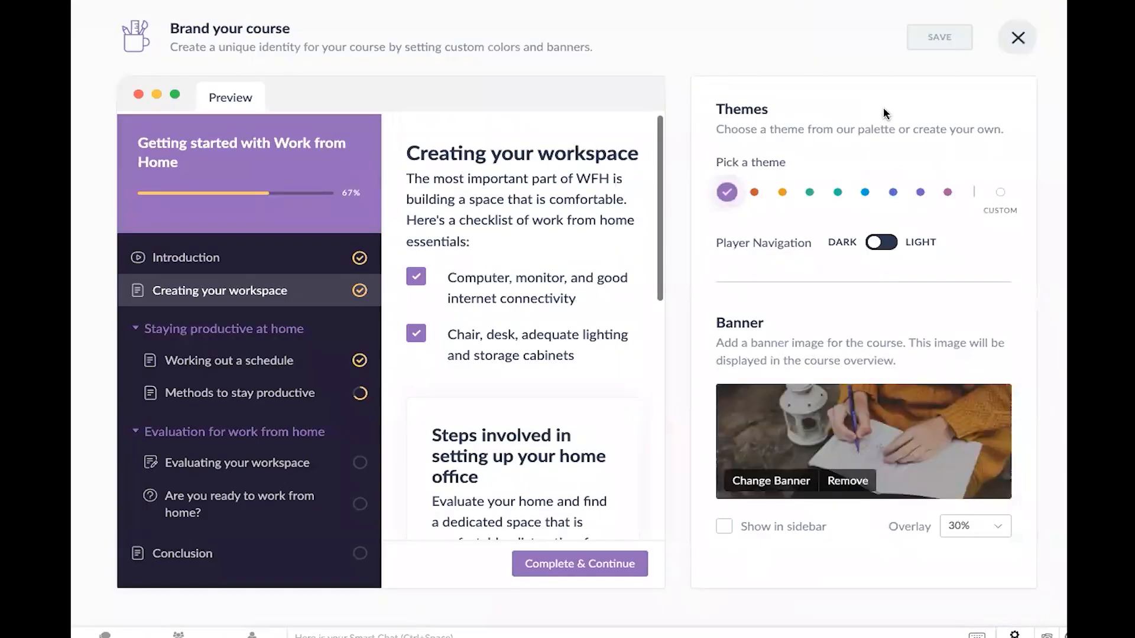
{"action": "scroll", "scroll_direction": "down", "scroll_amount": 3}
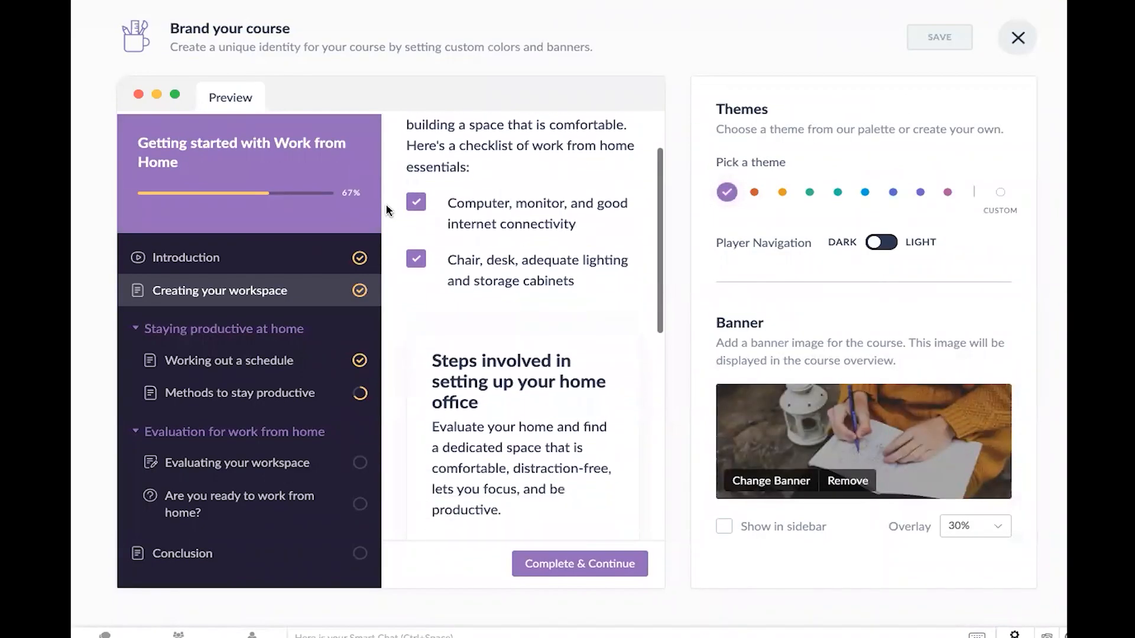
{"action": "left_click", "coordinate": [1018, 37]}
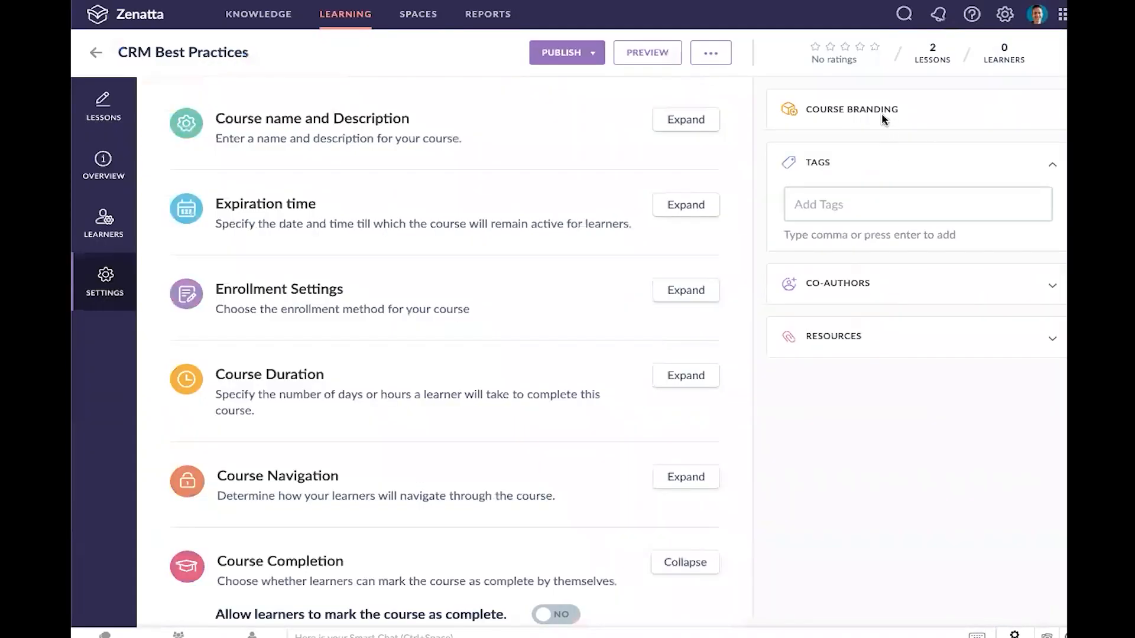
{"action": "left_click", "coordinate": [851, 110]}
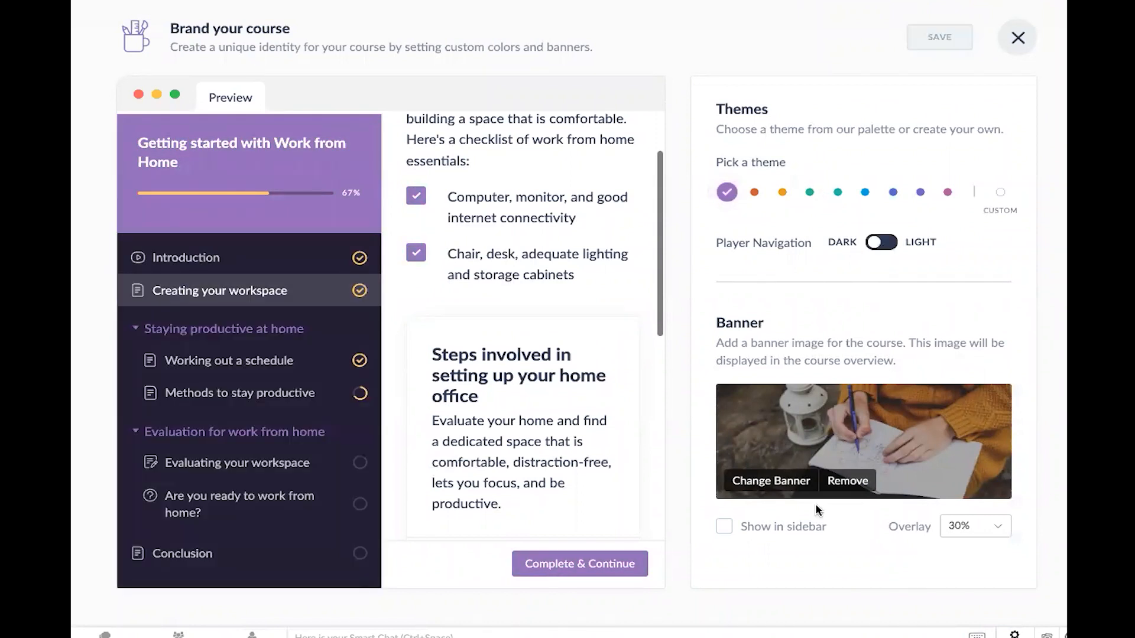
{"action": "mouse_move", "coordinate": [955, 402]}
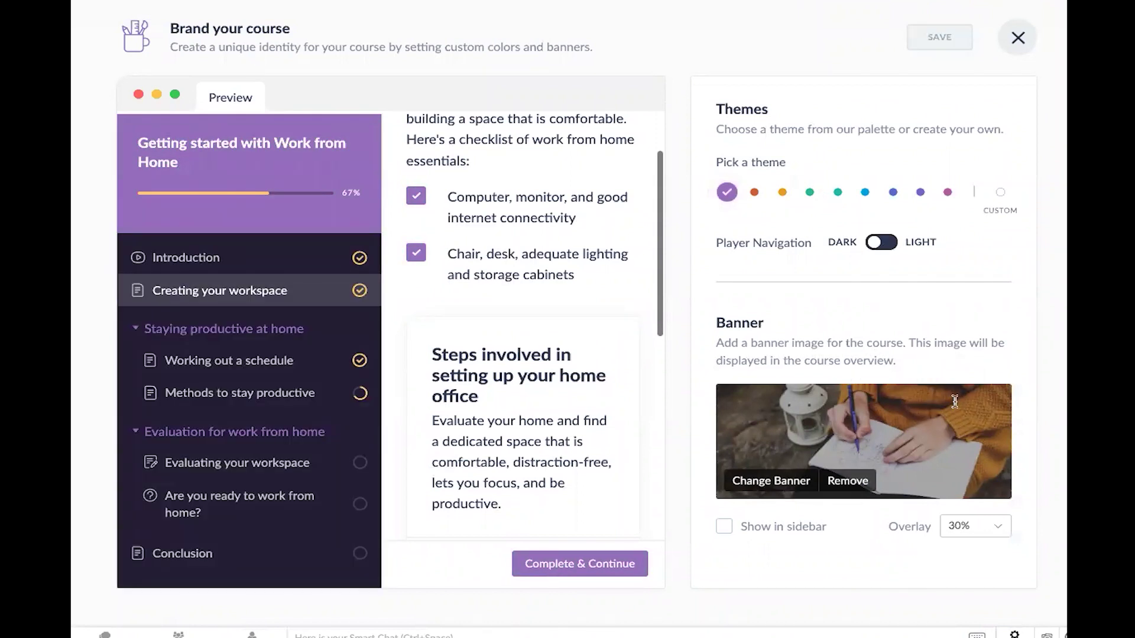
{"action": "left_click", "coordinate": [1017, 36]}
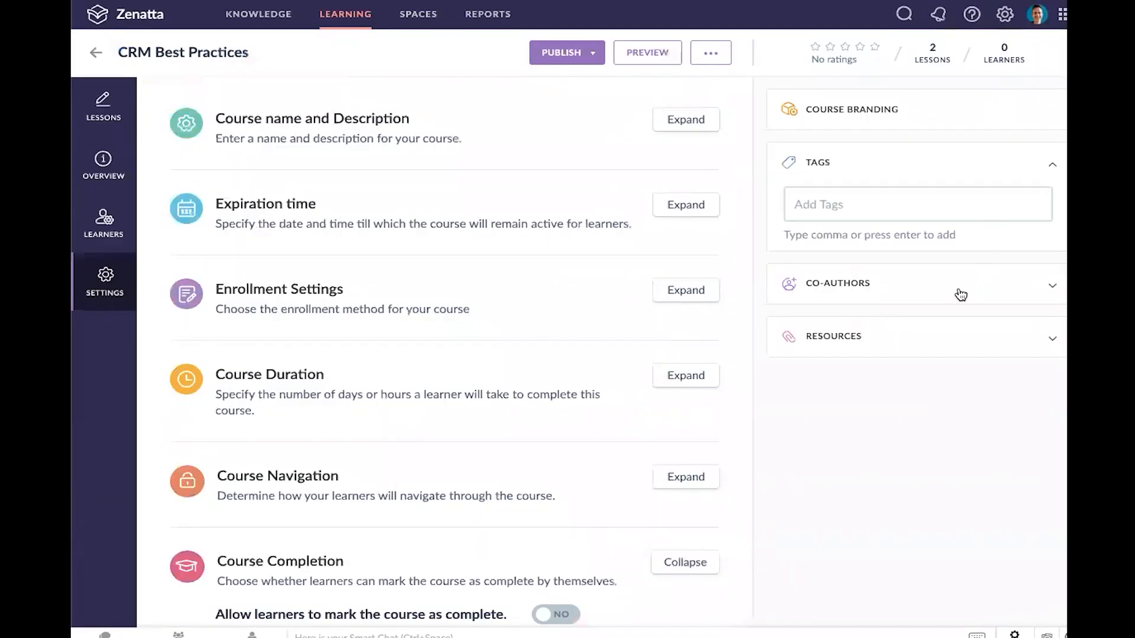
{"action": "left_click", "coordinate": [838, 284]}
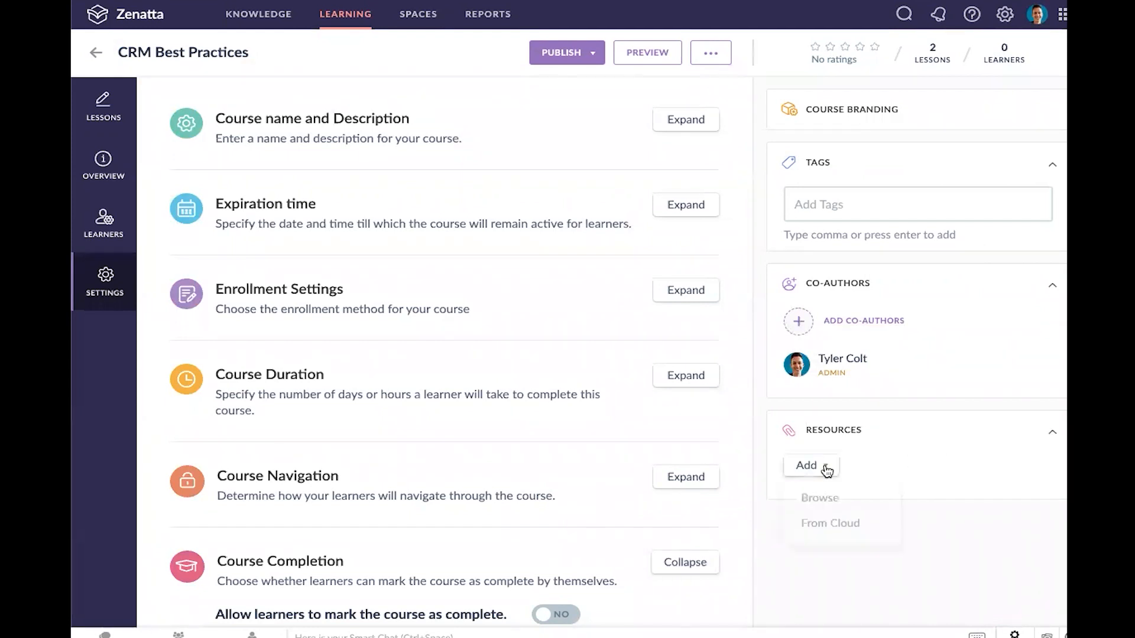
{"action": "left_click", "coordinate": [810, 466]}
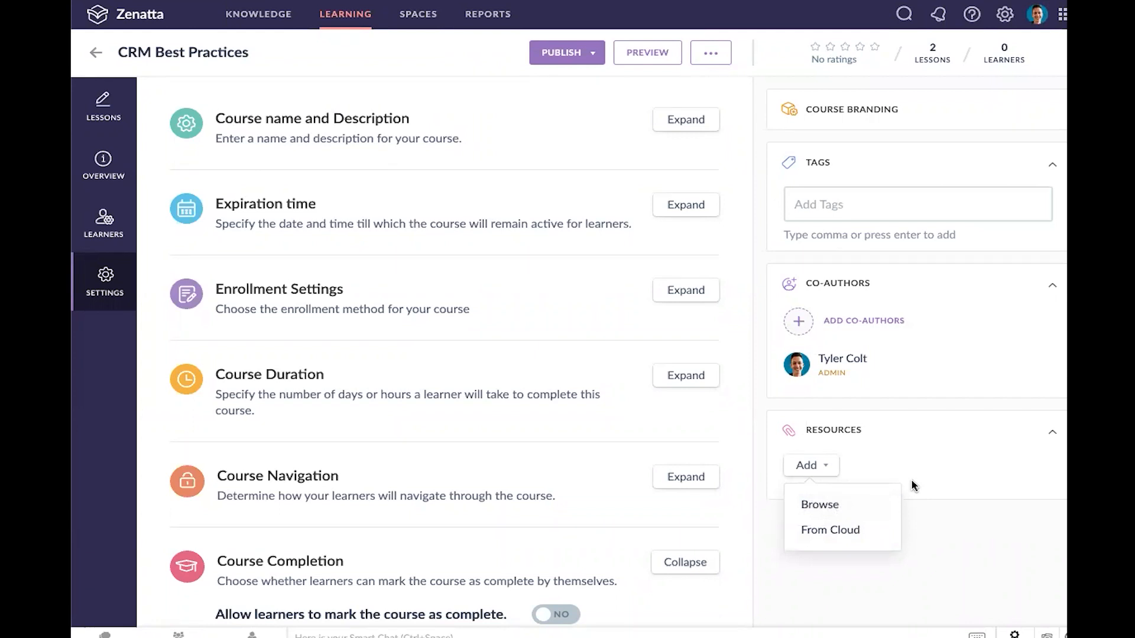
{"action": "mouse_move", "coordinate": [701, 343]}
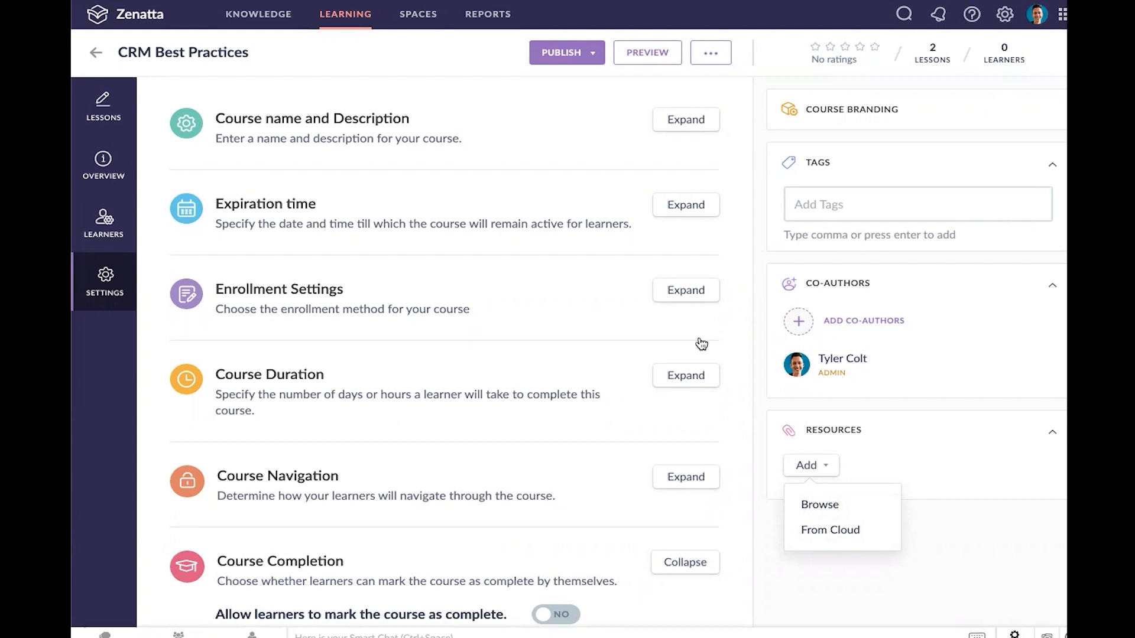
Go back to the Lessons list showing CRM Basics and collapse the side panel
{"action": "left_click", "coordinate": [104, 167]}
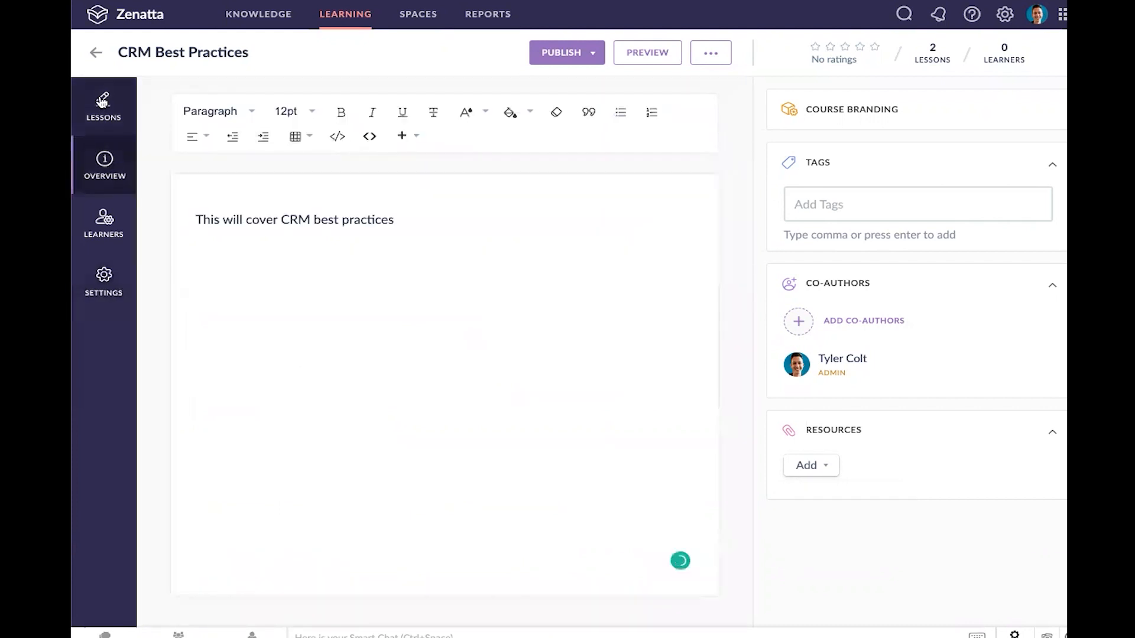
{"action": "left_click", "coordinate": [103, 106]}
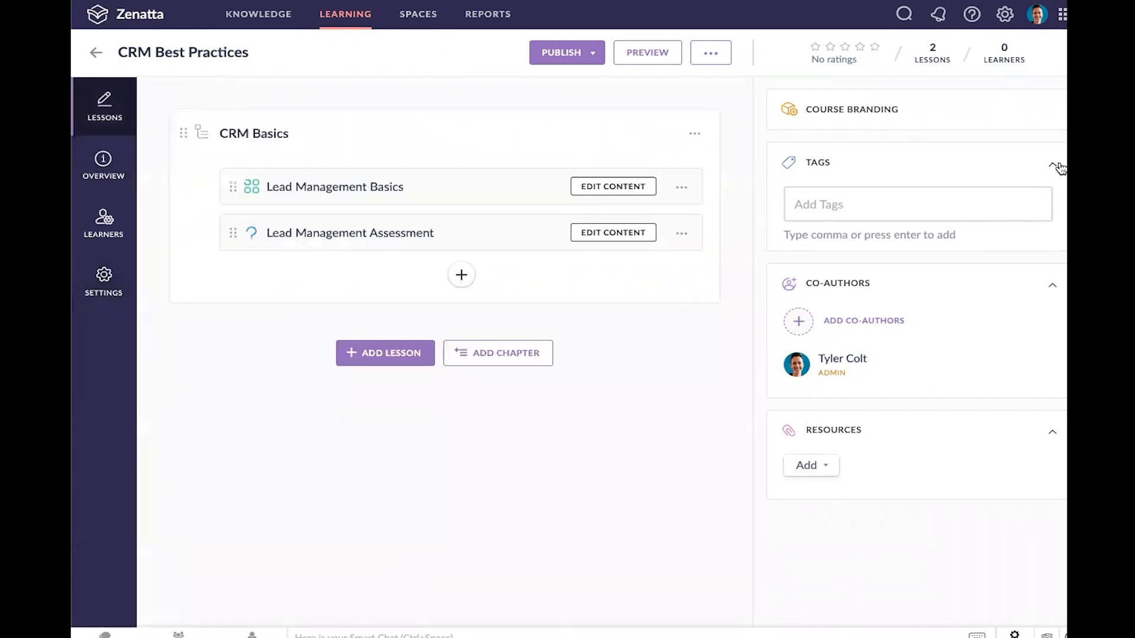
{"action": "left_click", "coordinate": [1054, 166]}
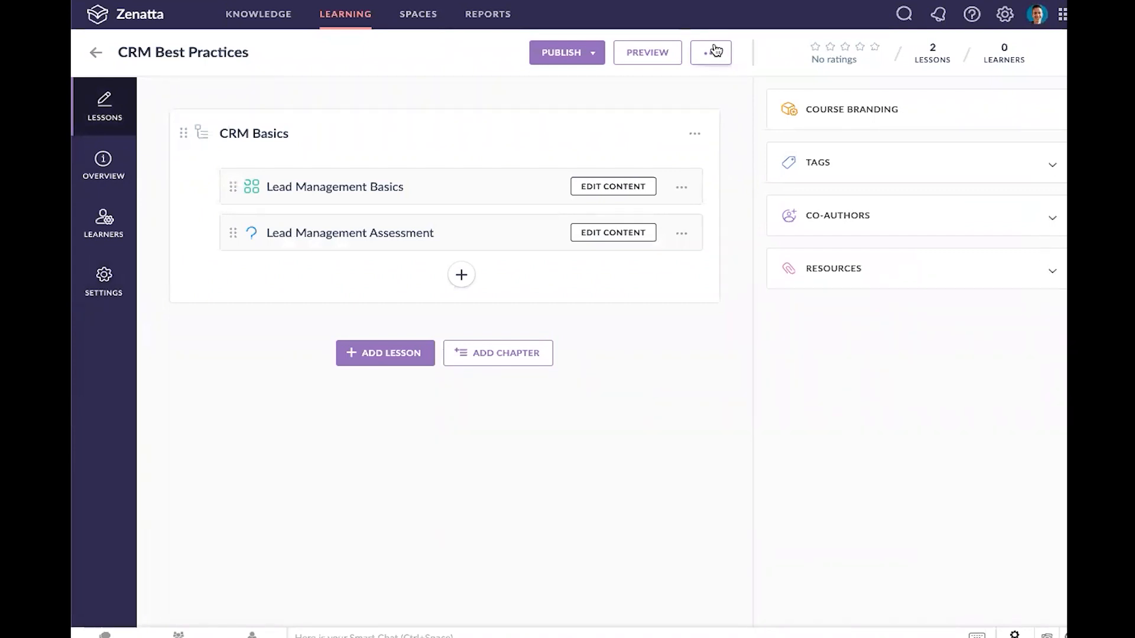
{"action": "mouse_move", "coordinate": [723, 392]}
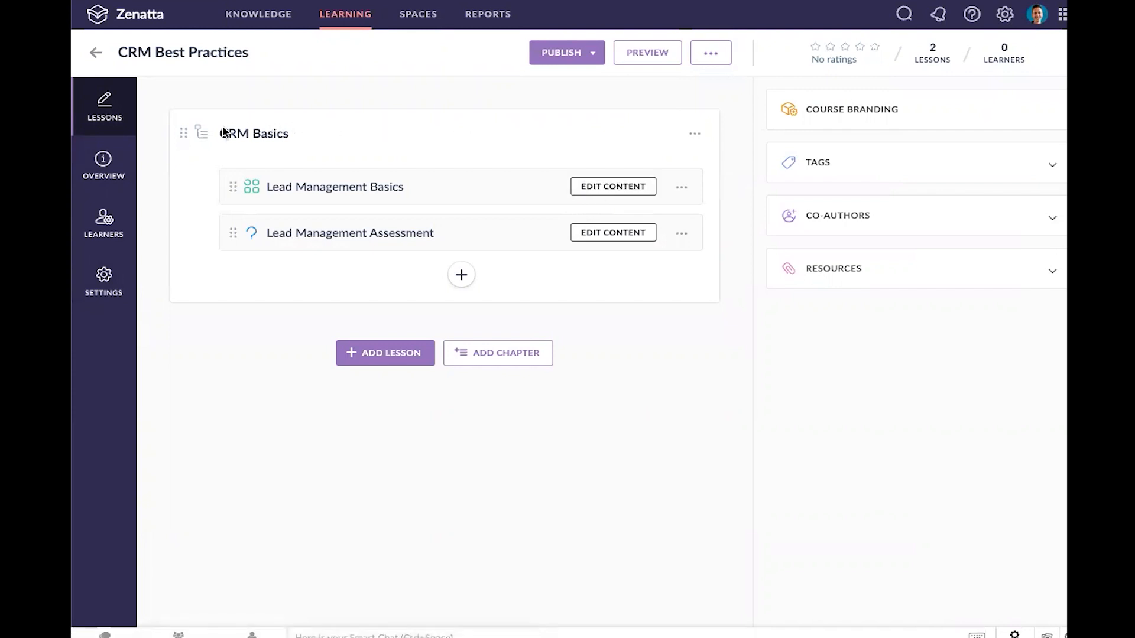
{"action": "mouse_move", "coordinate": [186, 185]}
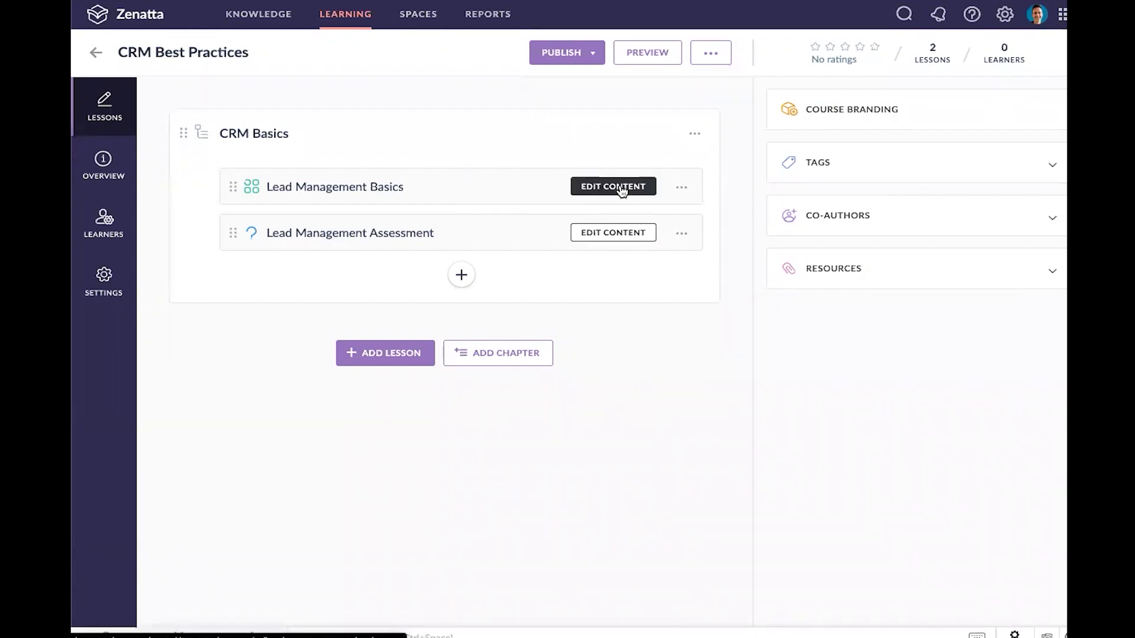
{"action": "mouse_move", "coordinate": [535, 235]}
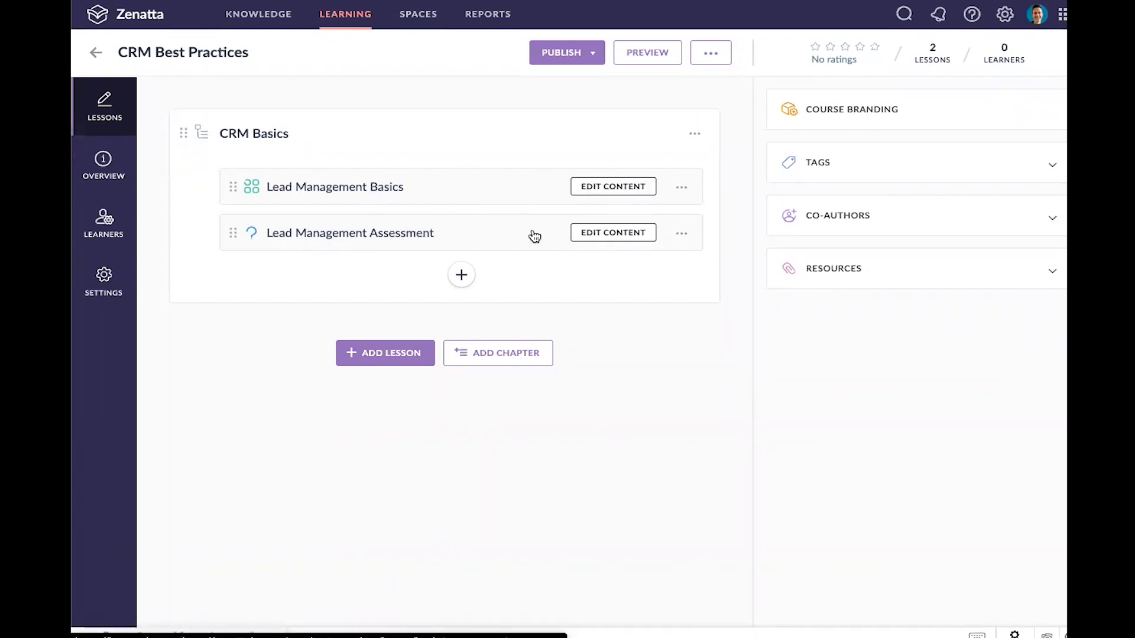